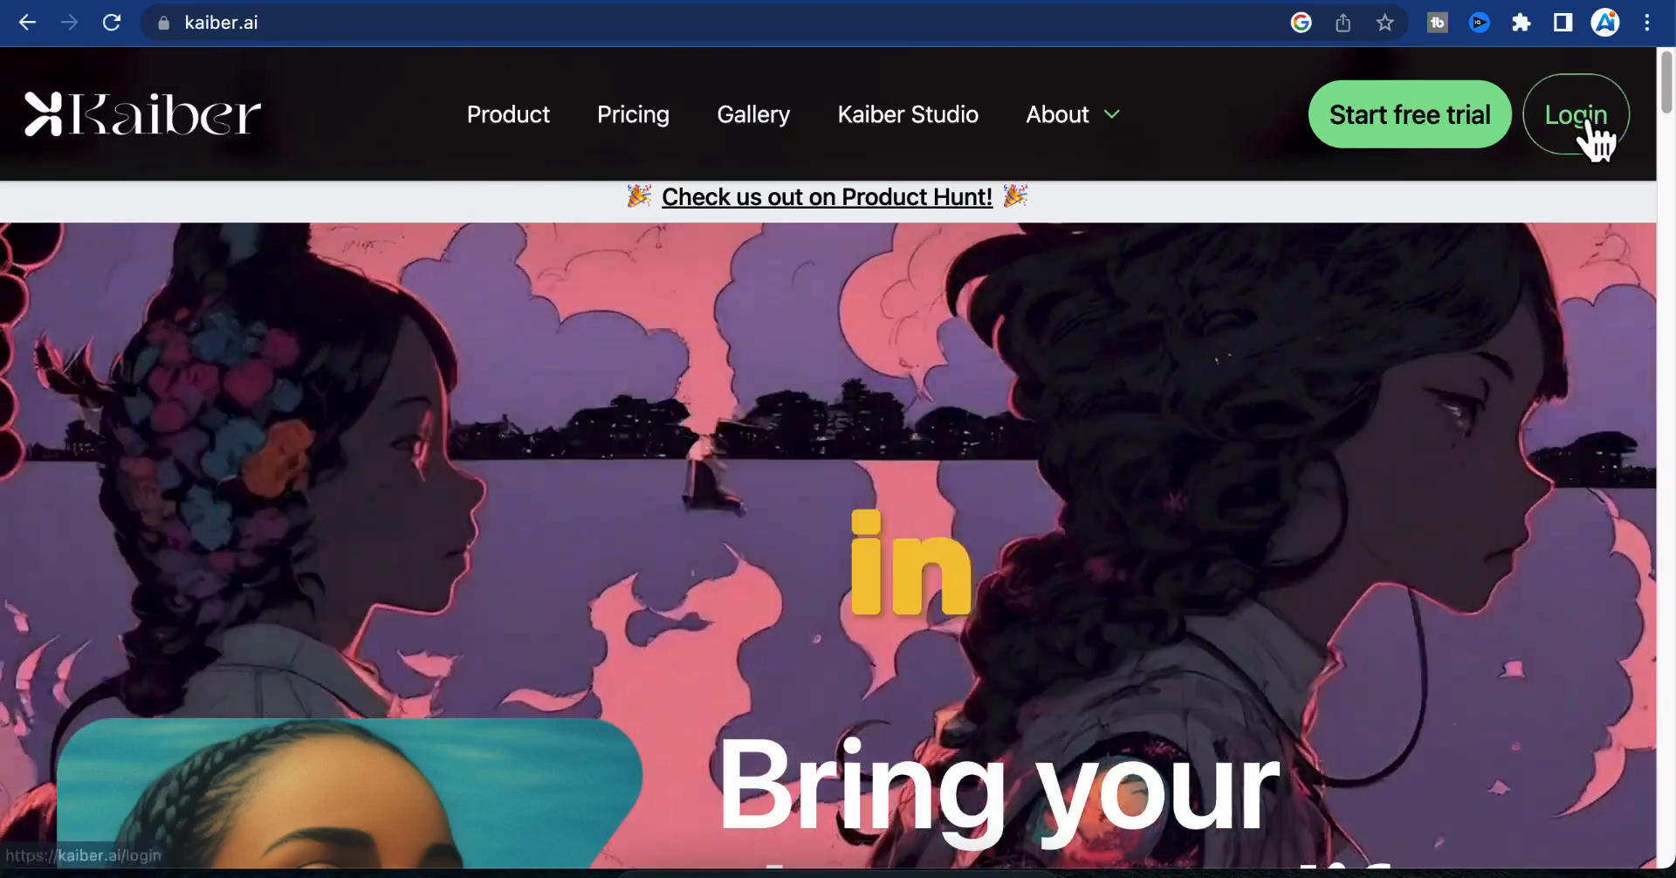
Step: Go to the Kaiber login page and start signing up for a new account
click(1576, 114)
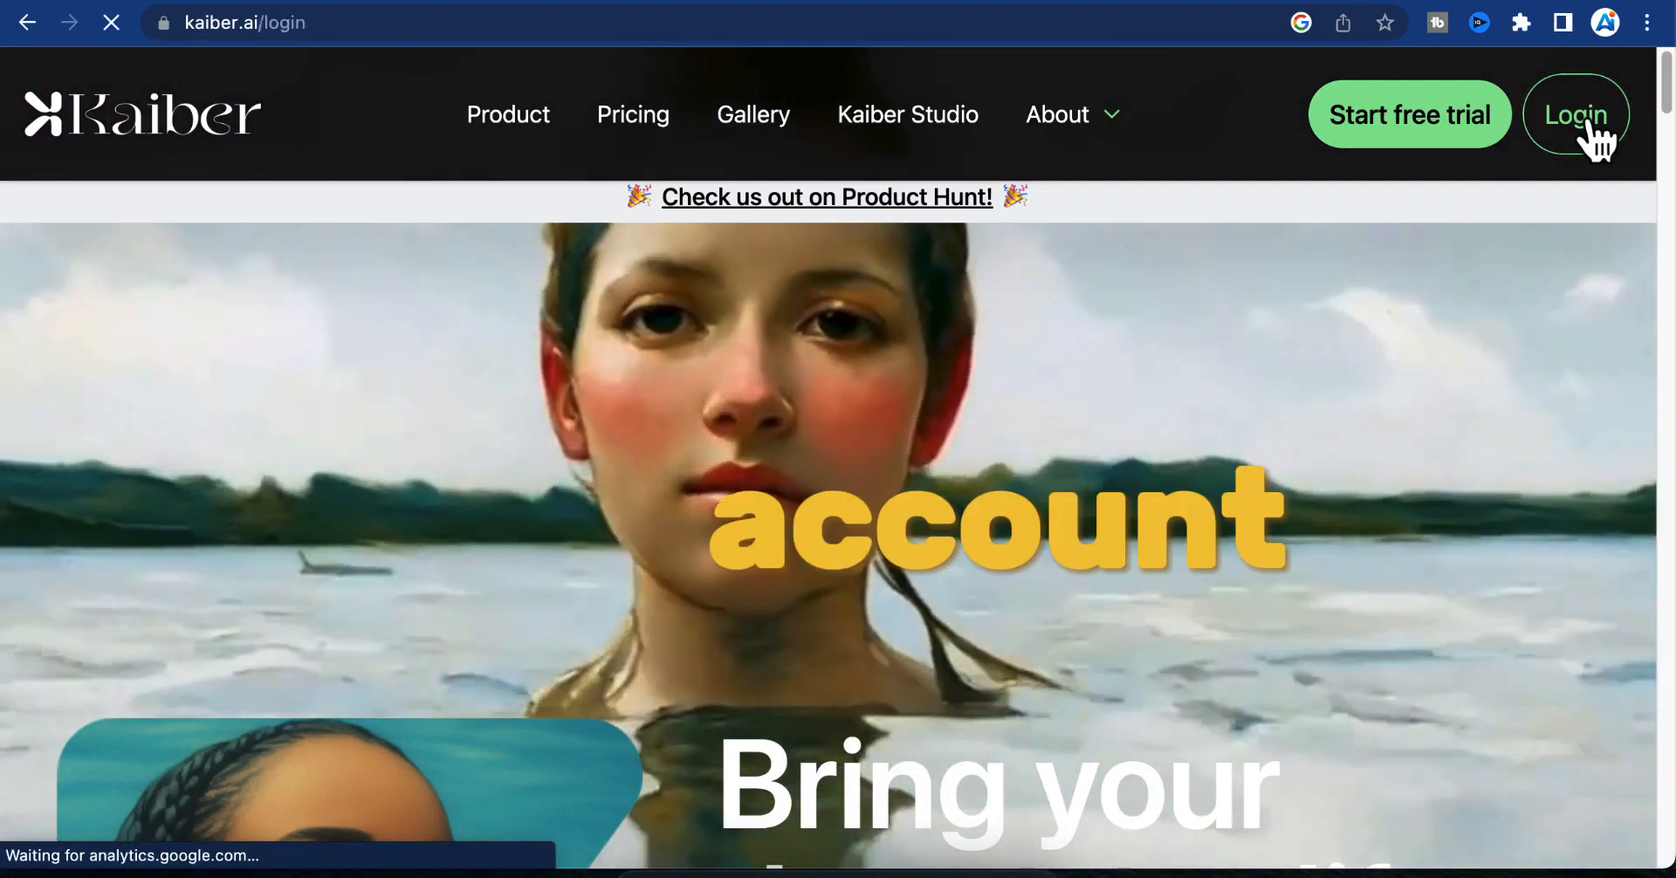
click(1573, 115)
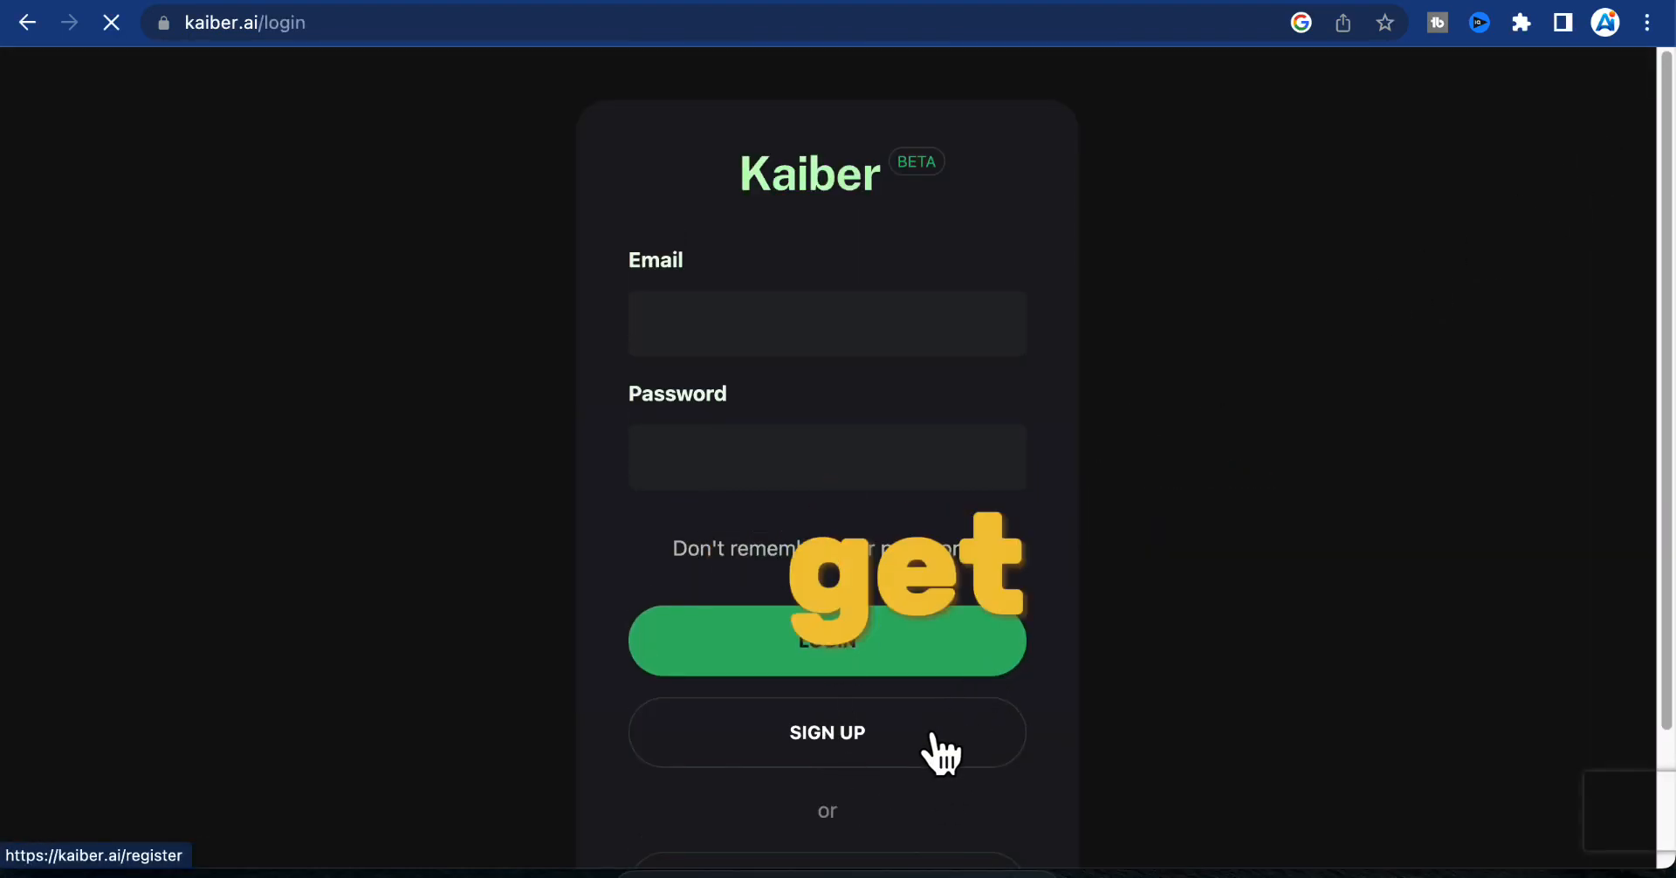
click(827, 733)
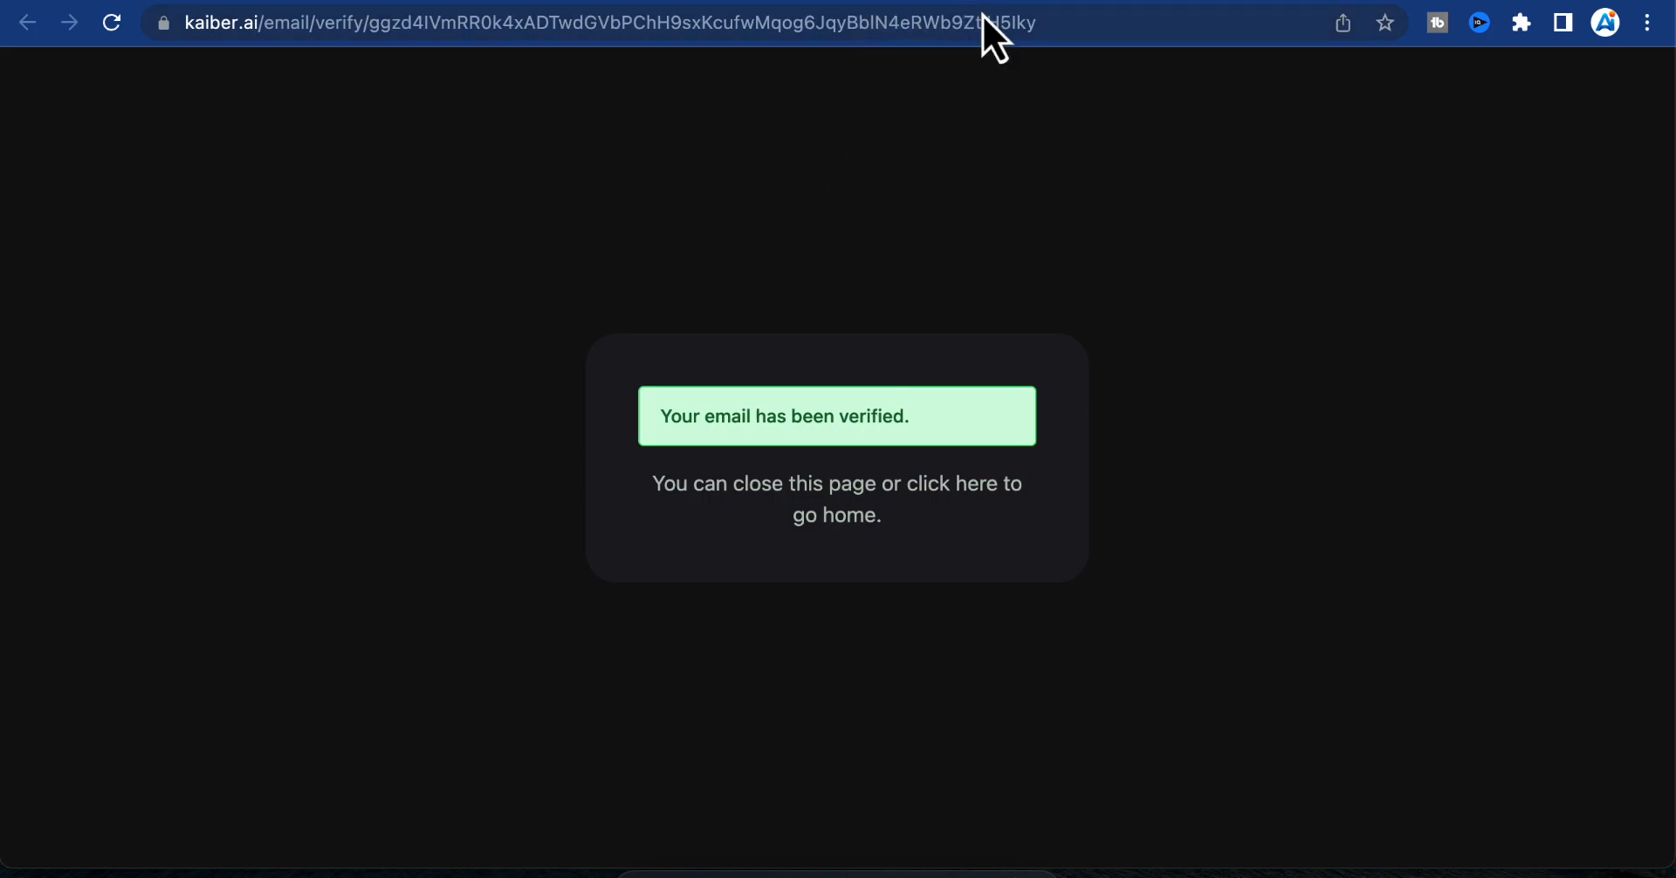
Step: Review the Credits tab showing 0 credits, then view the empty My Videos library
click(837, 500)
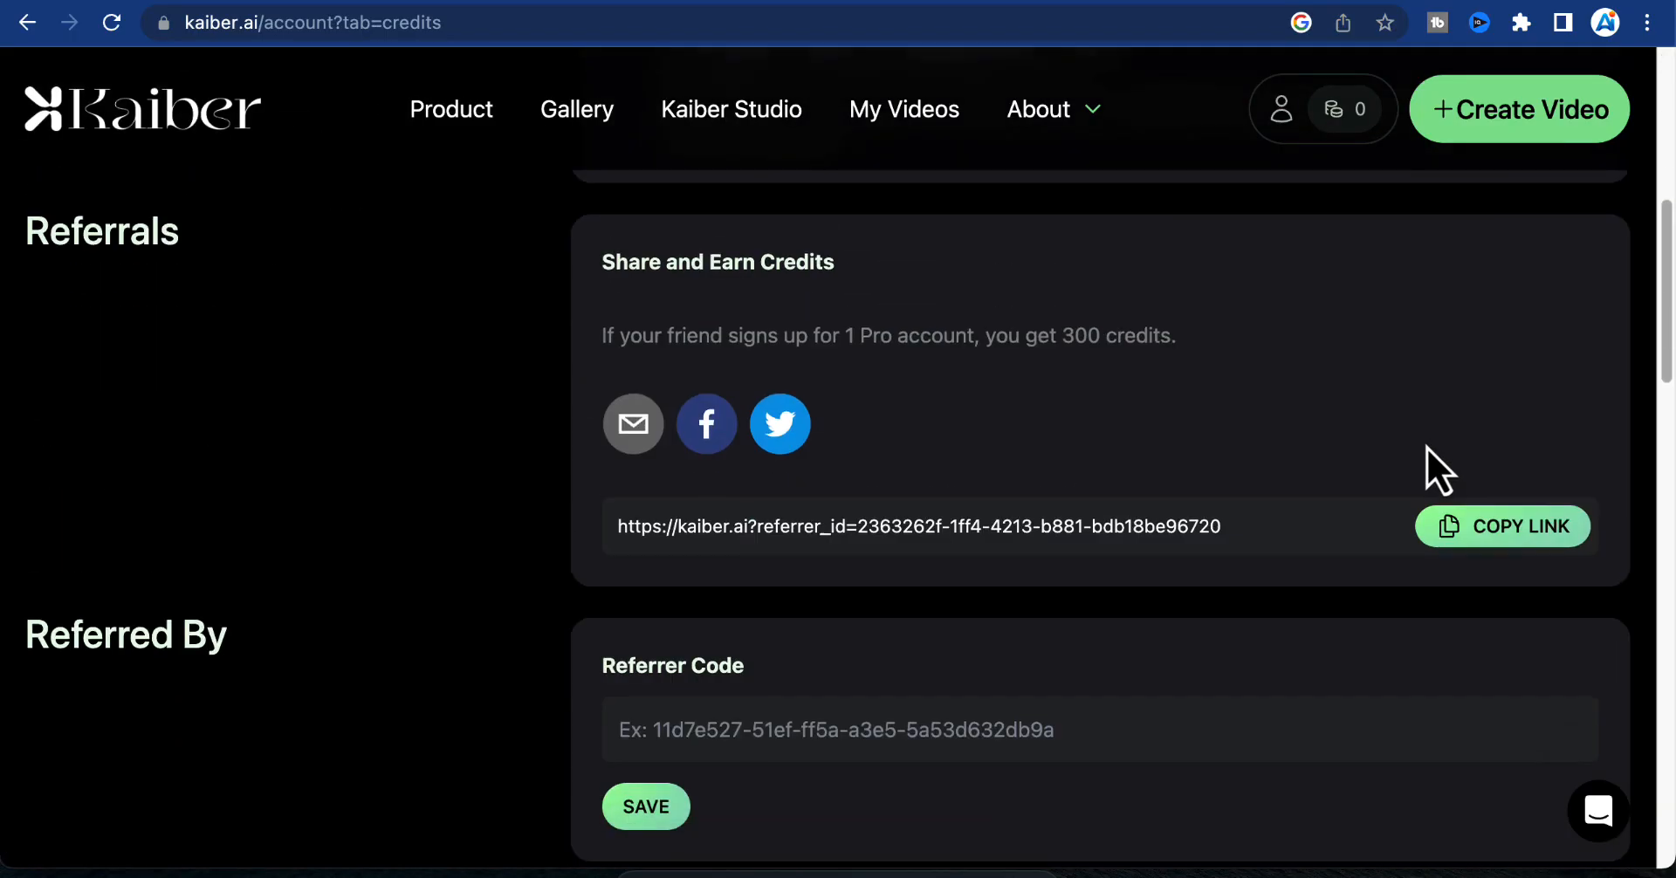
scroll(down, 3)
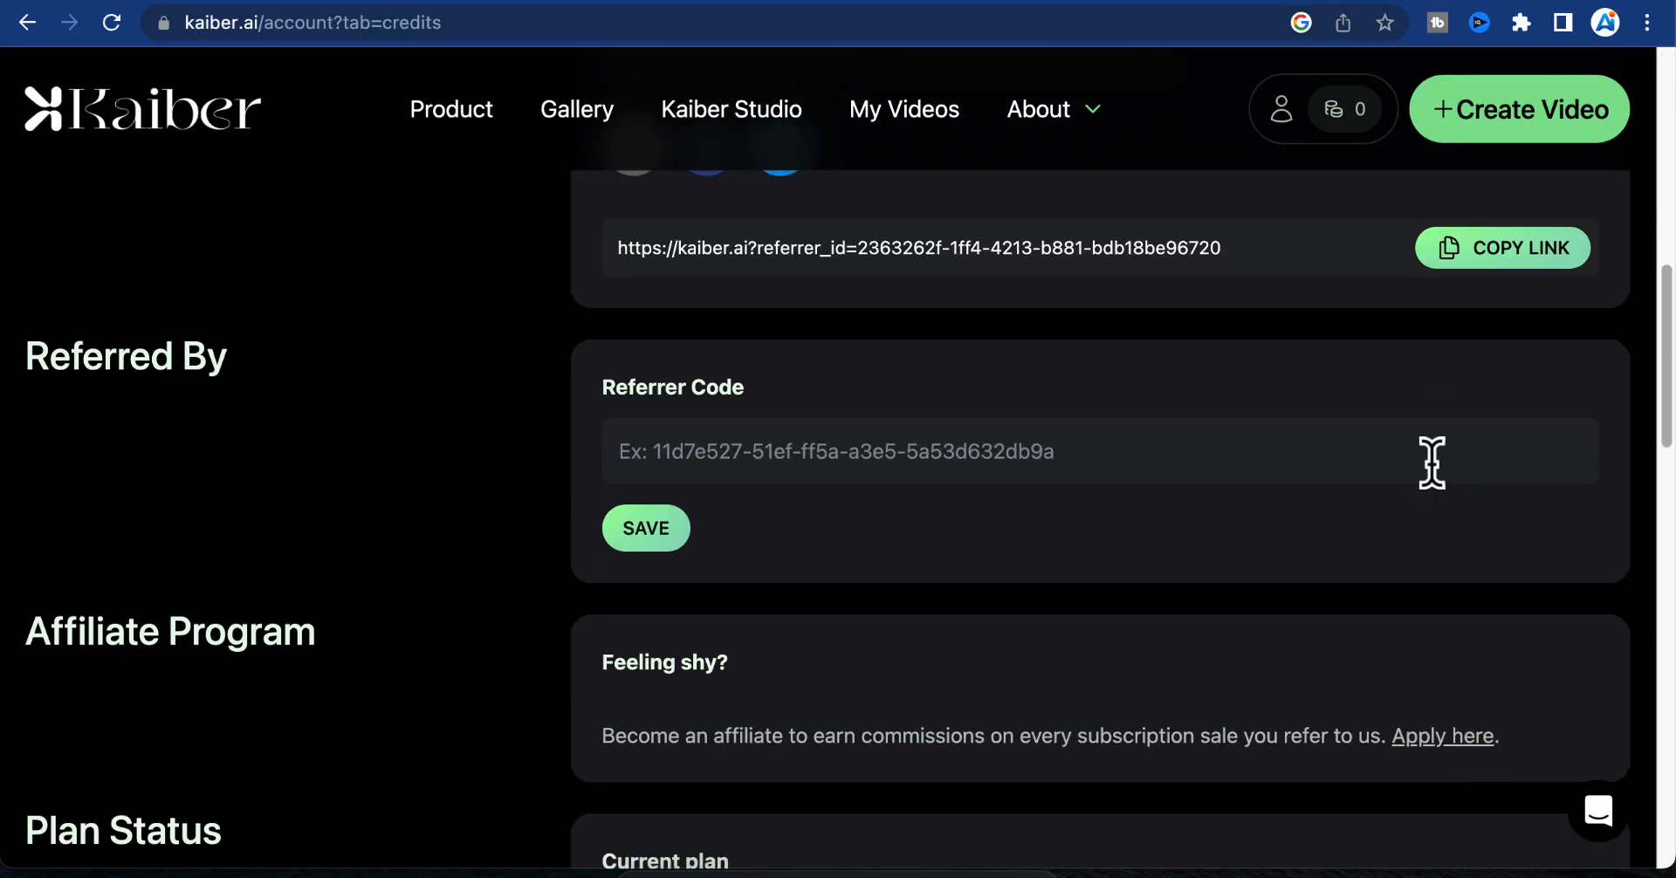
scroll(up, 3)
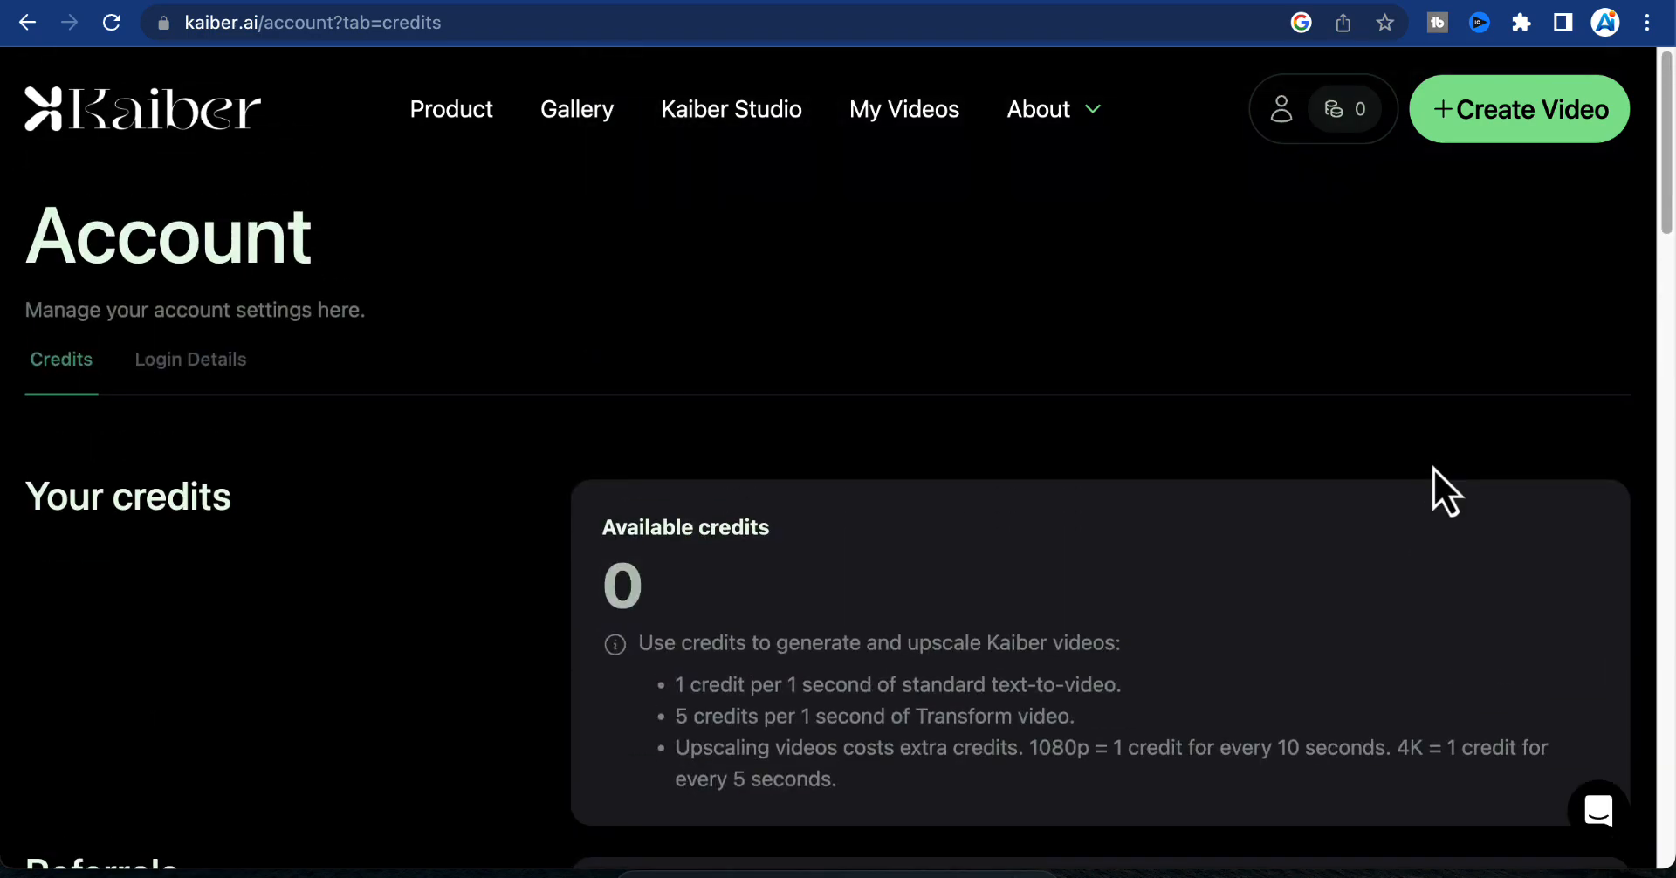
click(904, 108)
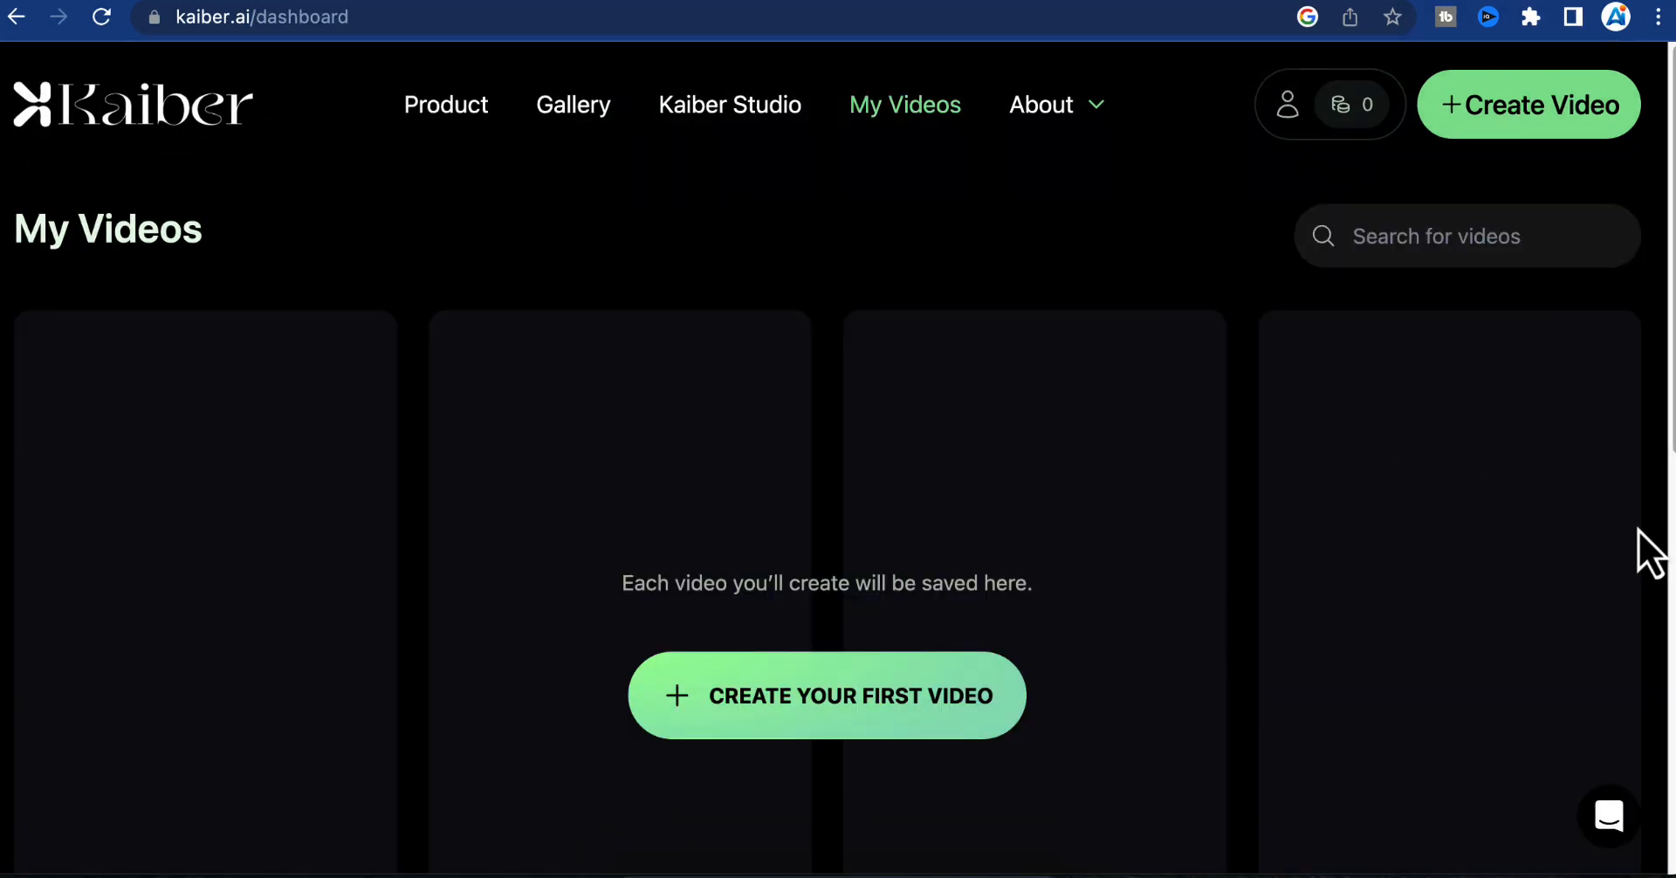
mouse_move(1577, 519)
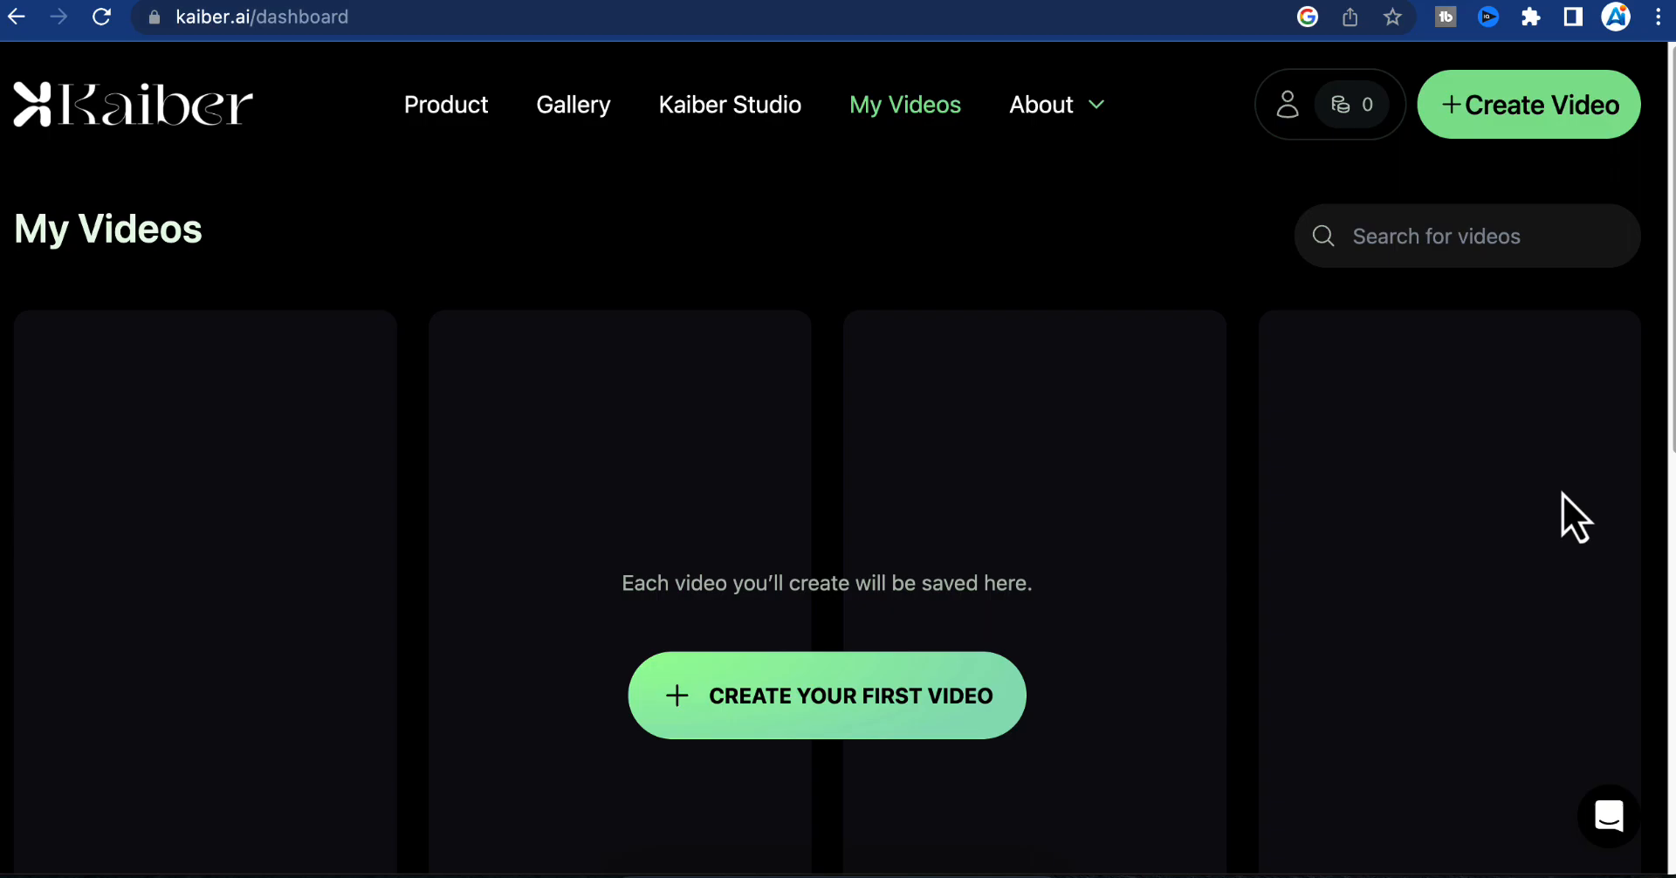
Step: Begin a first video and accept the 7-day free trial offer with 30 credits
click(825, 695)
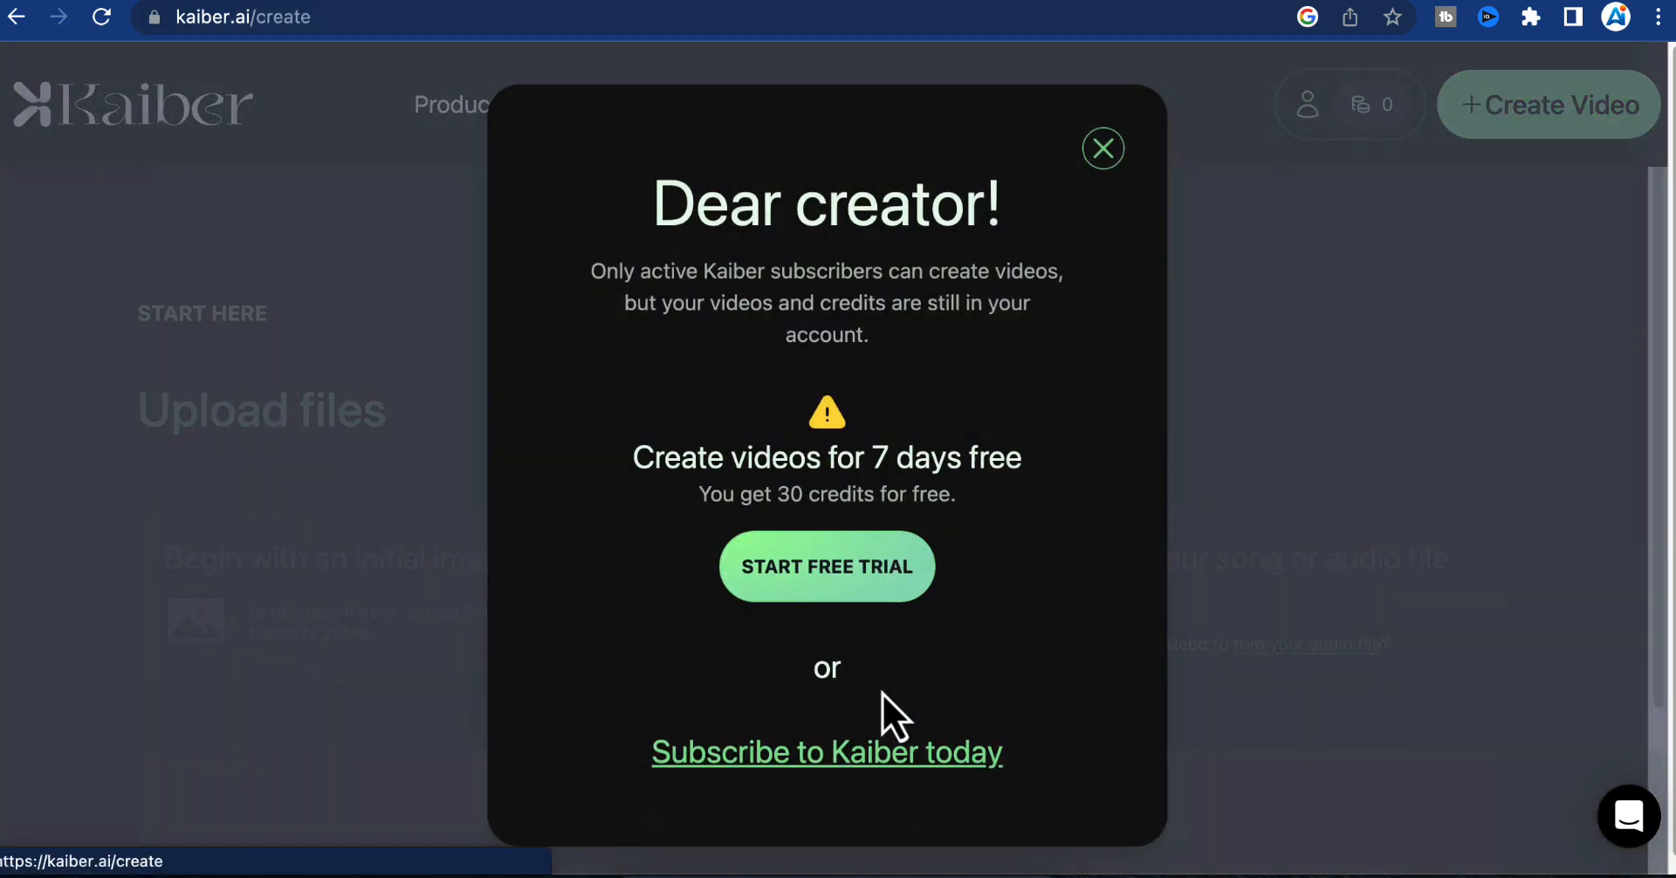
mouse_move(1214, 553)
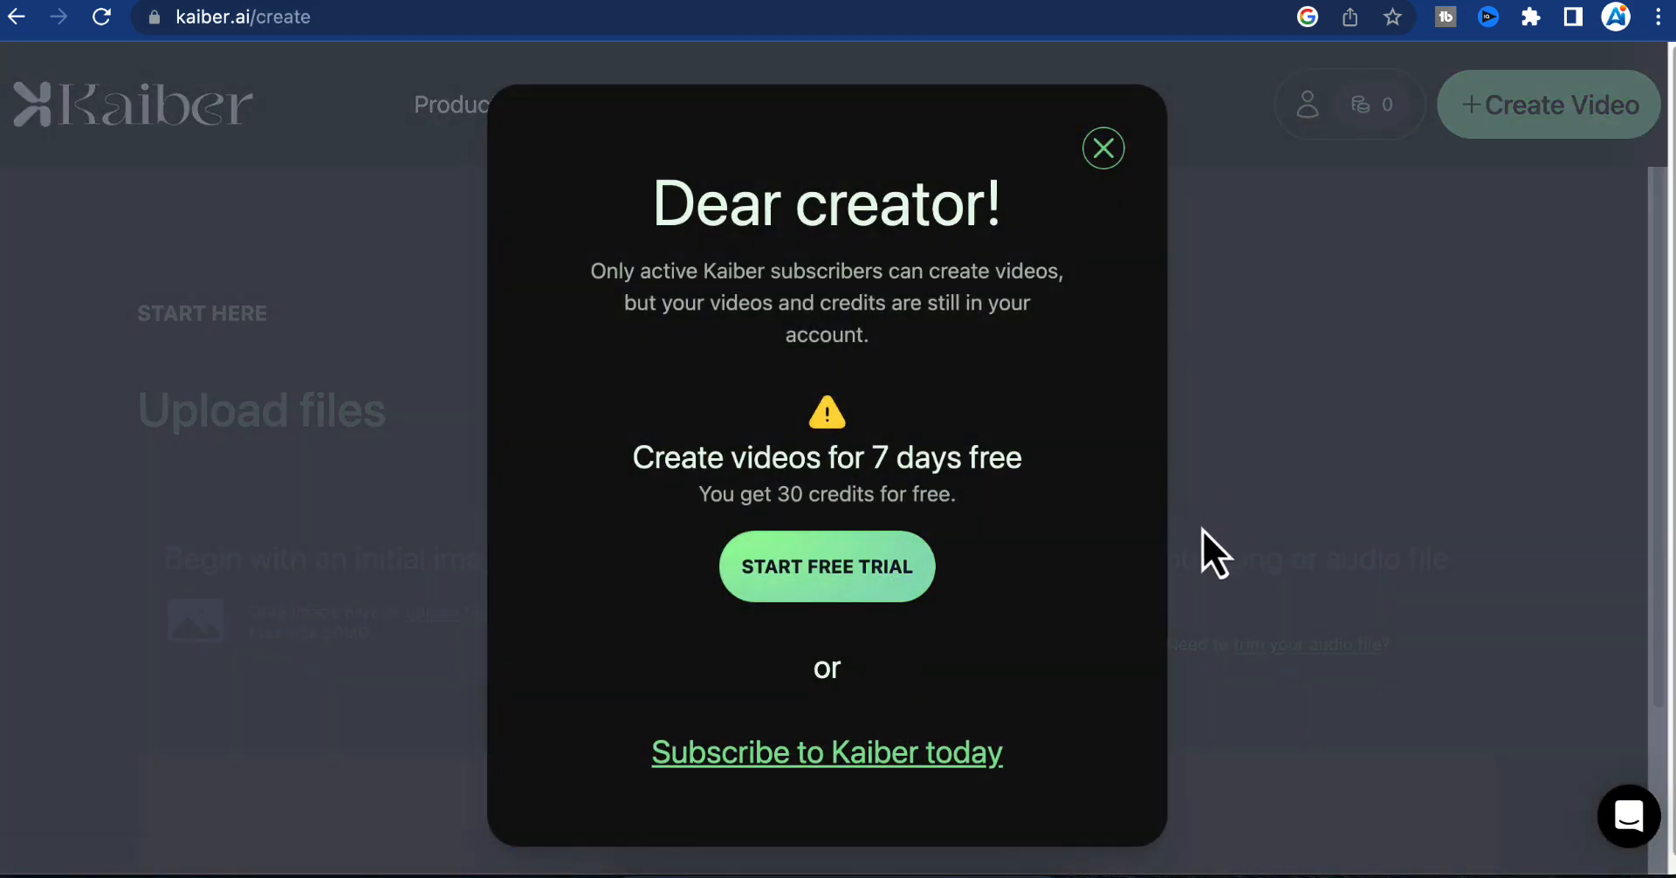
mouse_move(1171, 562)
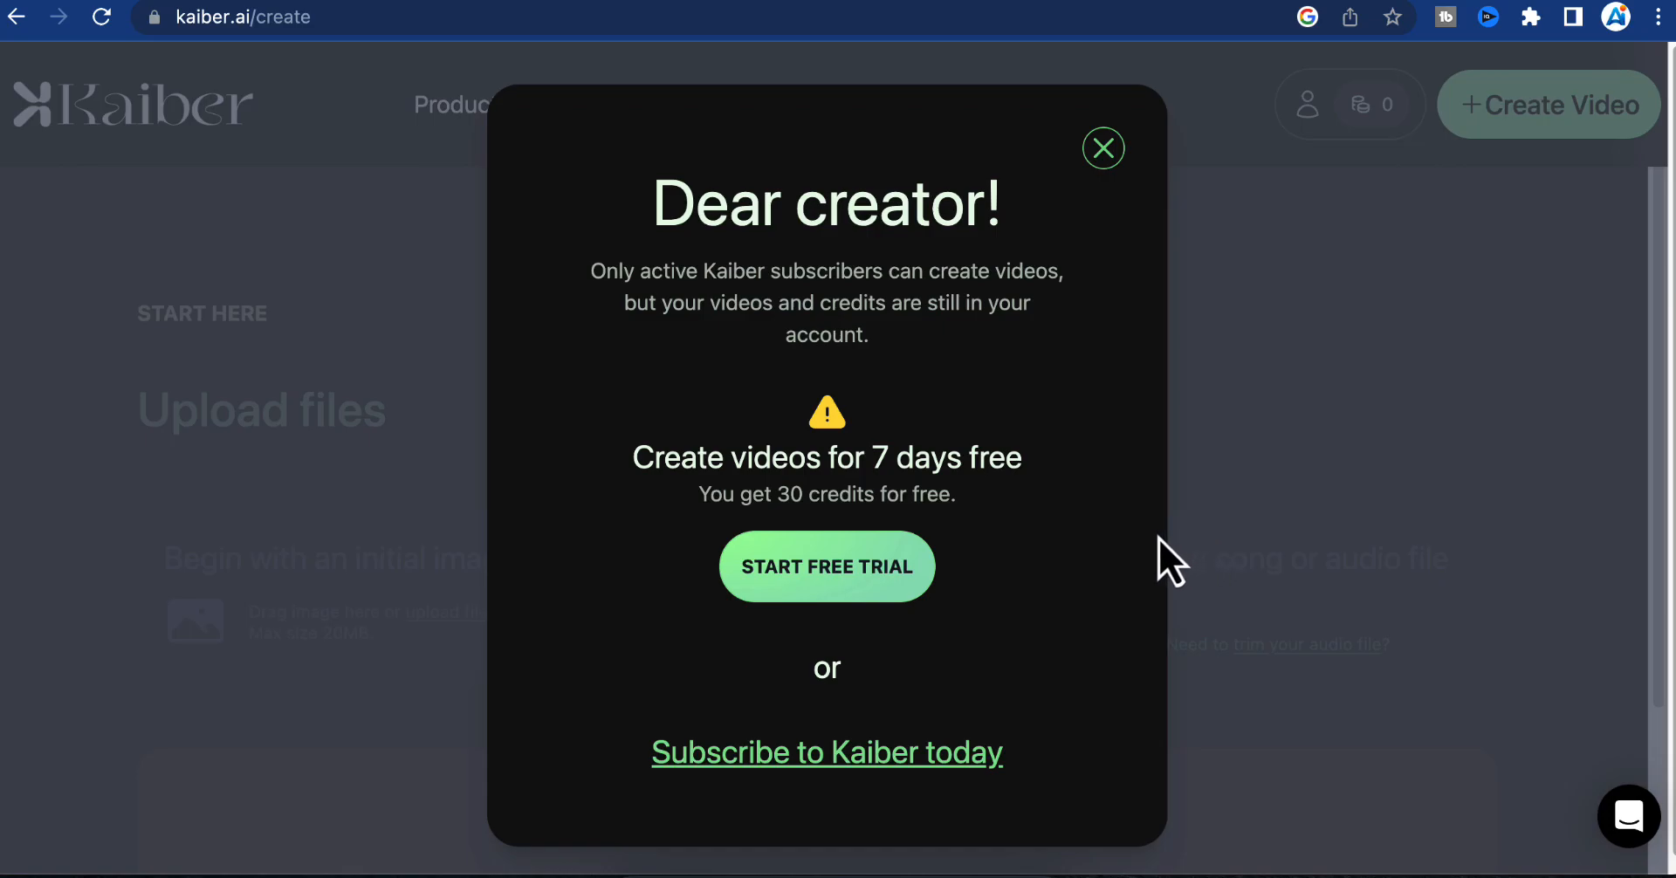
mouse_move(999, 556)
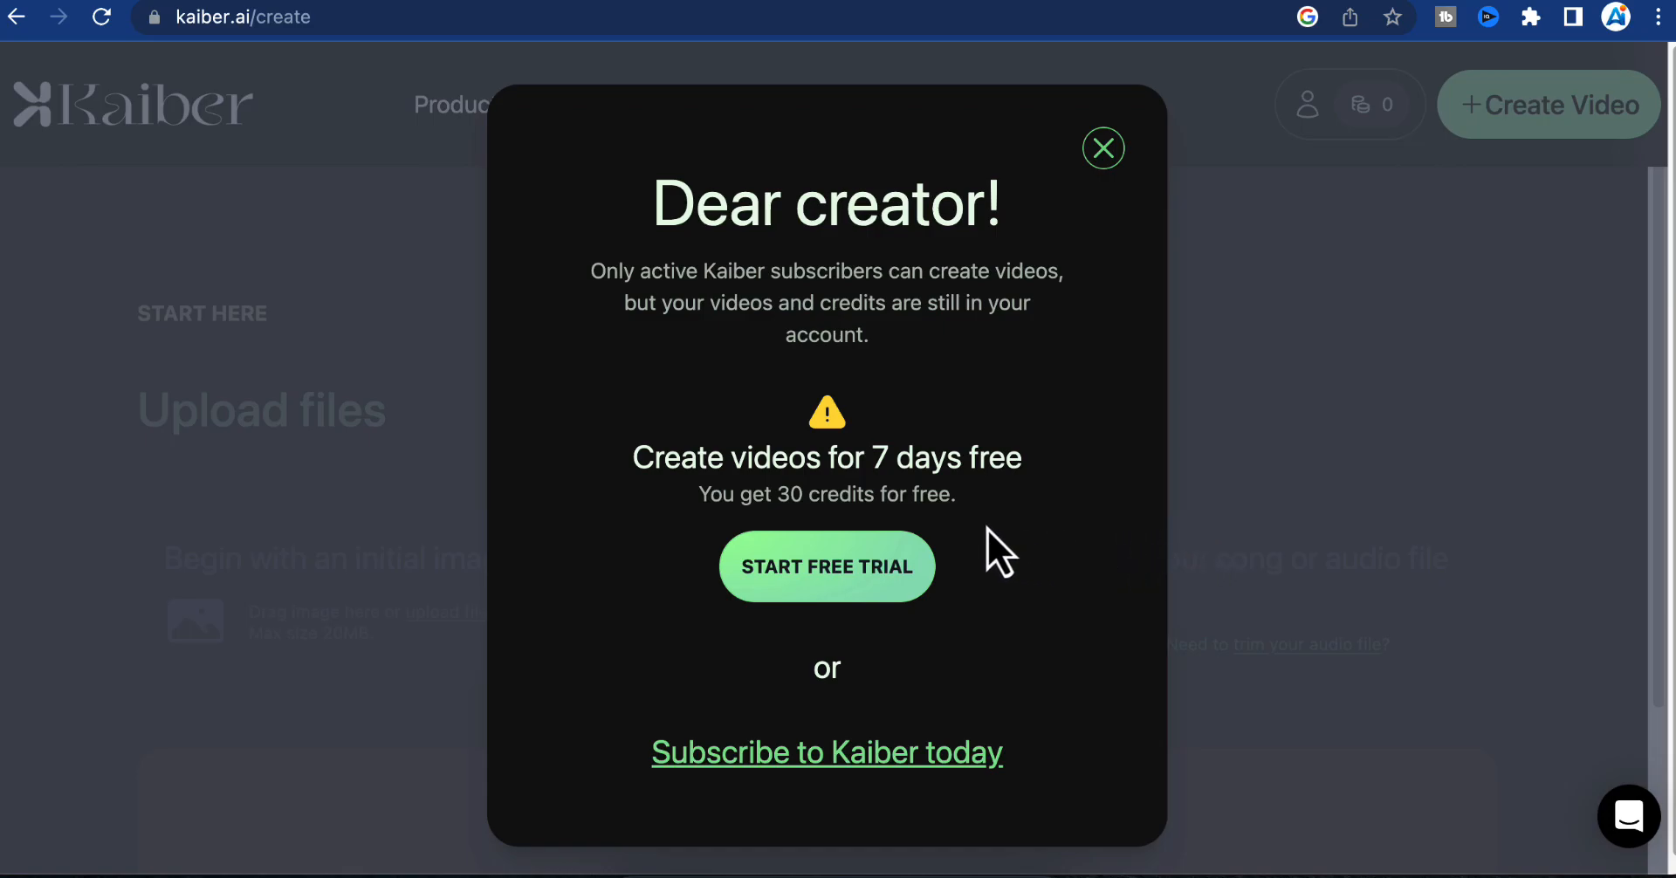
mouse_move(962, 562)
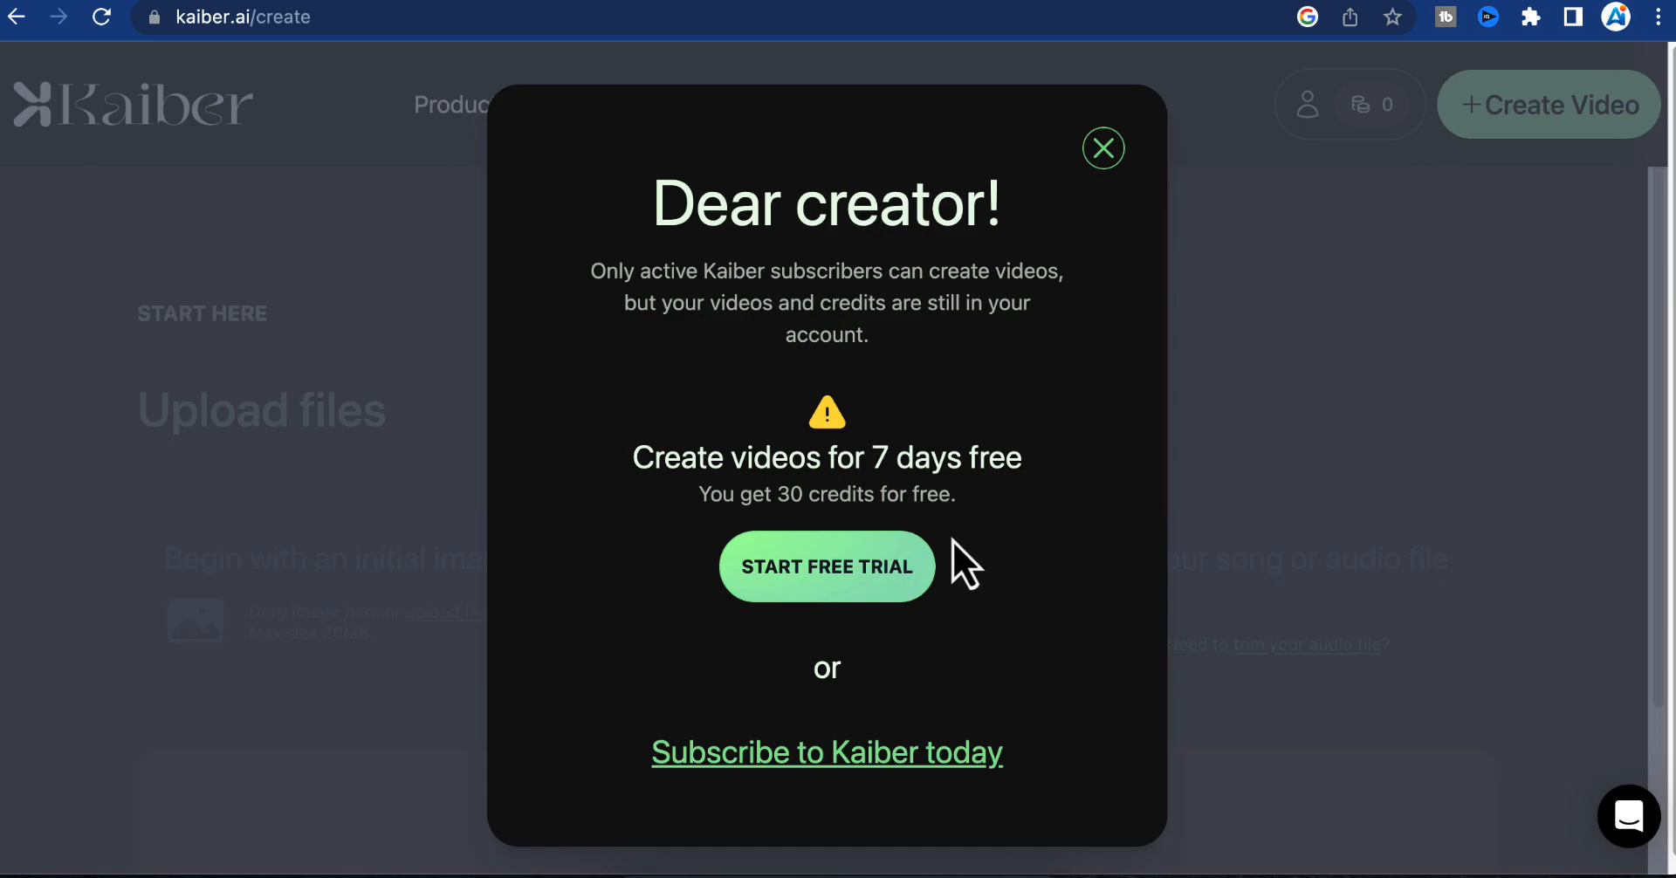
click(827, 566)
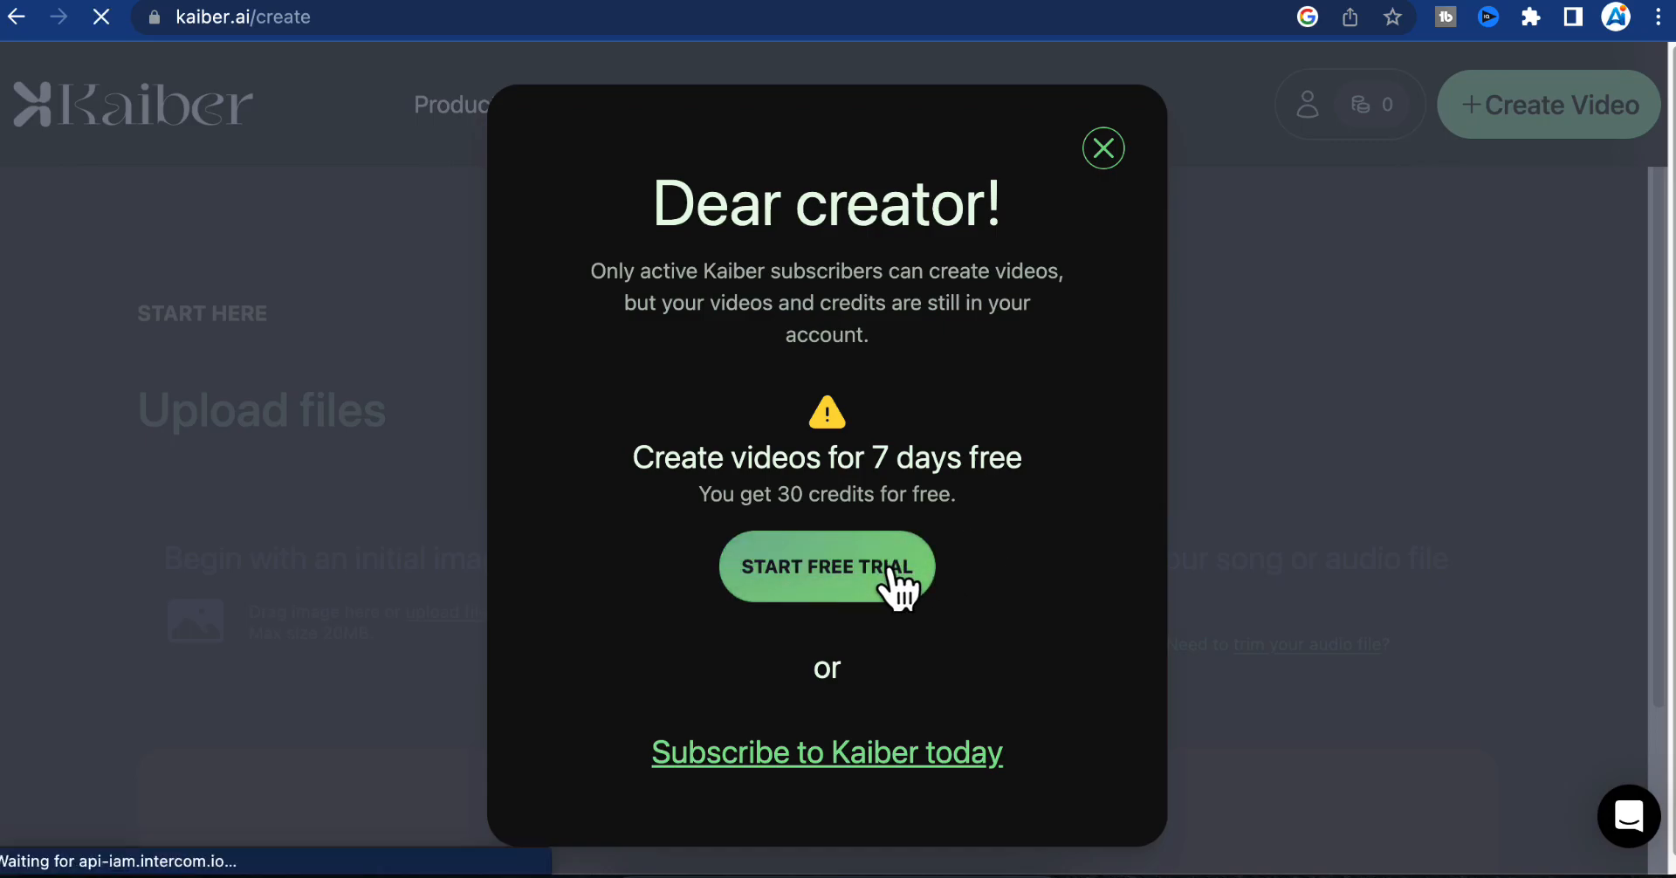
Step: Complete Stripe Checkout for the Standard Subscription trial, returning with 42 credits
click(827, 567)
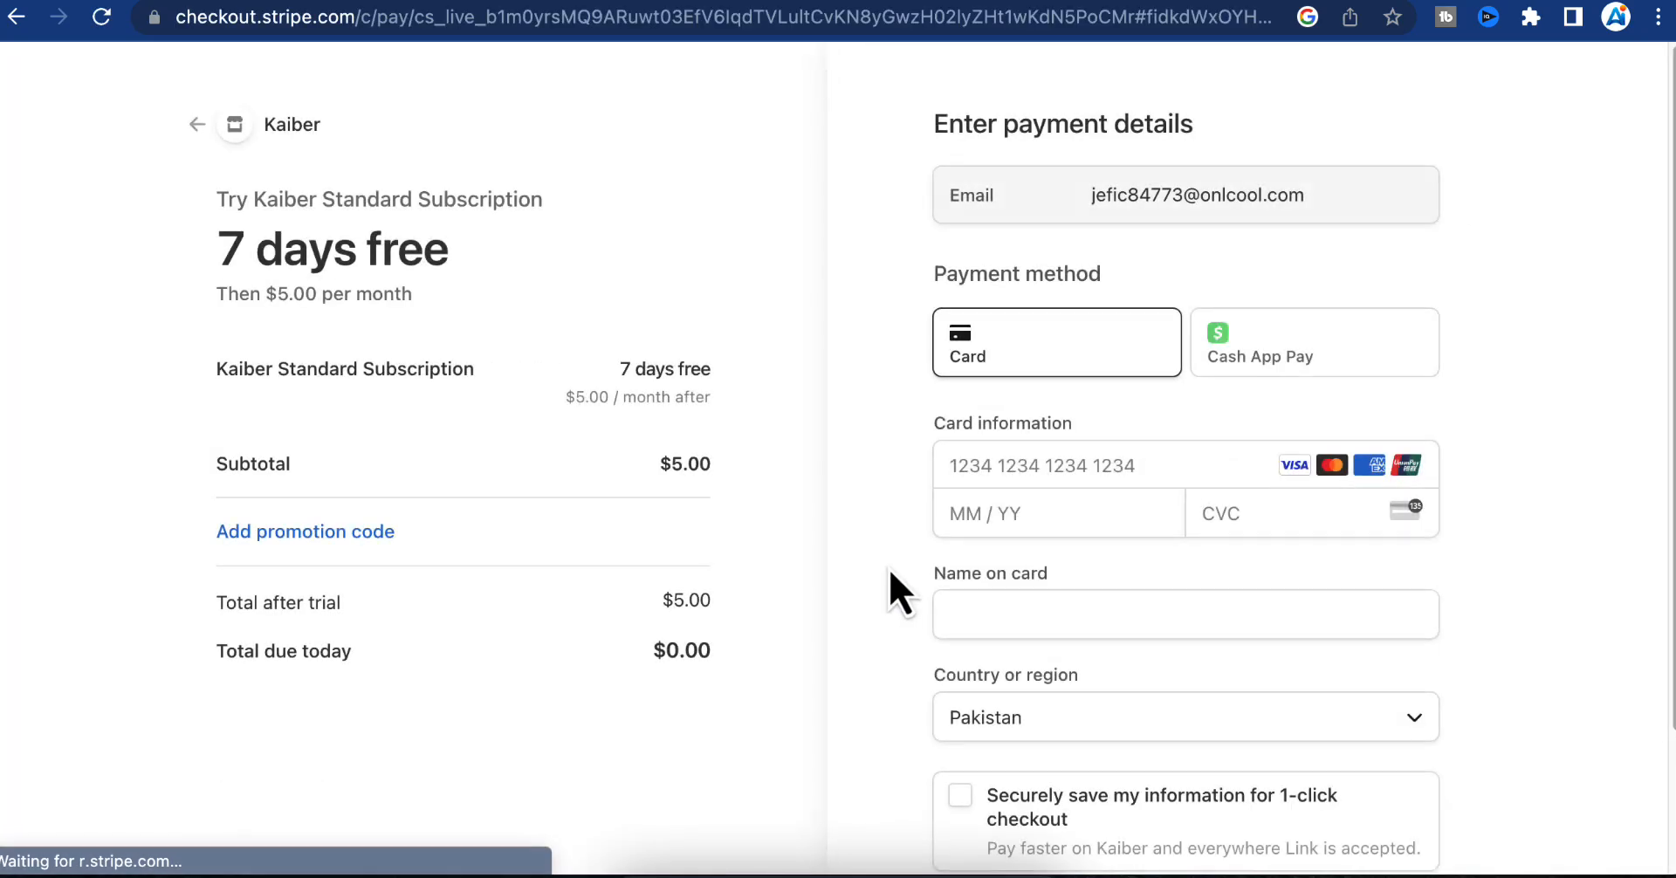
scroll(down, 3)
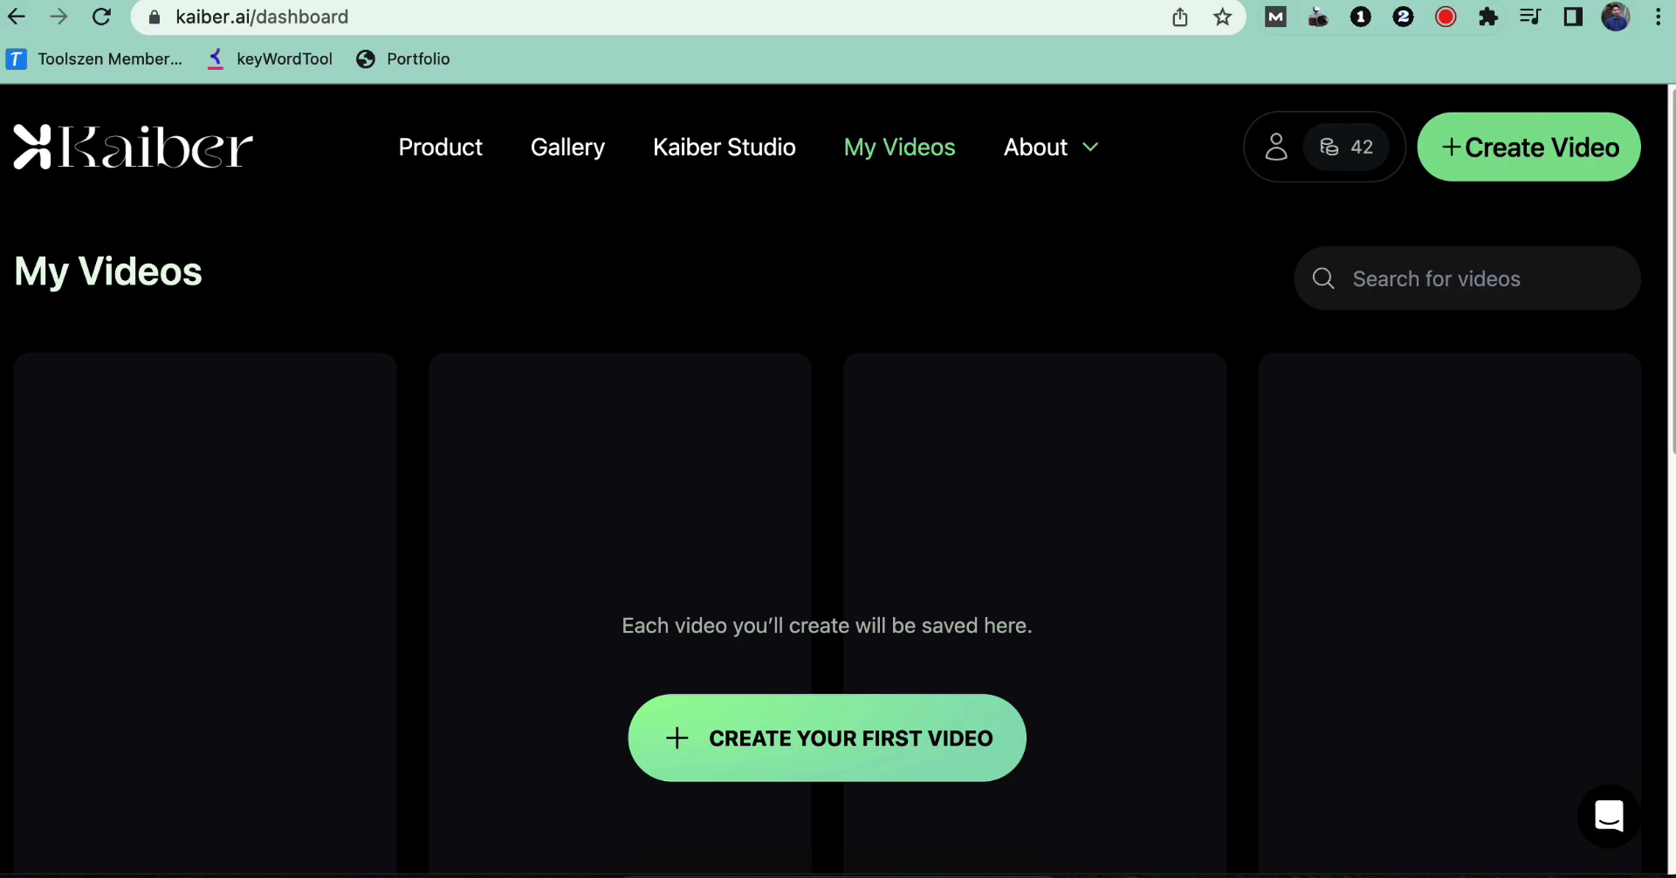
Step: Switch to the Leonardo.Ai home feed at app.leonardo.ai
click(827, 737)
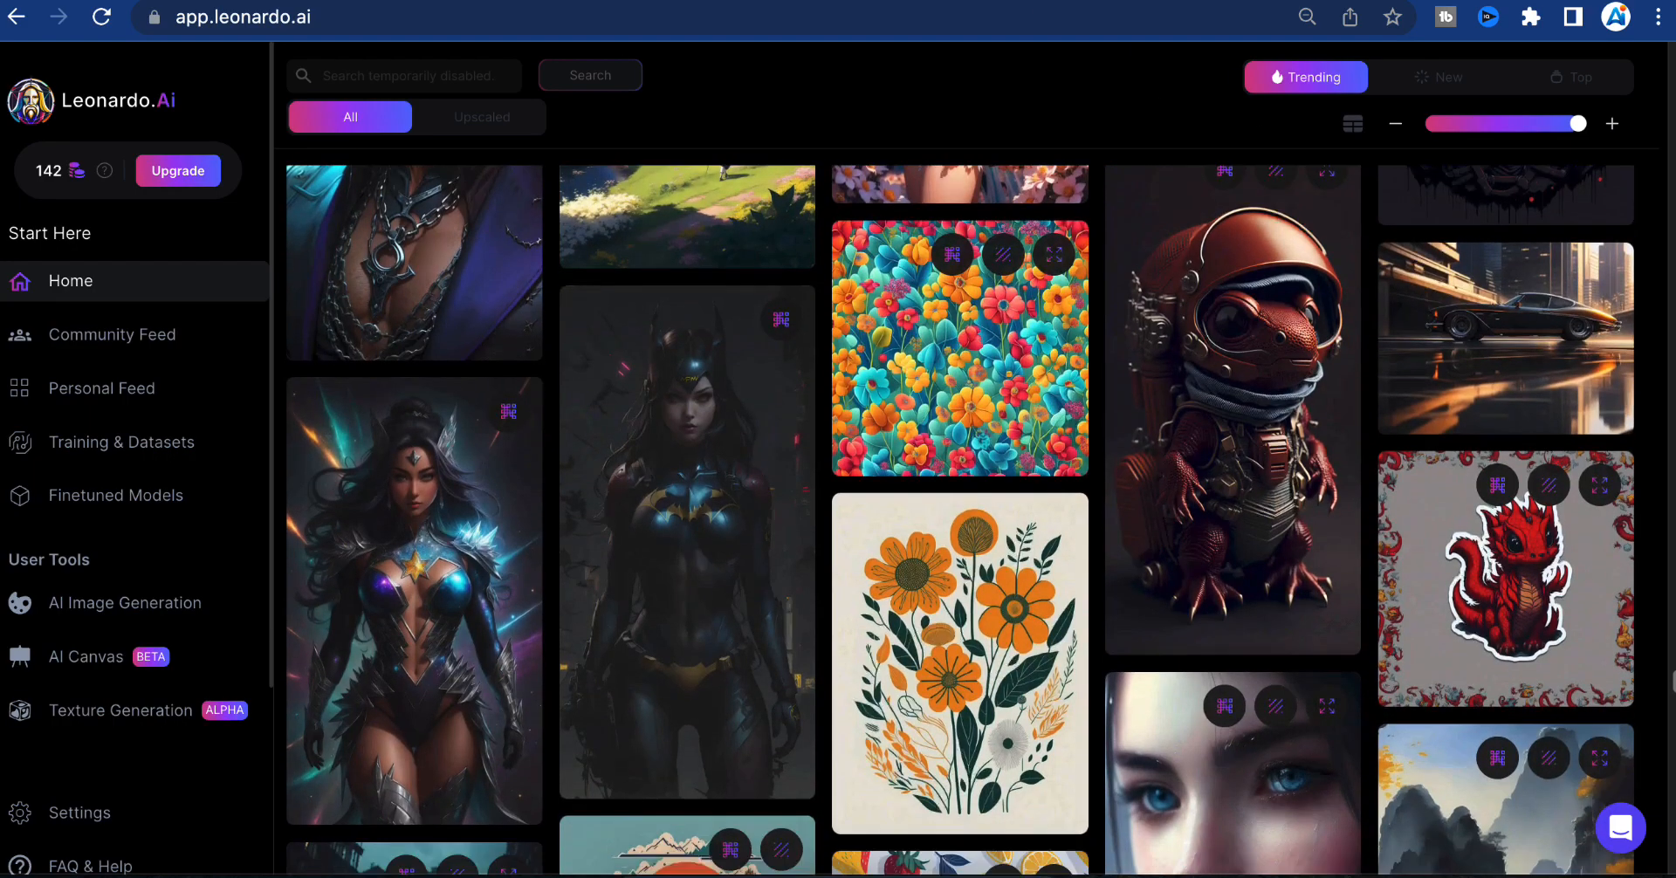
scroll(down, 3)
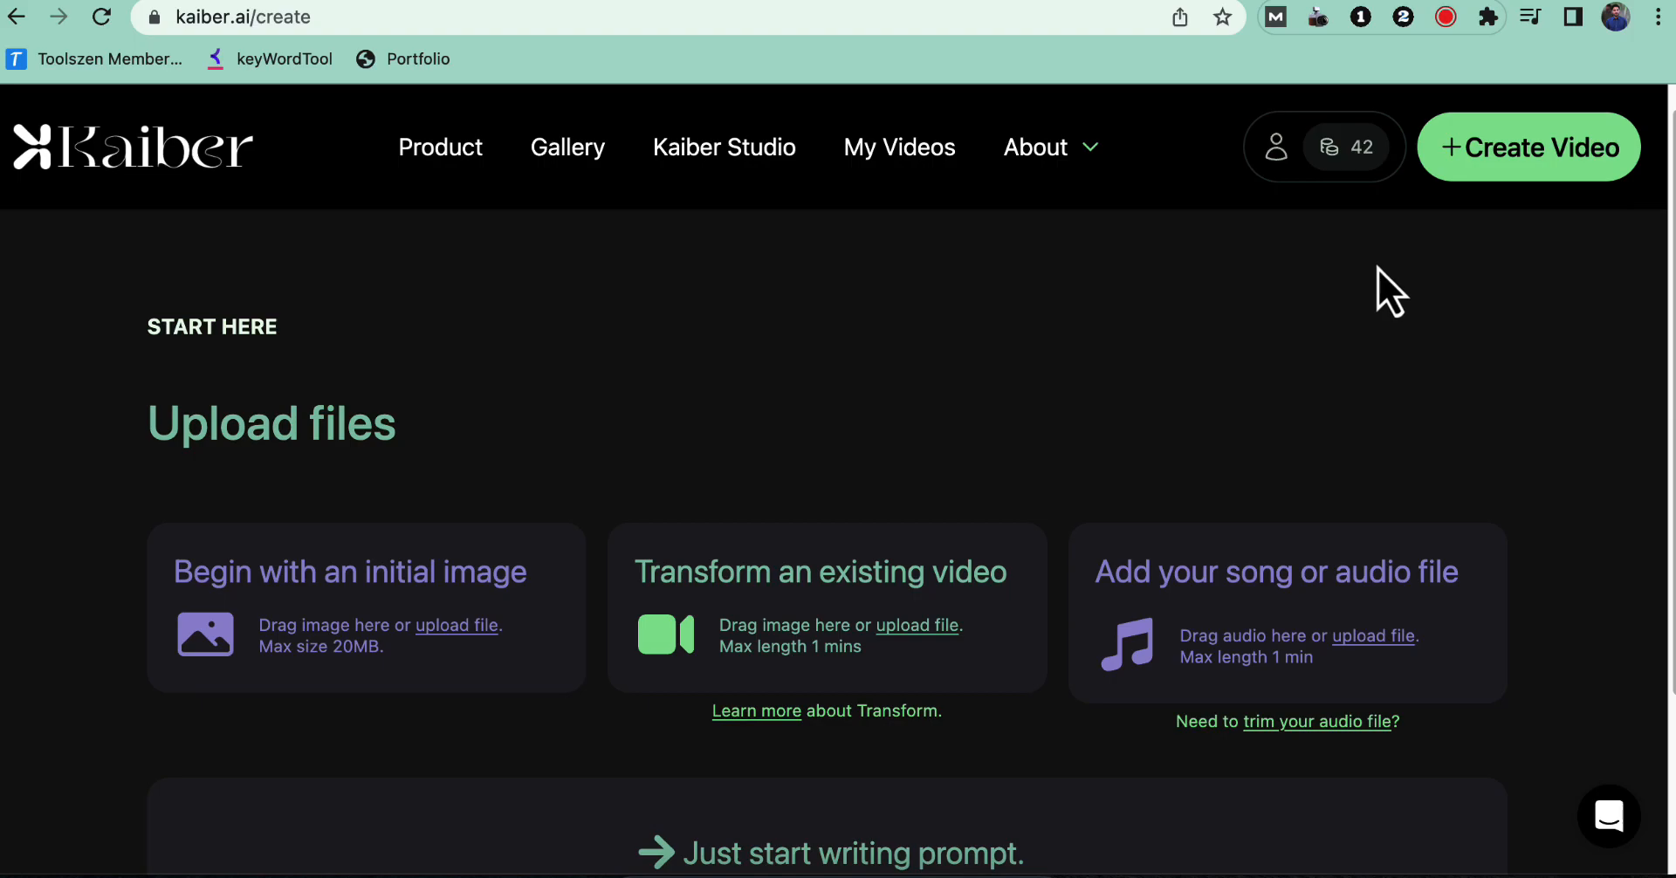
mouse_move(1294, 331)
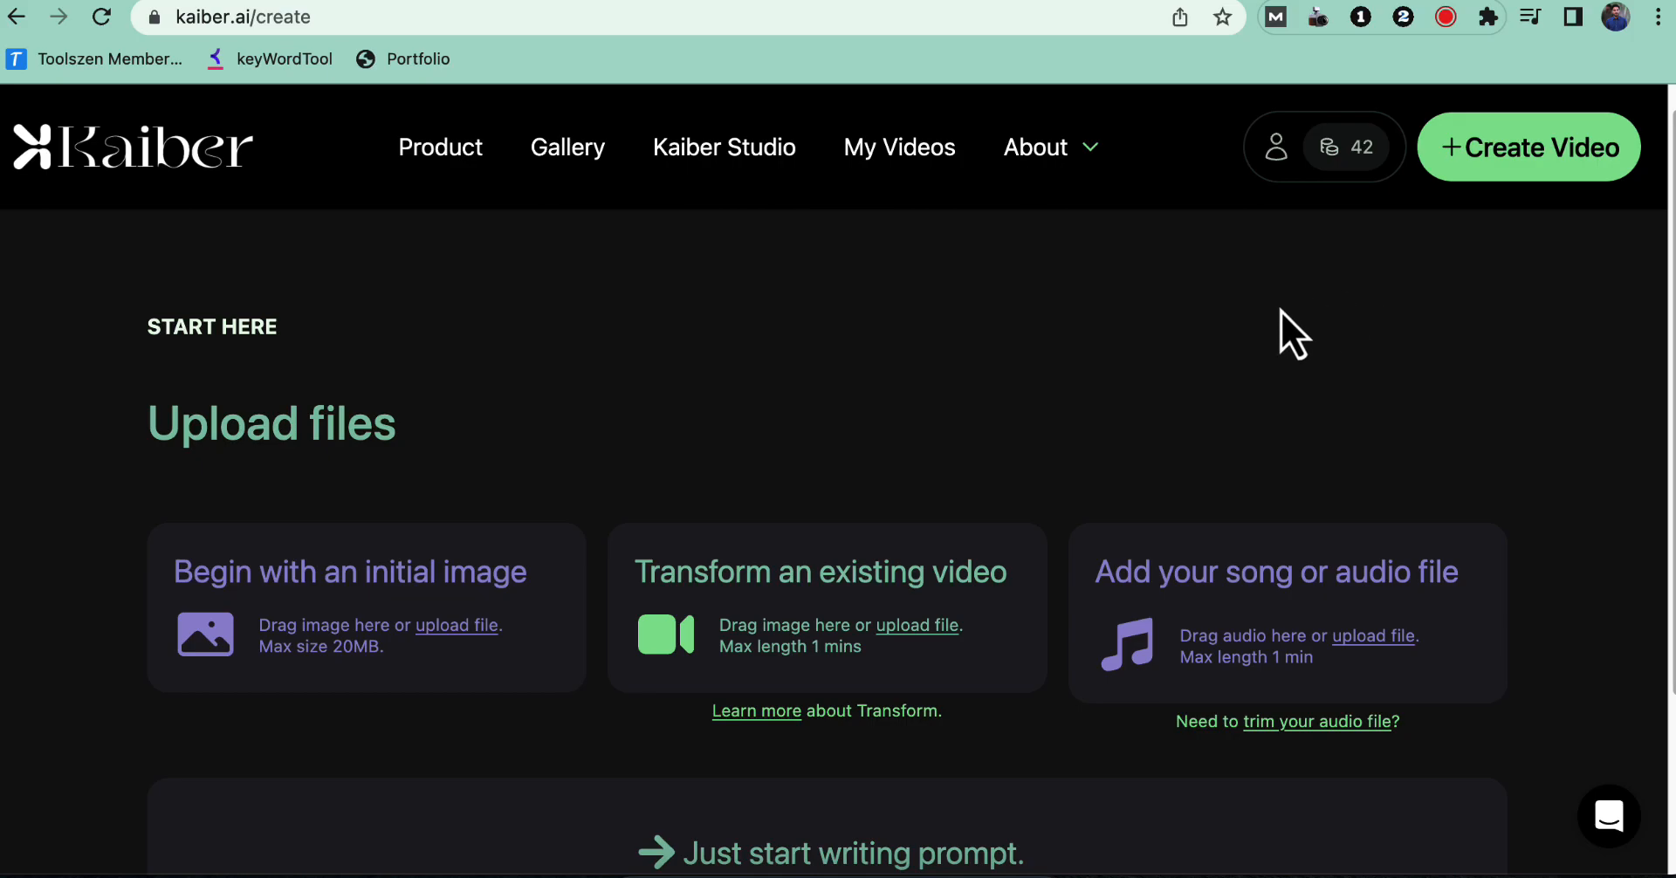
Step: Upload the Jon Snow JPG from Downloads as the initial image
click(454, 625)
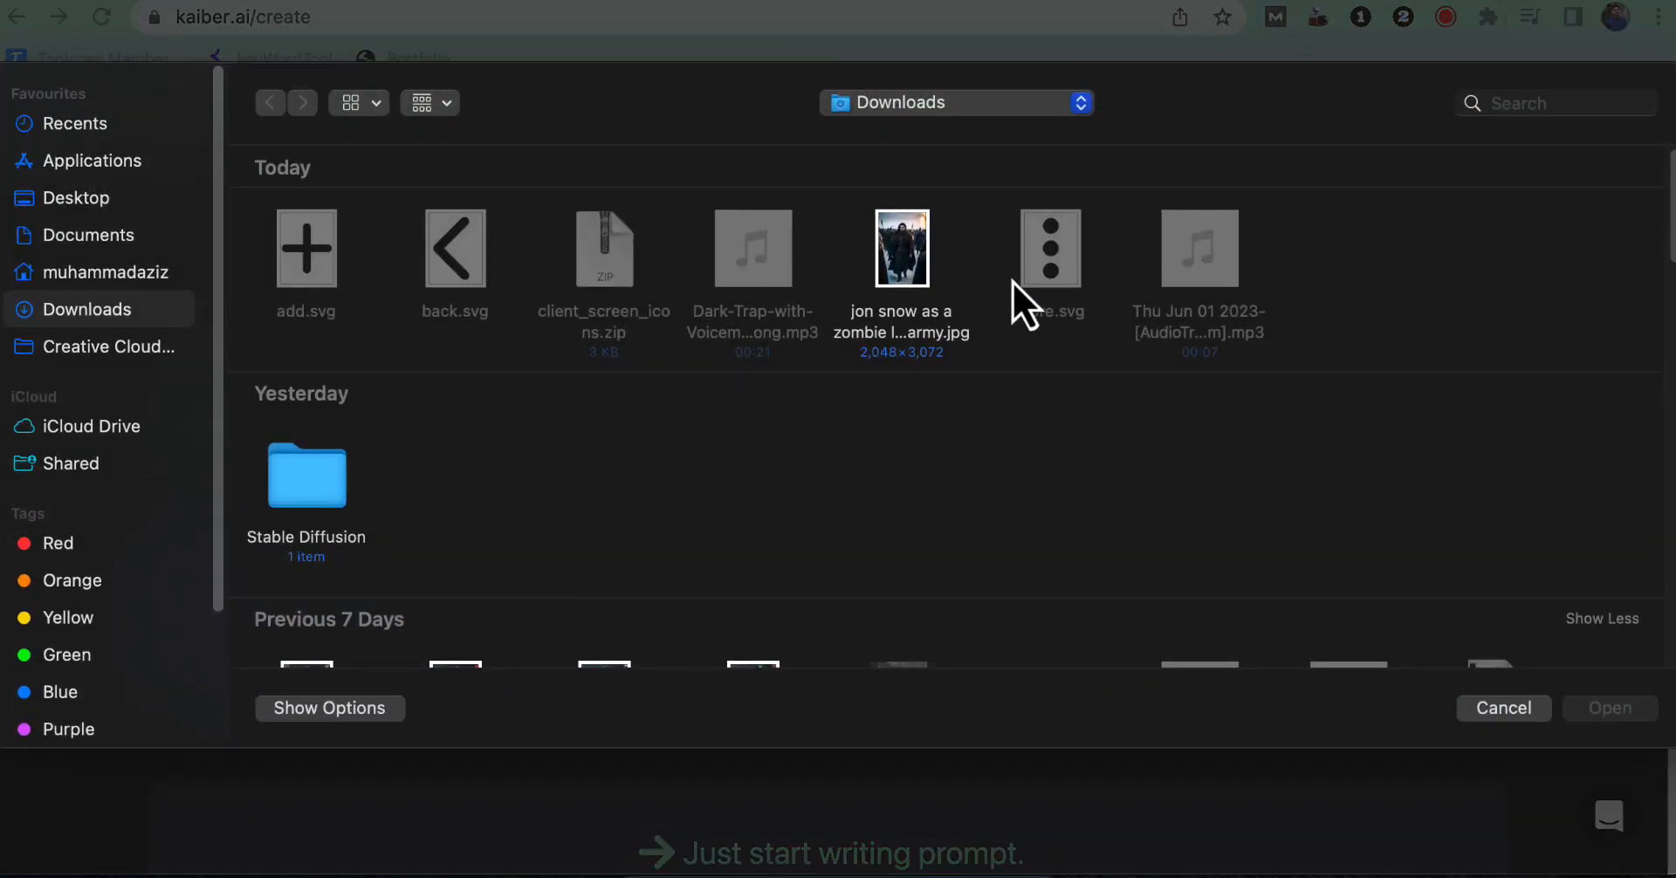
click(901, 248)
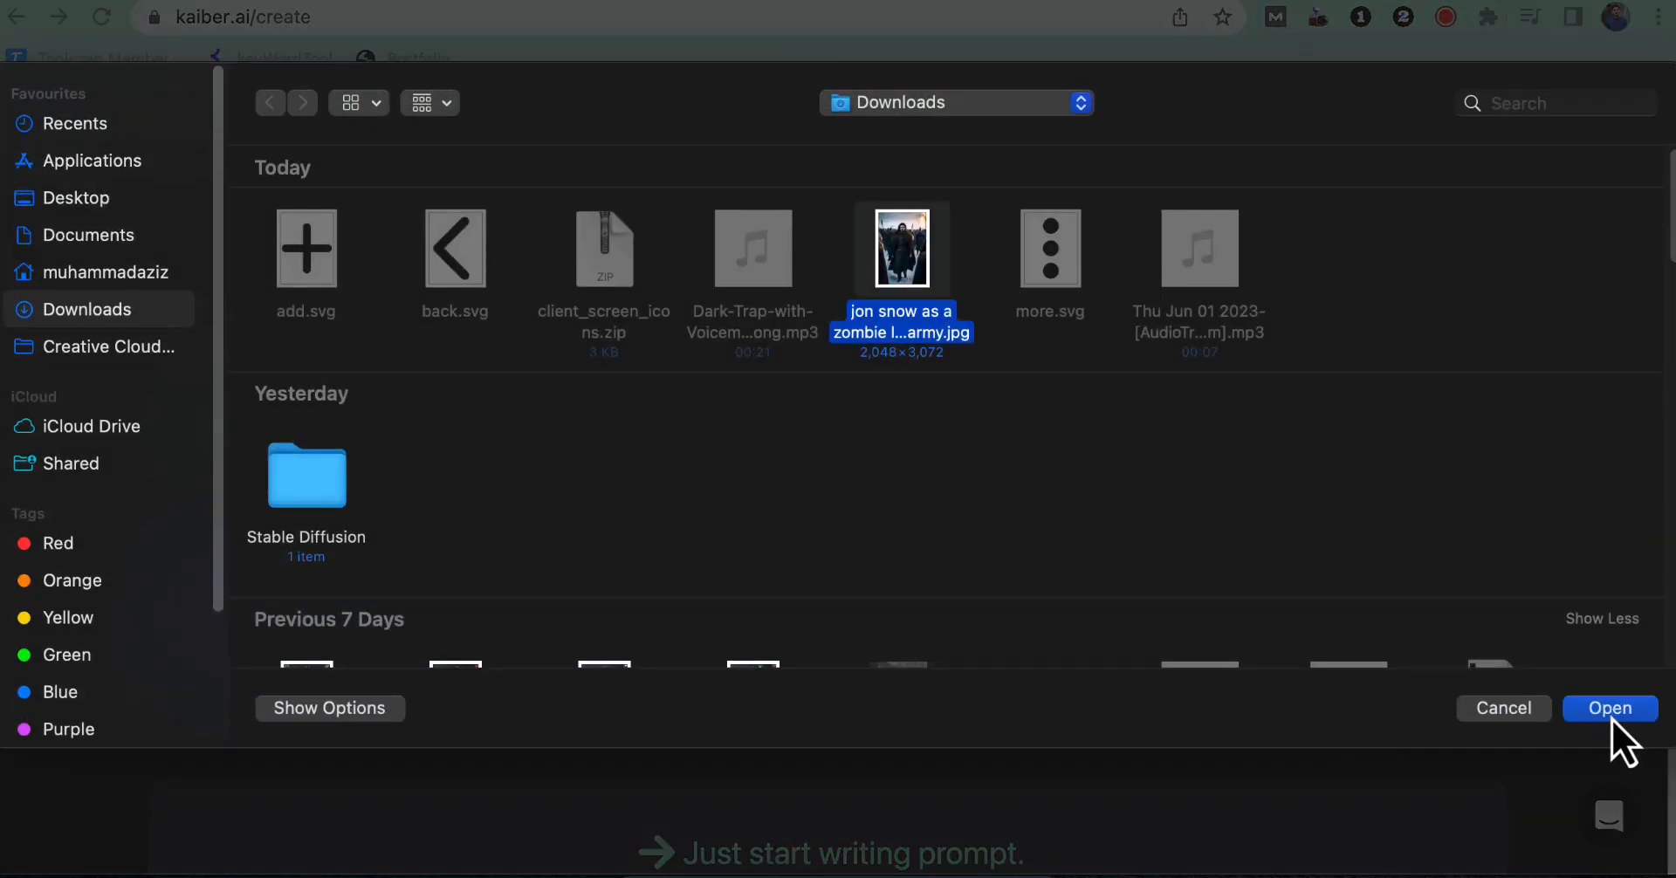
click(1610, 707)
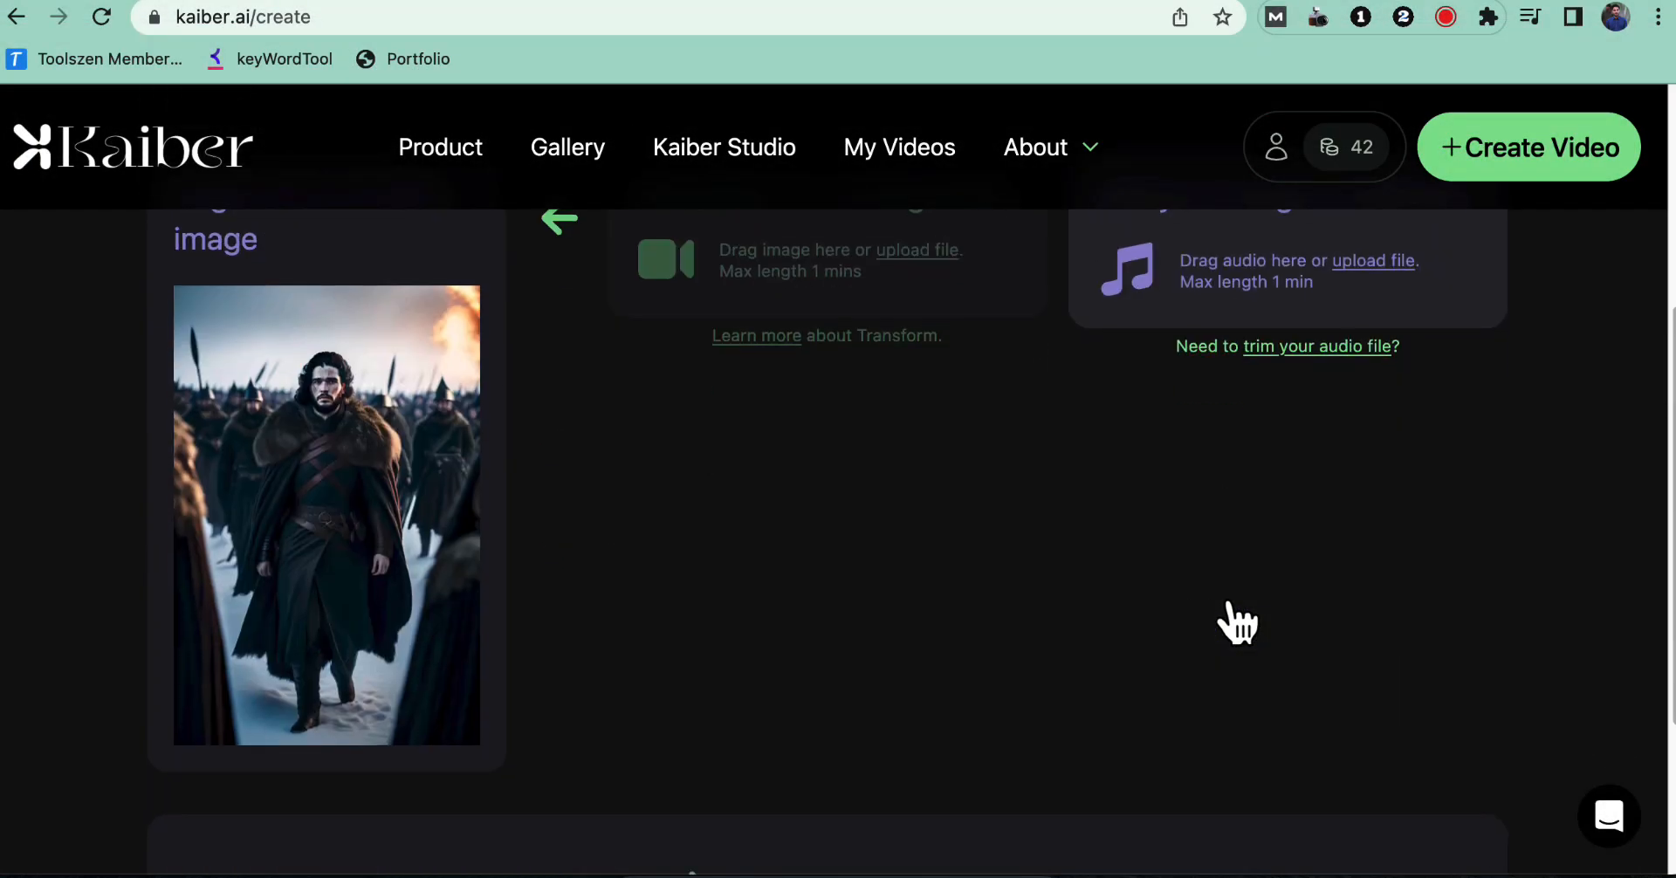
scroll(up, 3)
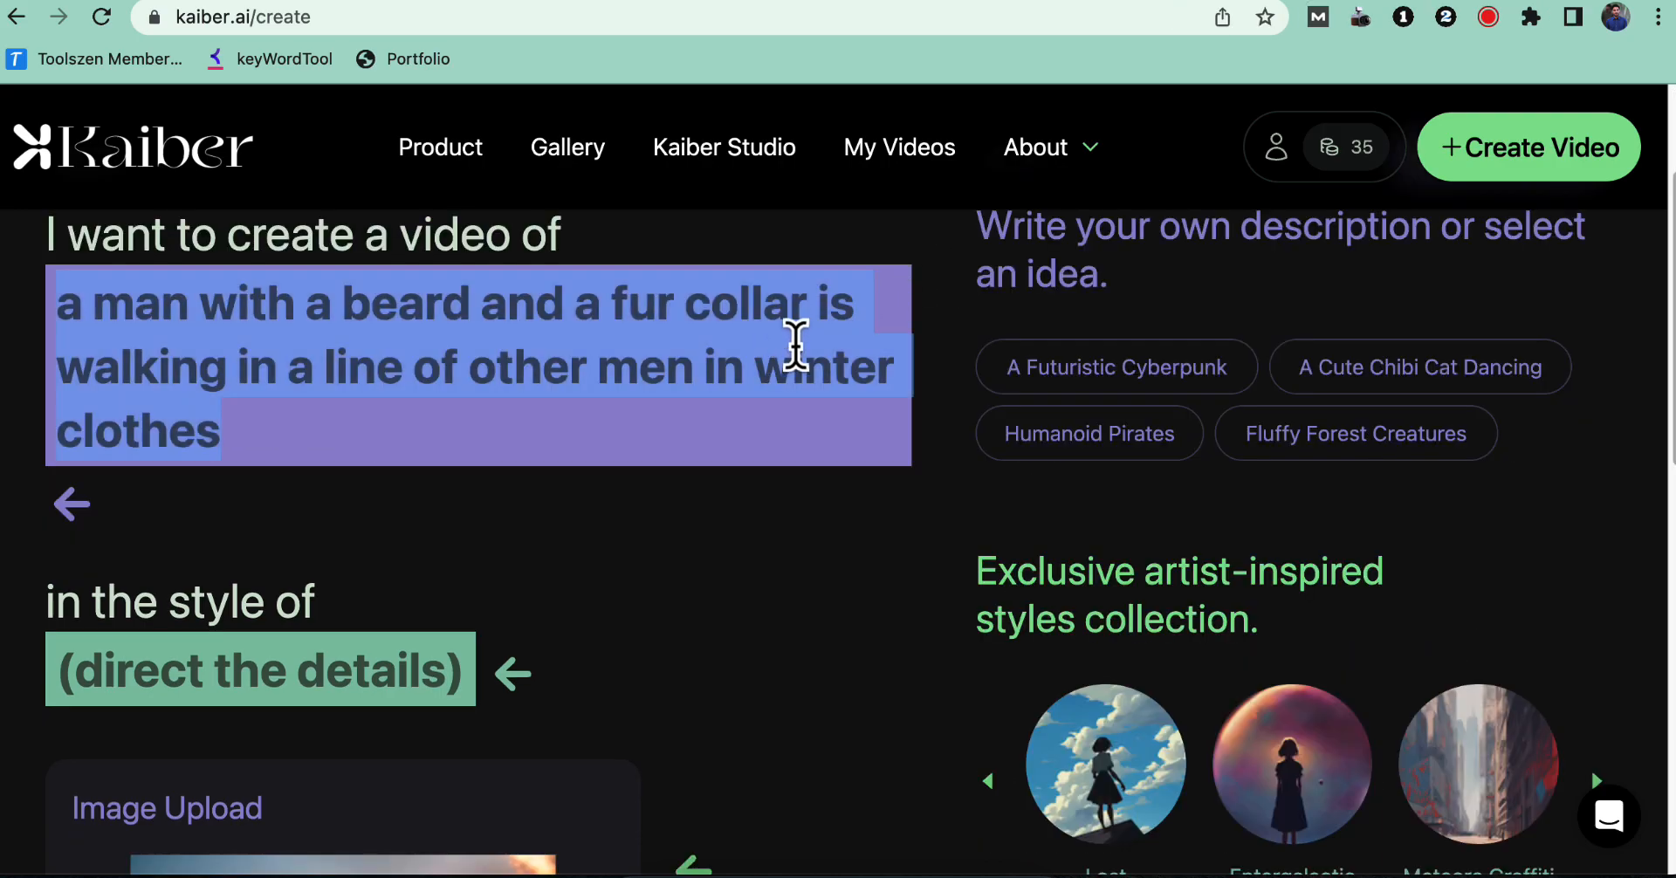
Step: Review the Jon Snow battlefield prompt and dark Game of Thrones style, then go to video settings
scroll(down, 3)
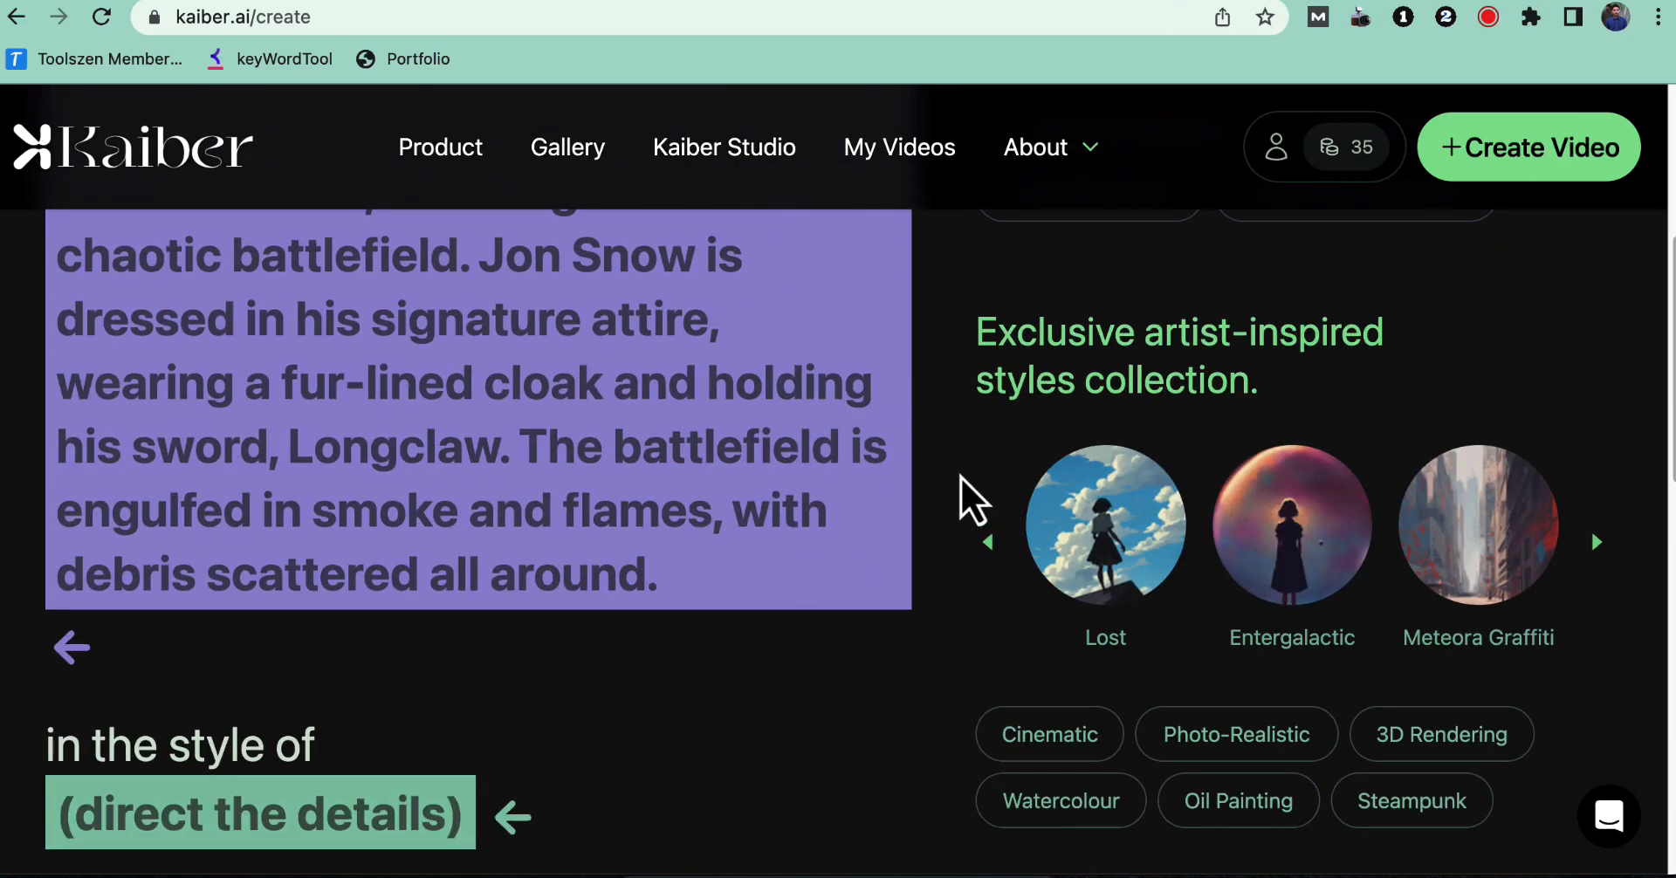
scroll(down, 3)
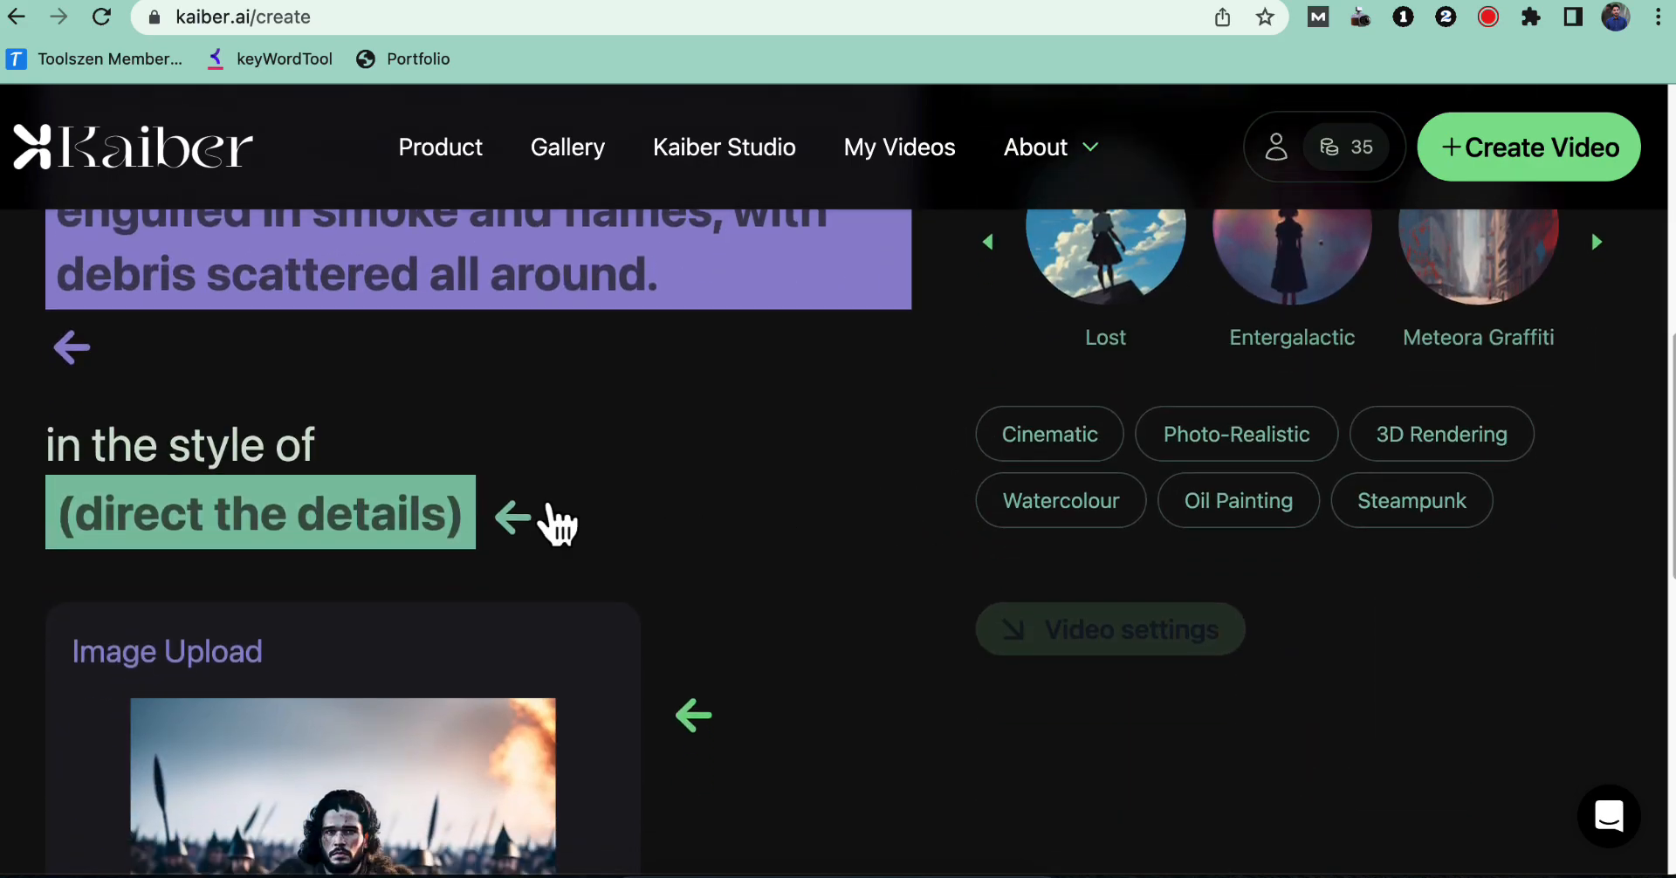
scroll(down, 3)
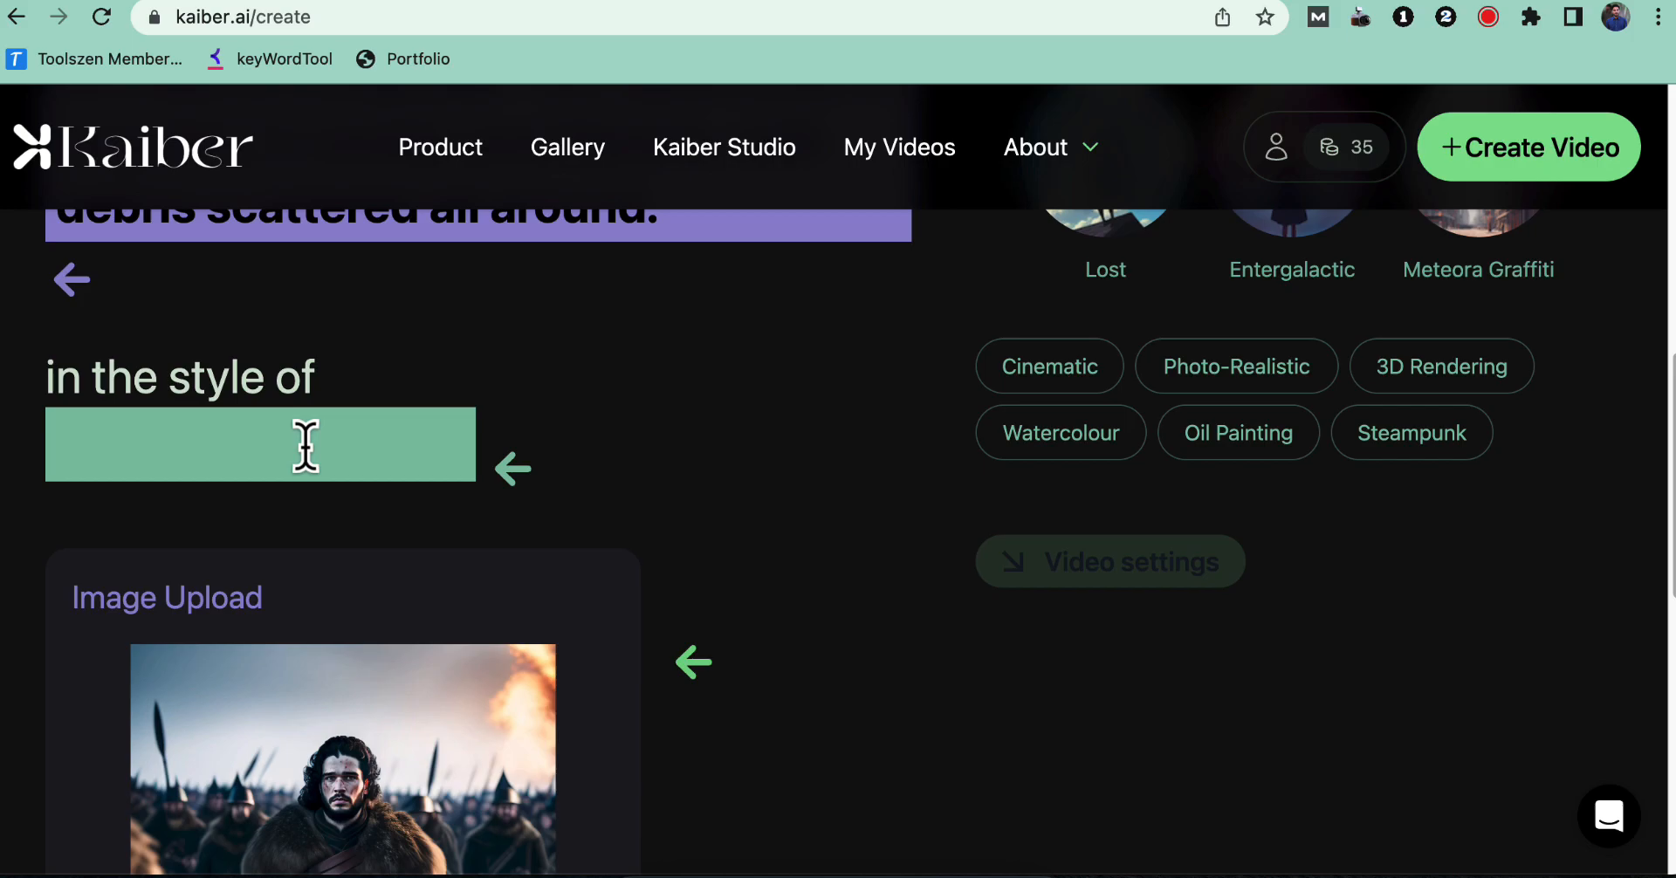
scroll(up, 3)
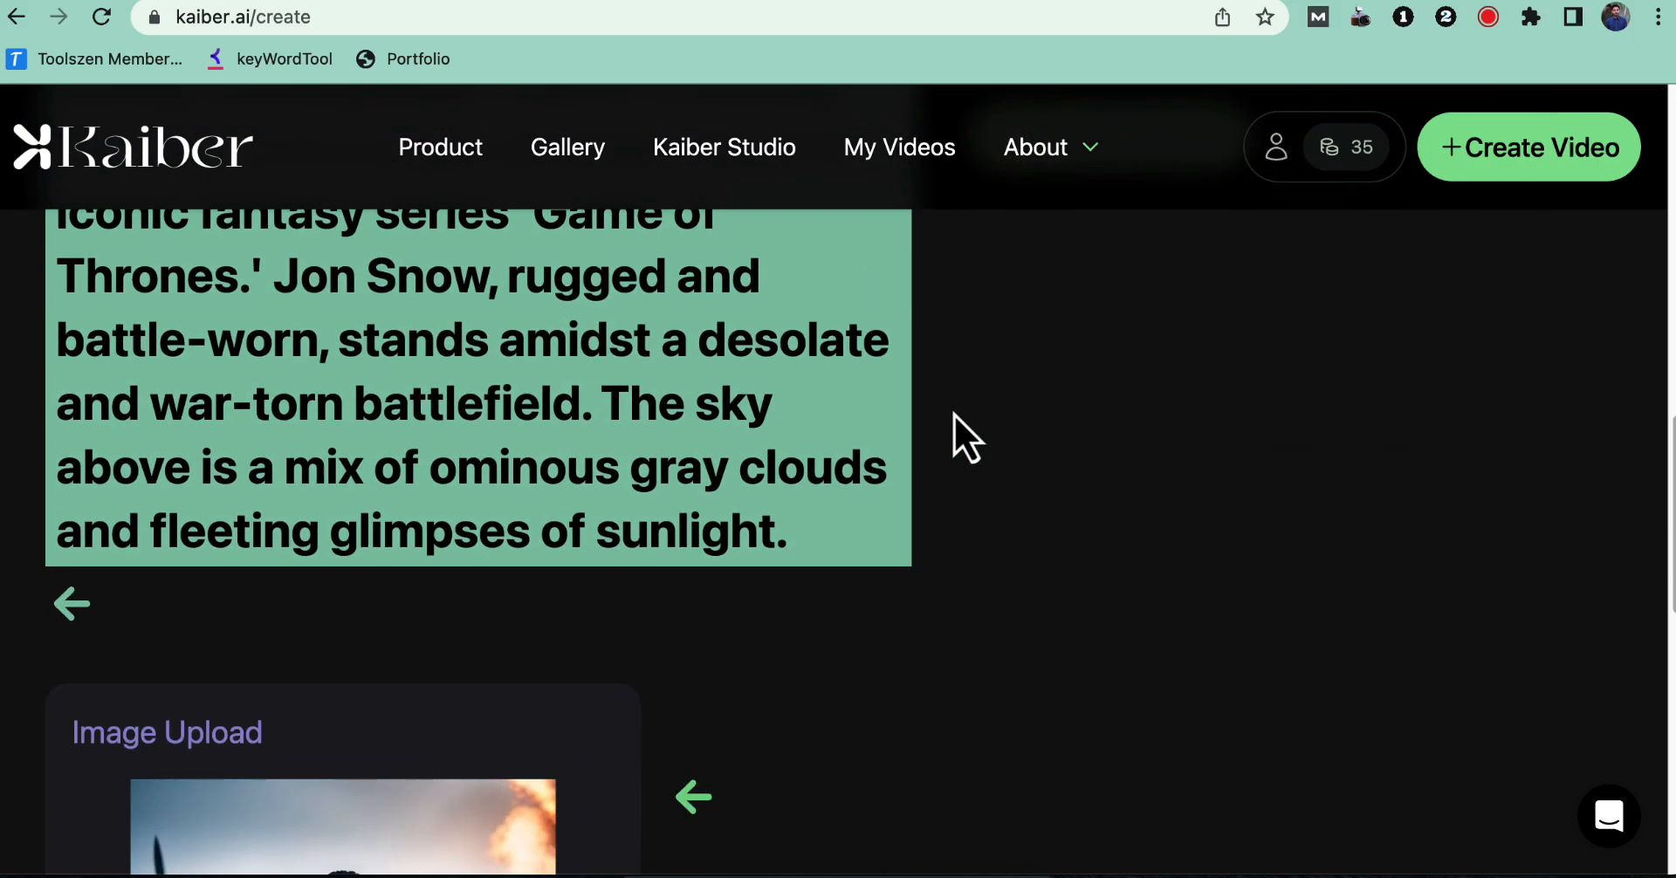
scroll(down, 3)
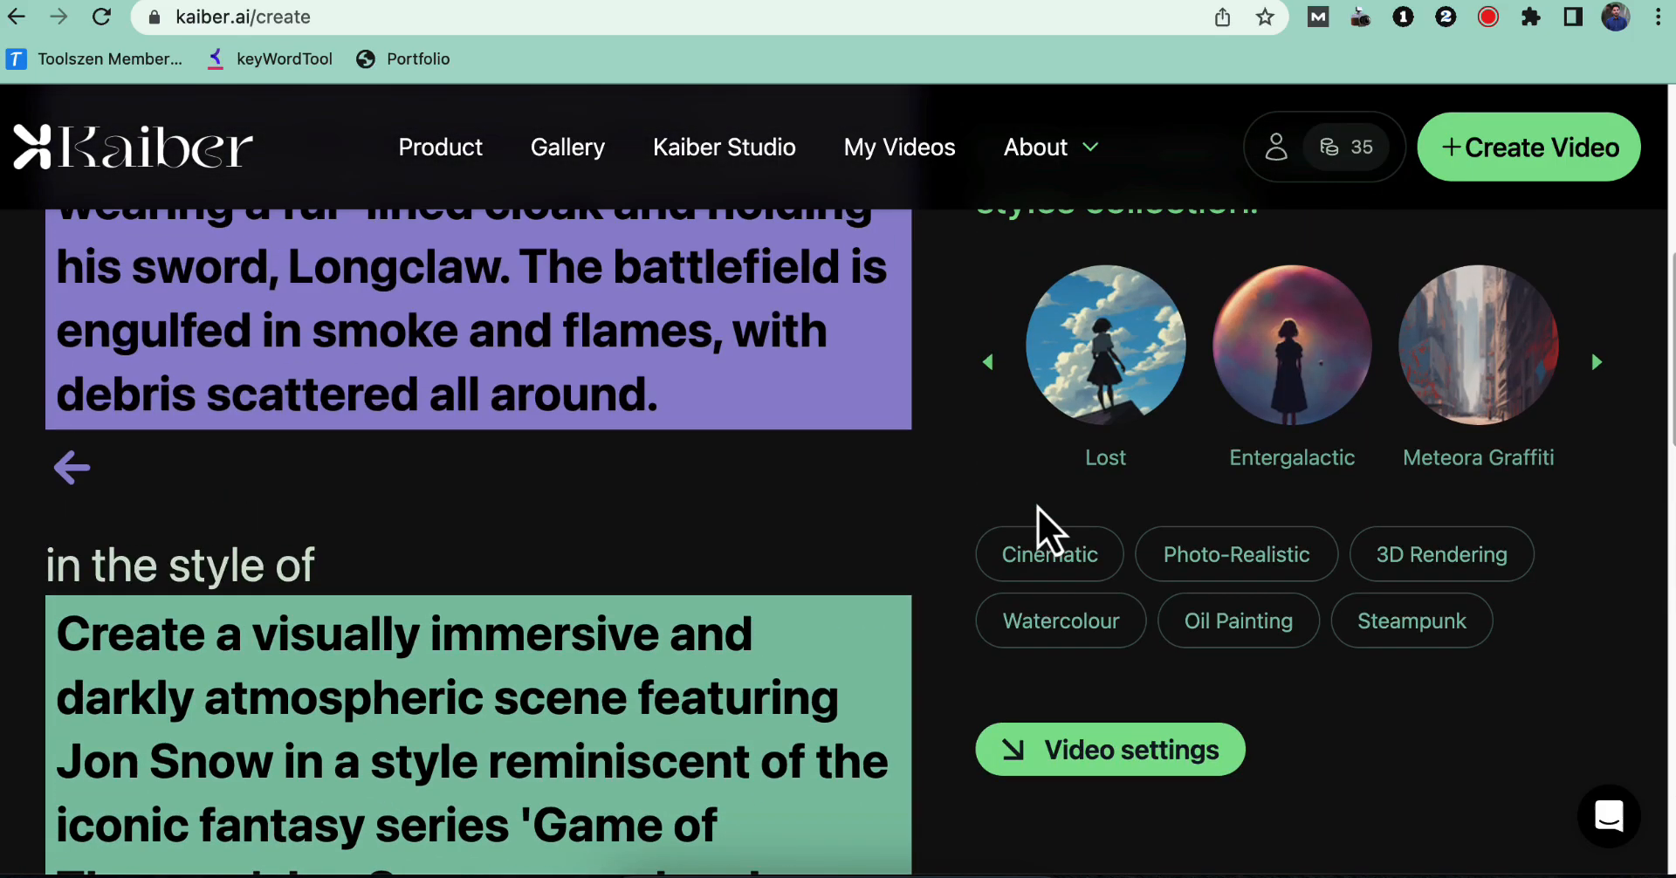
scroll(up, 3)
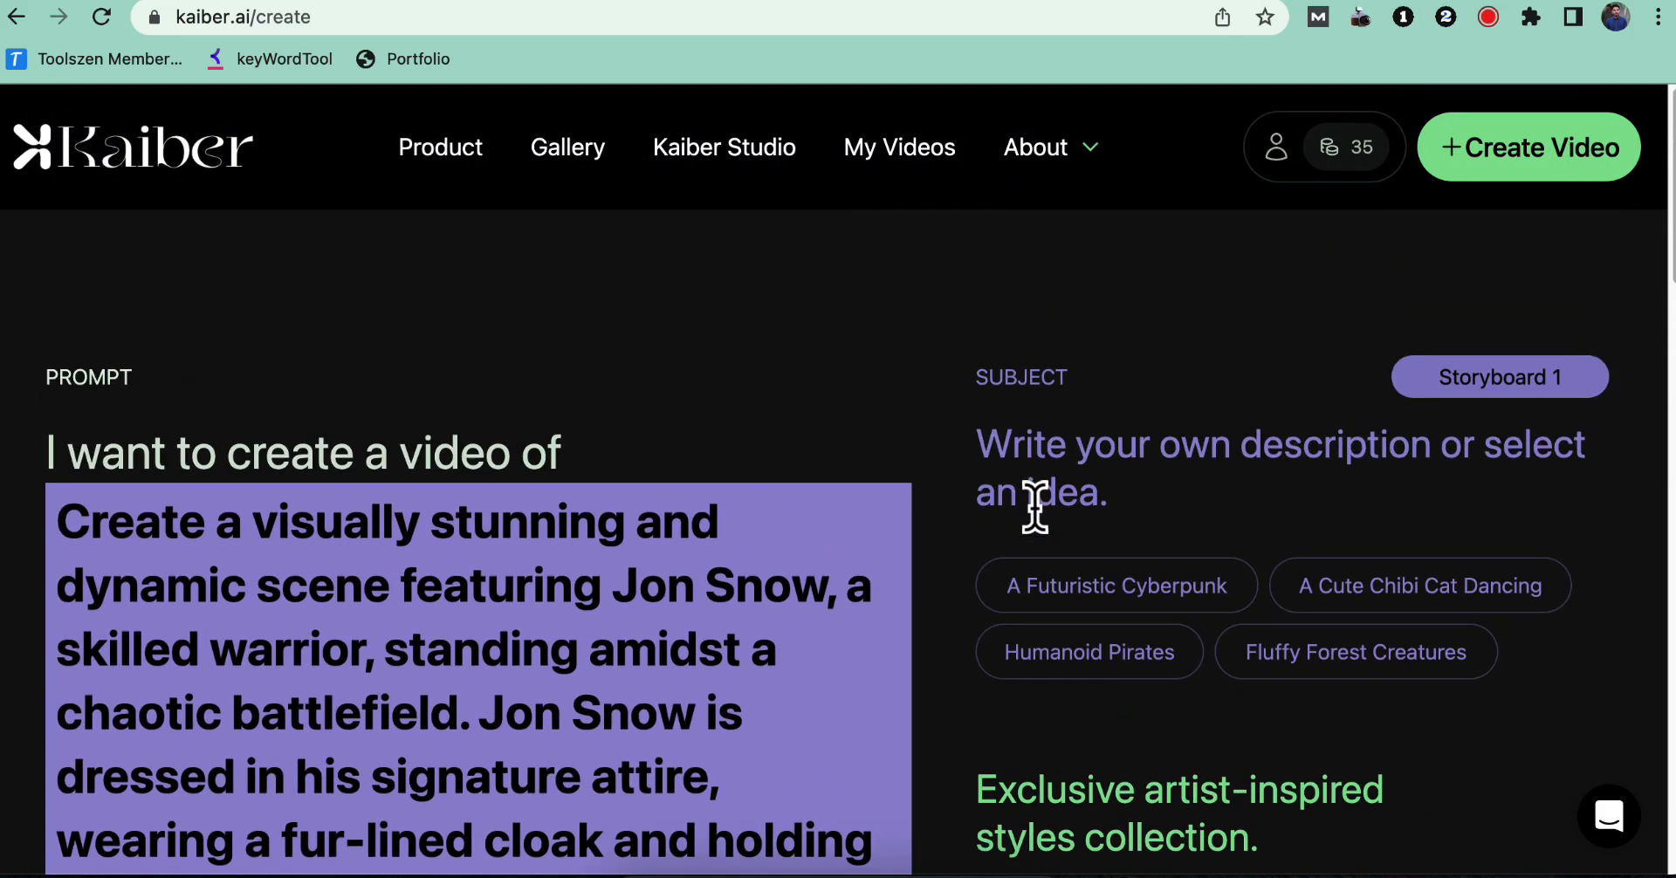
scroll(down, 3)
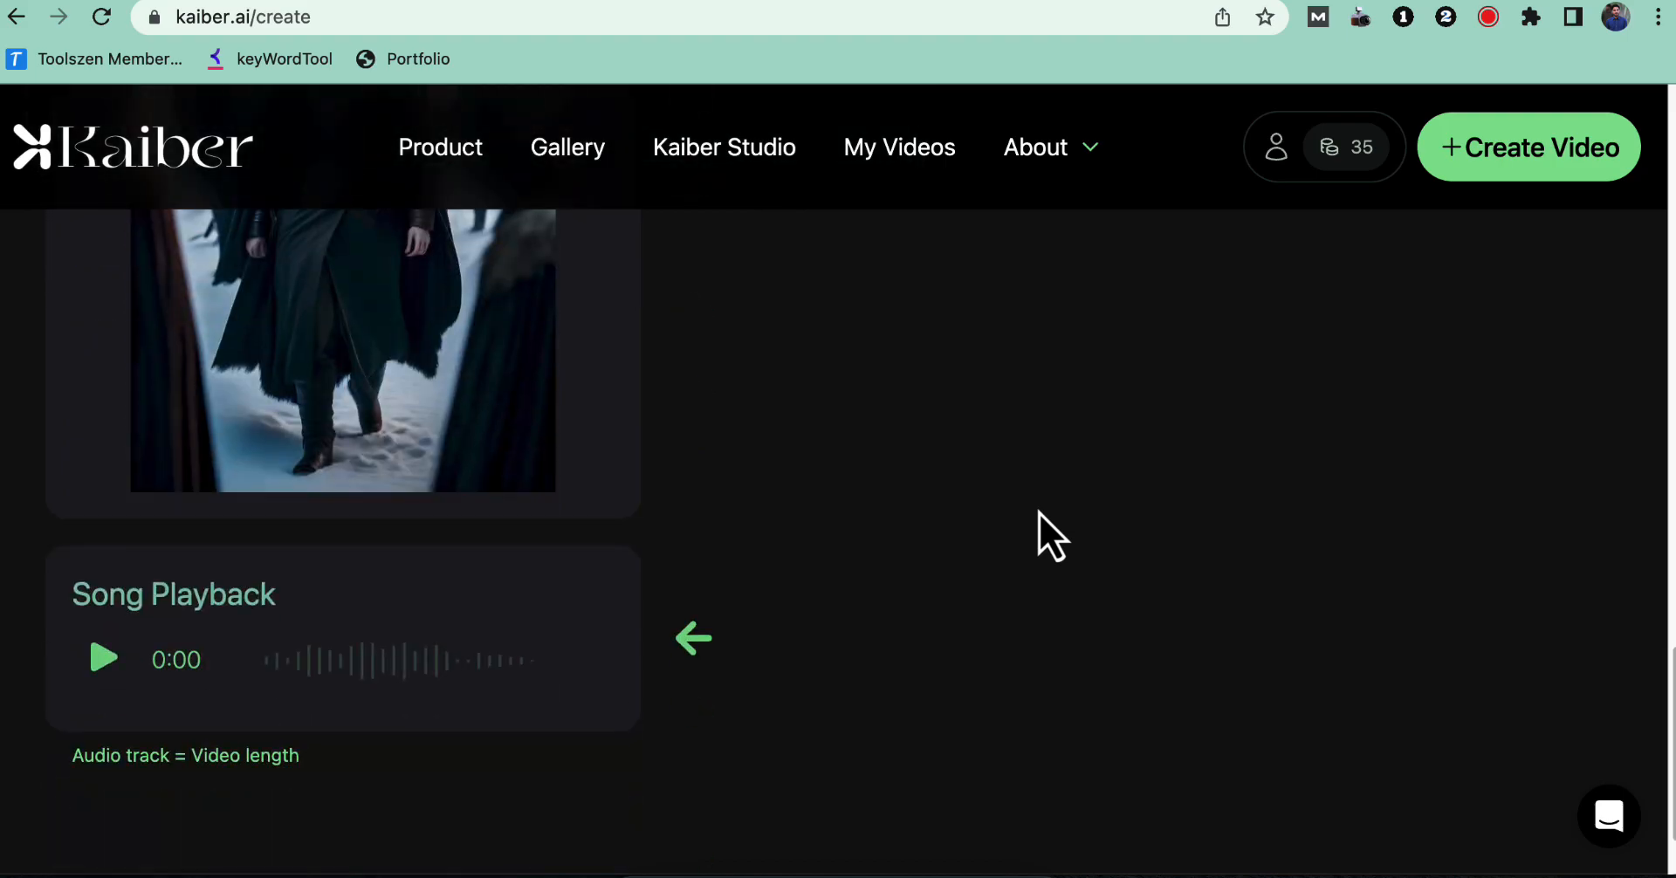
scroll(up, 3)
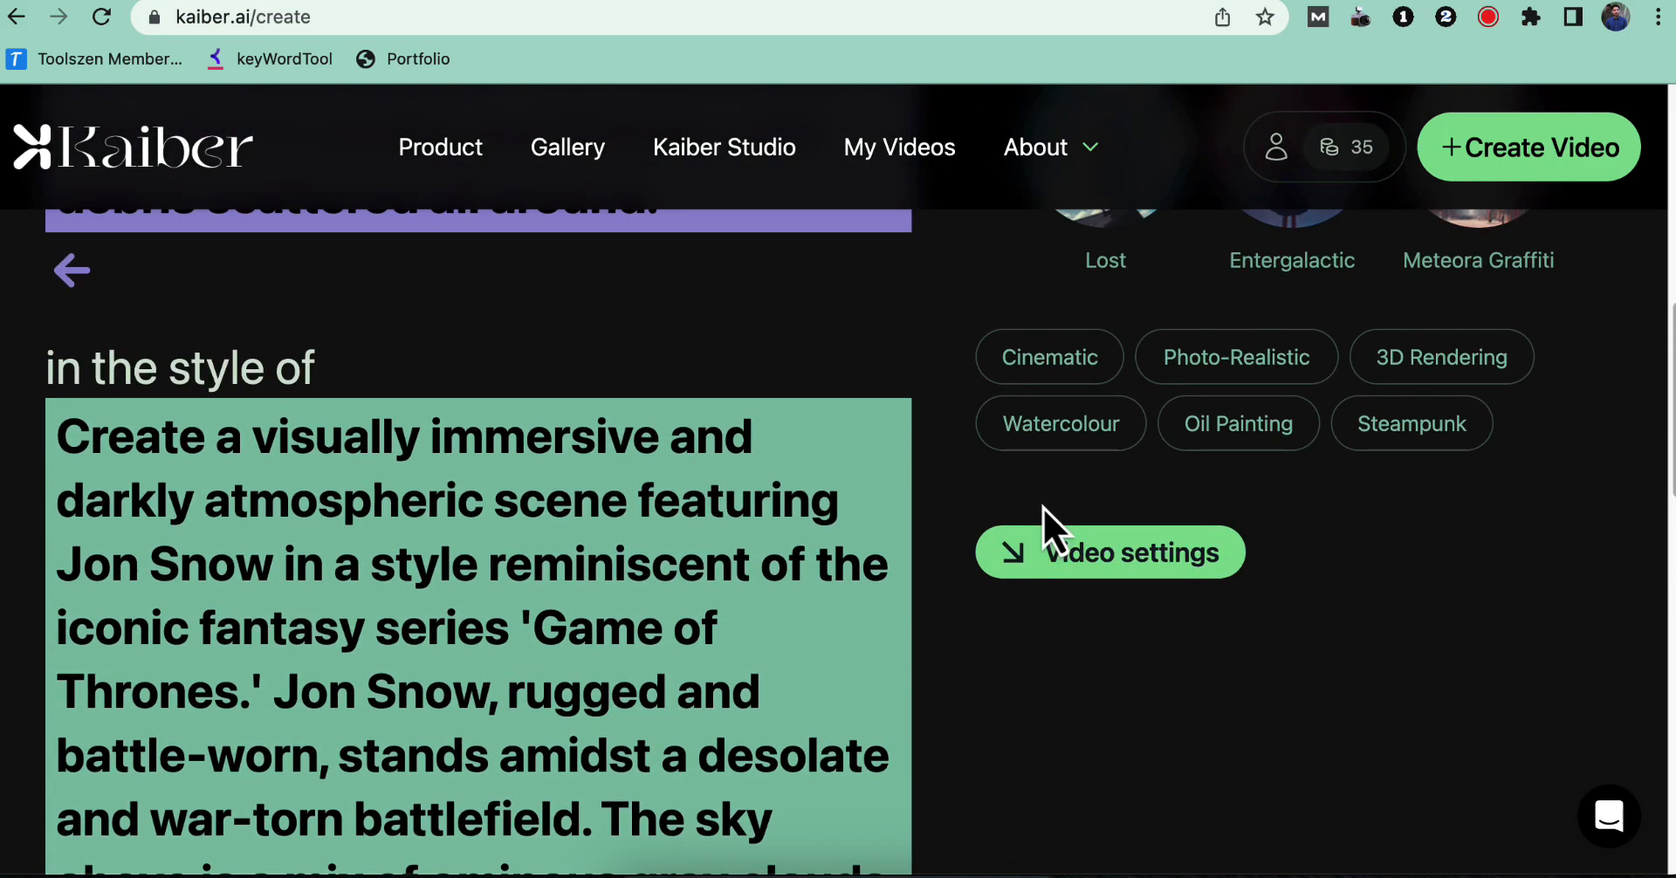
click(1109, 553)
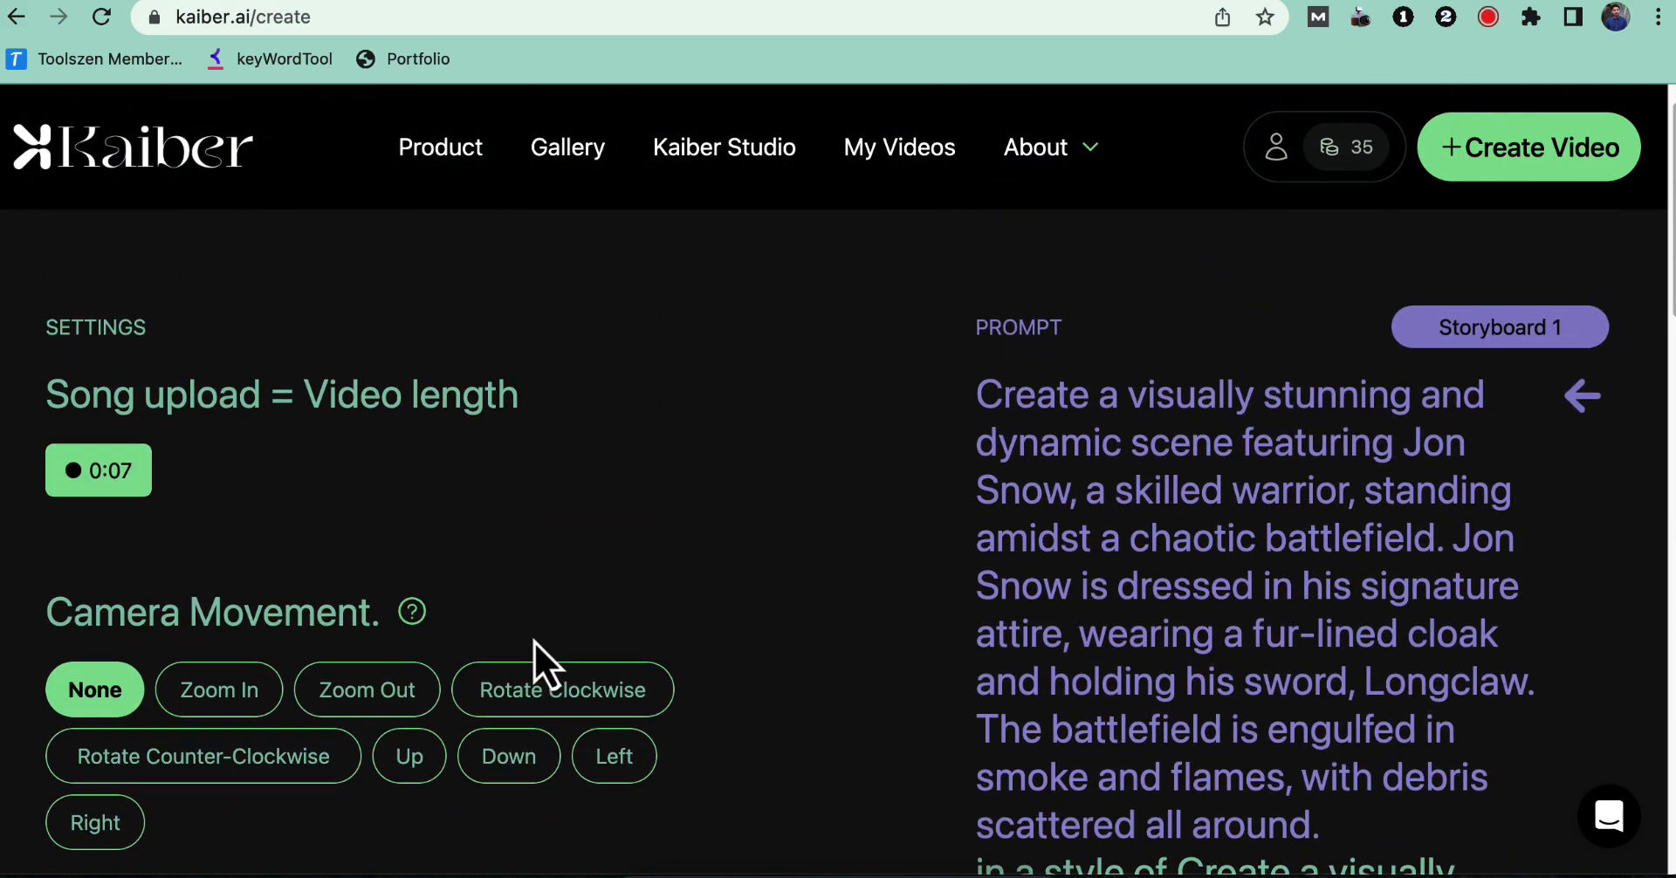
Step: Choose Zoom In and Up camera movements for the 7-second video
click(219, 672)
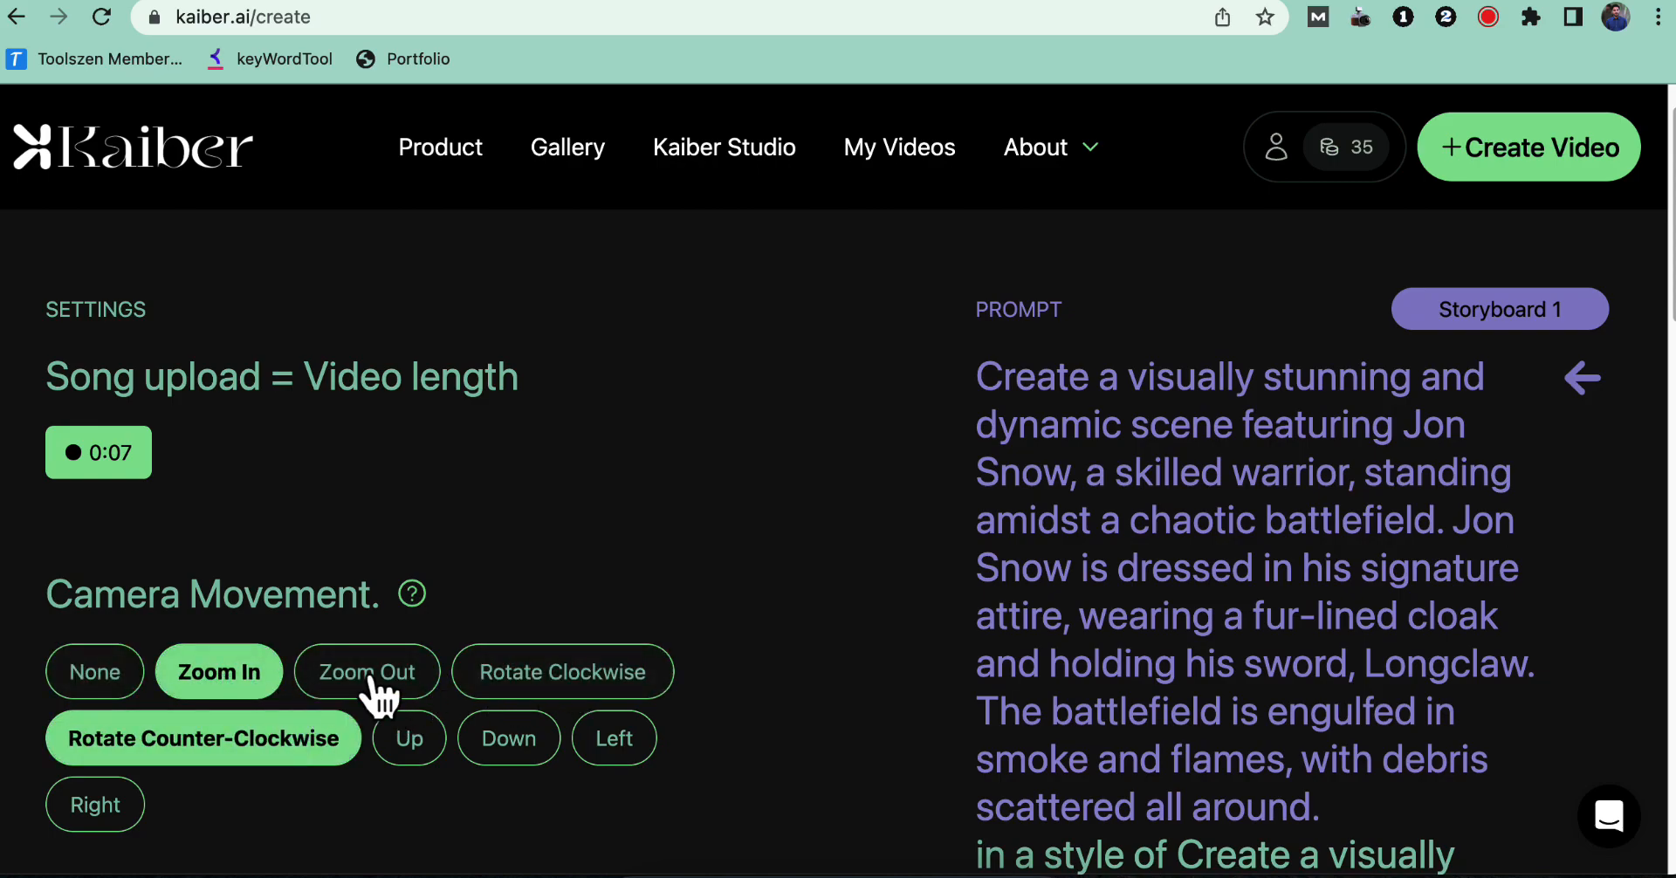
click(409, 739)
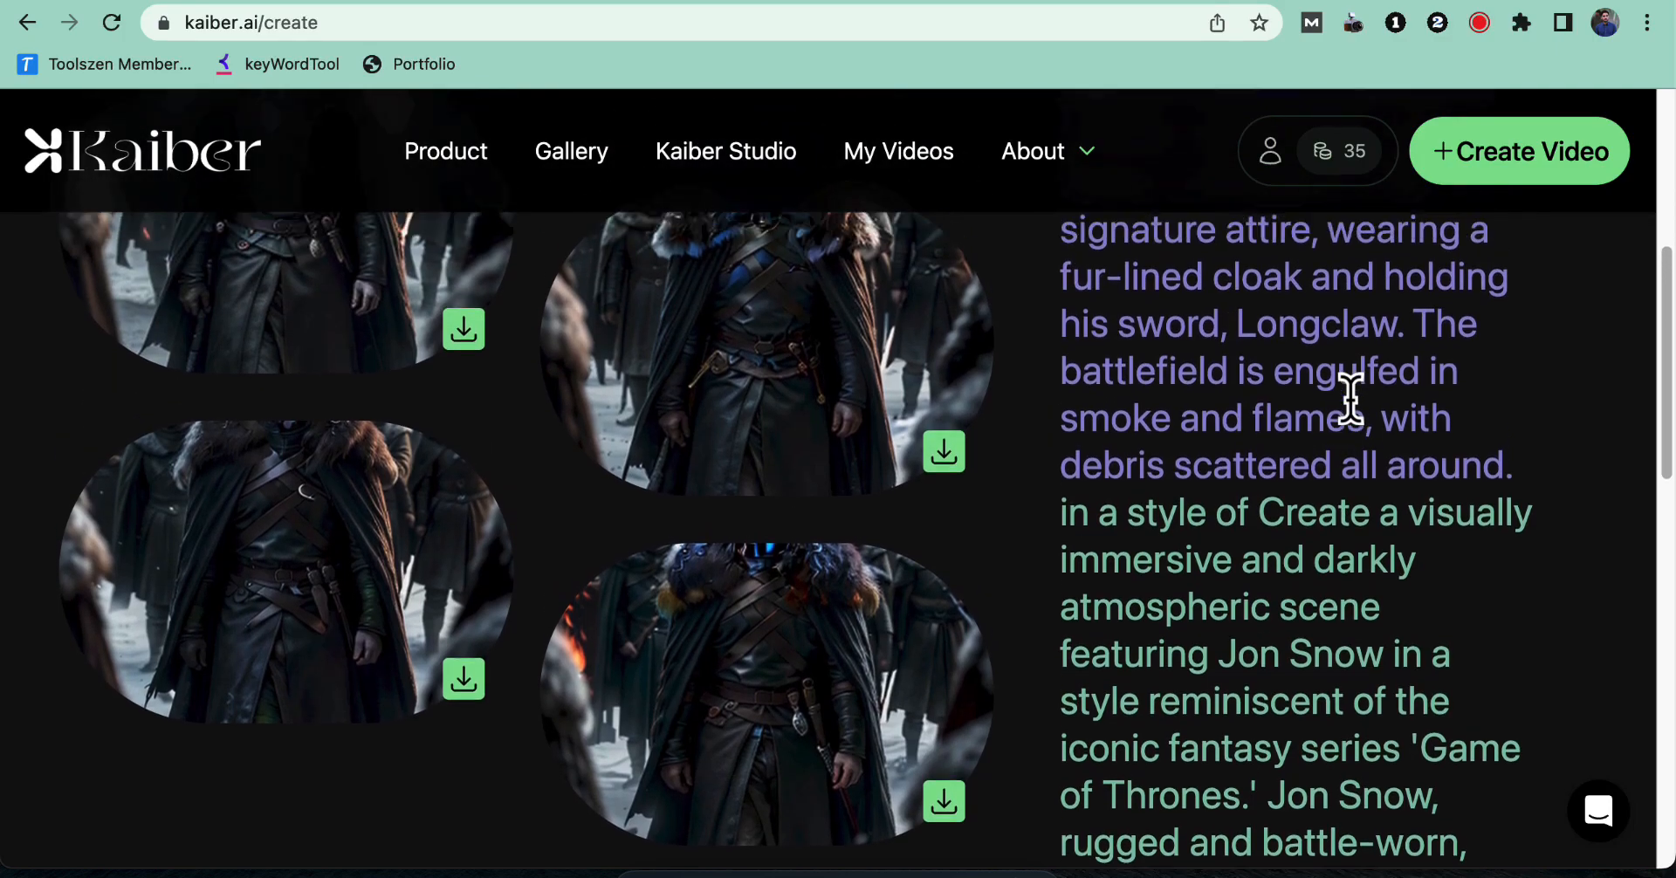
scroll(up, 3)
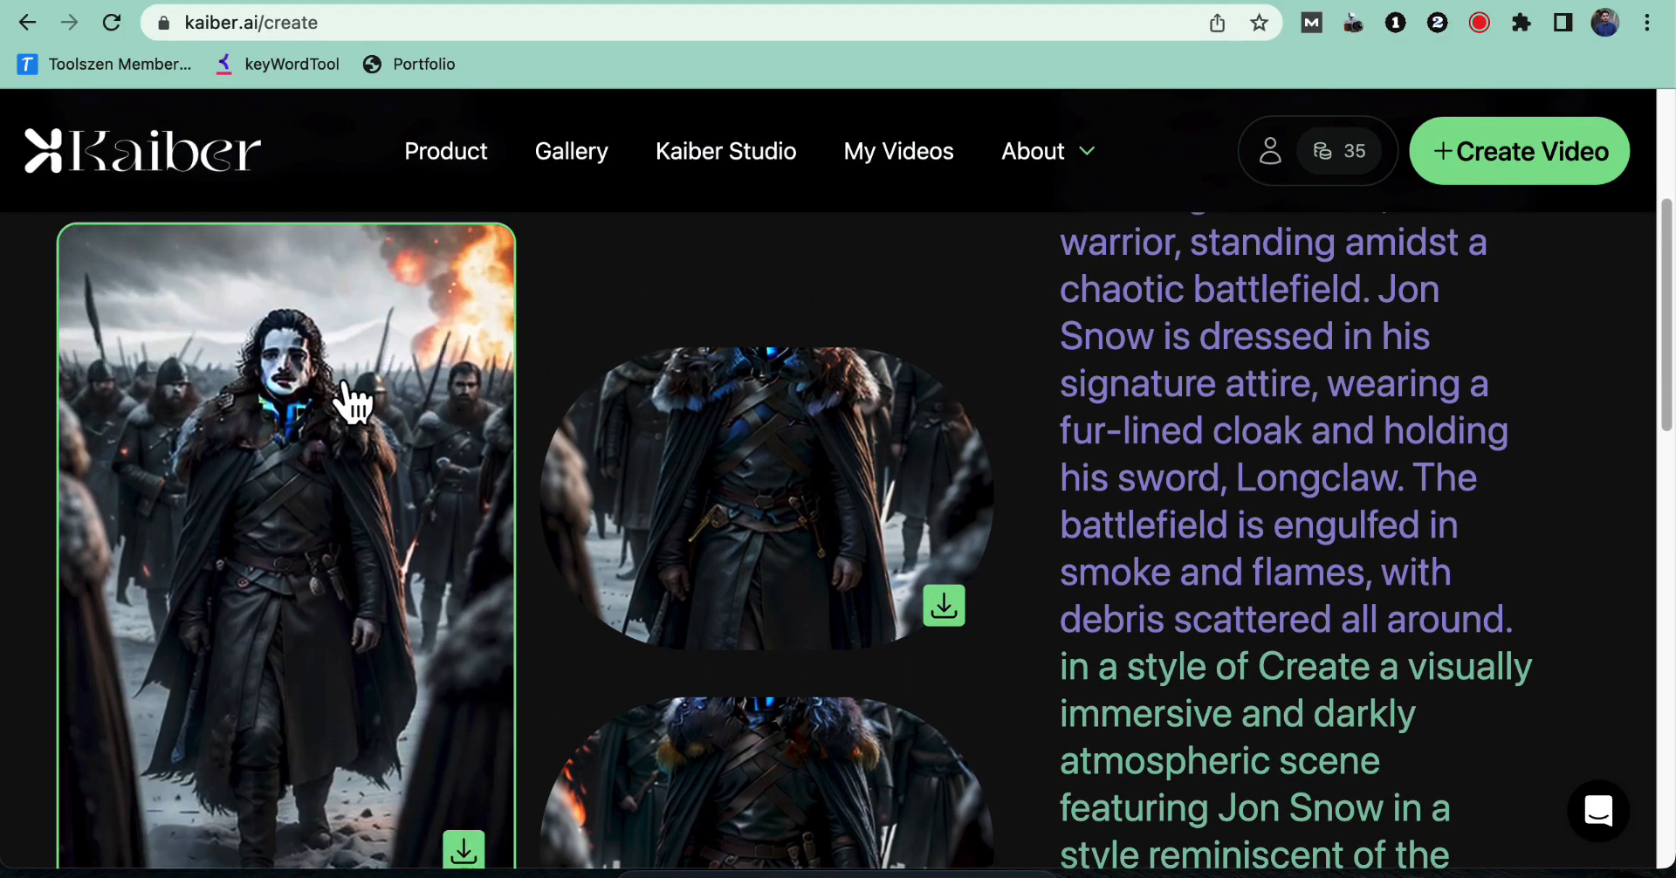
scroll(down, 3)
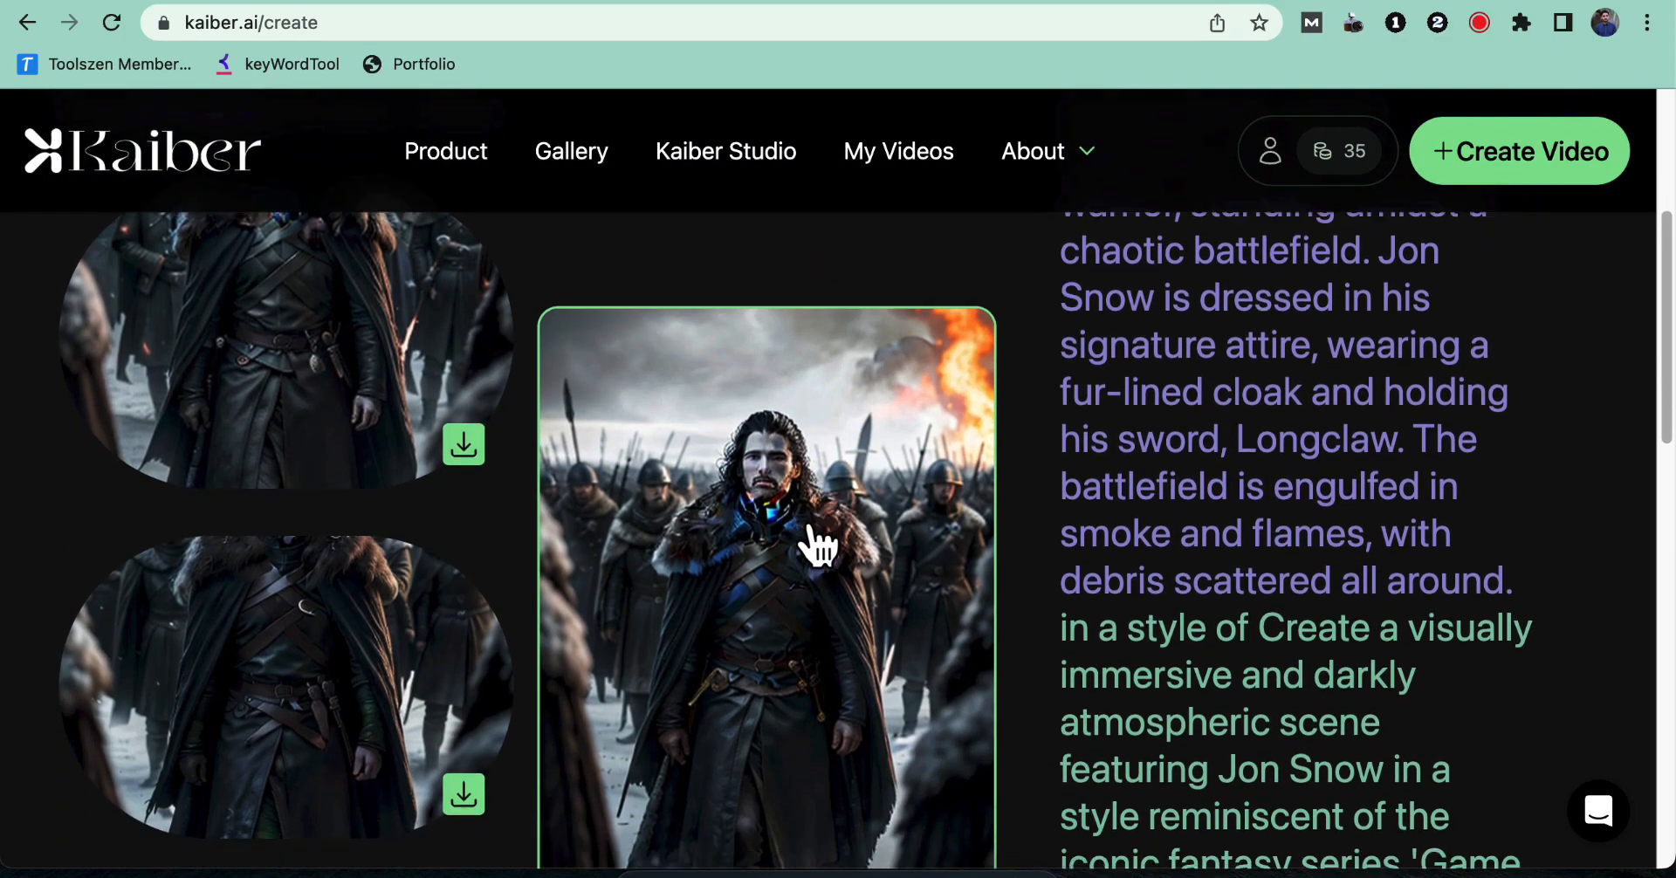
scroll(down, 3)
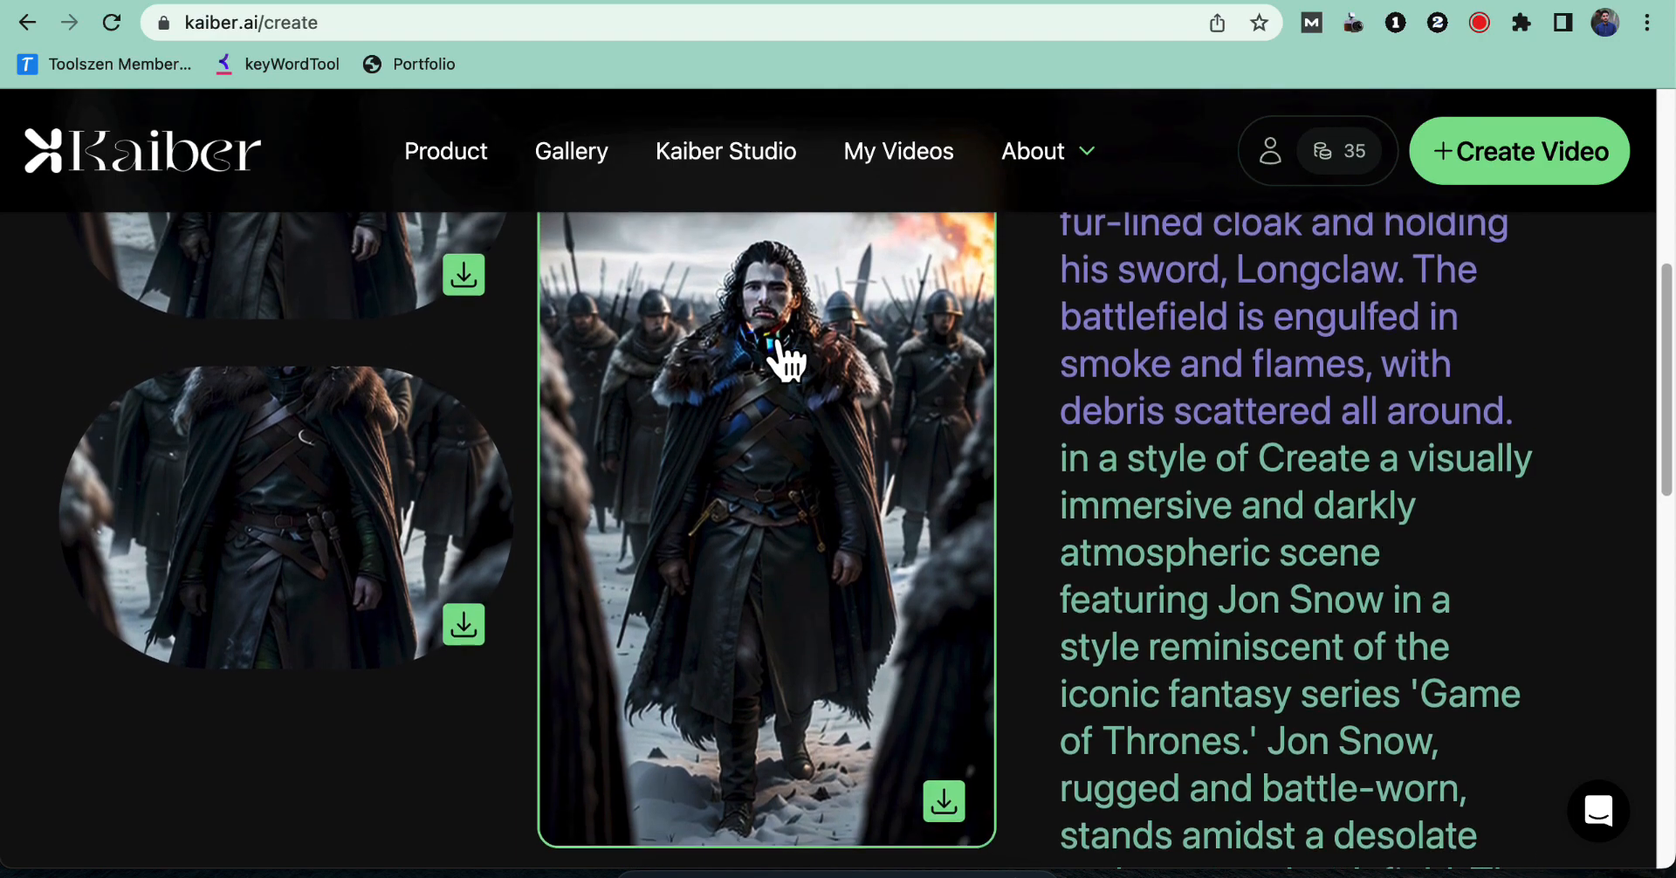
scroll(down, 3)
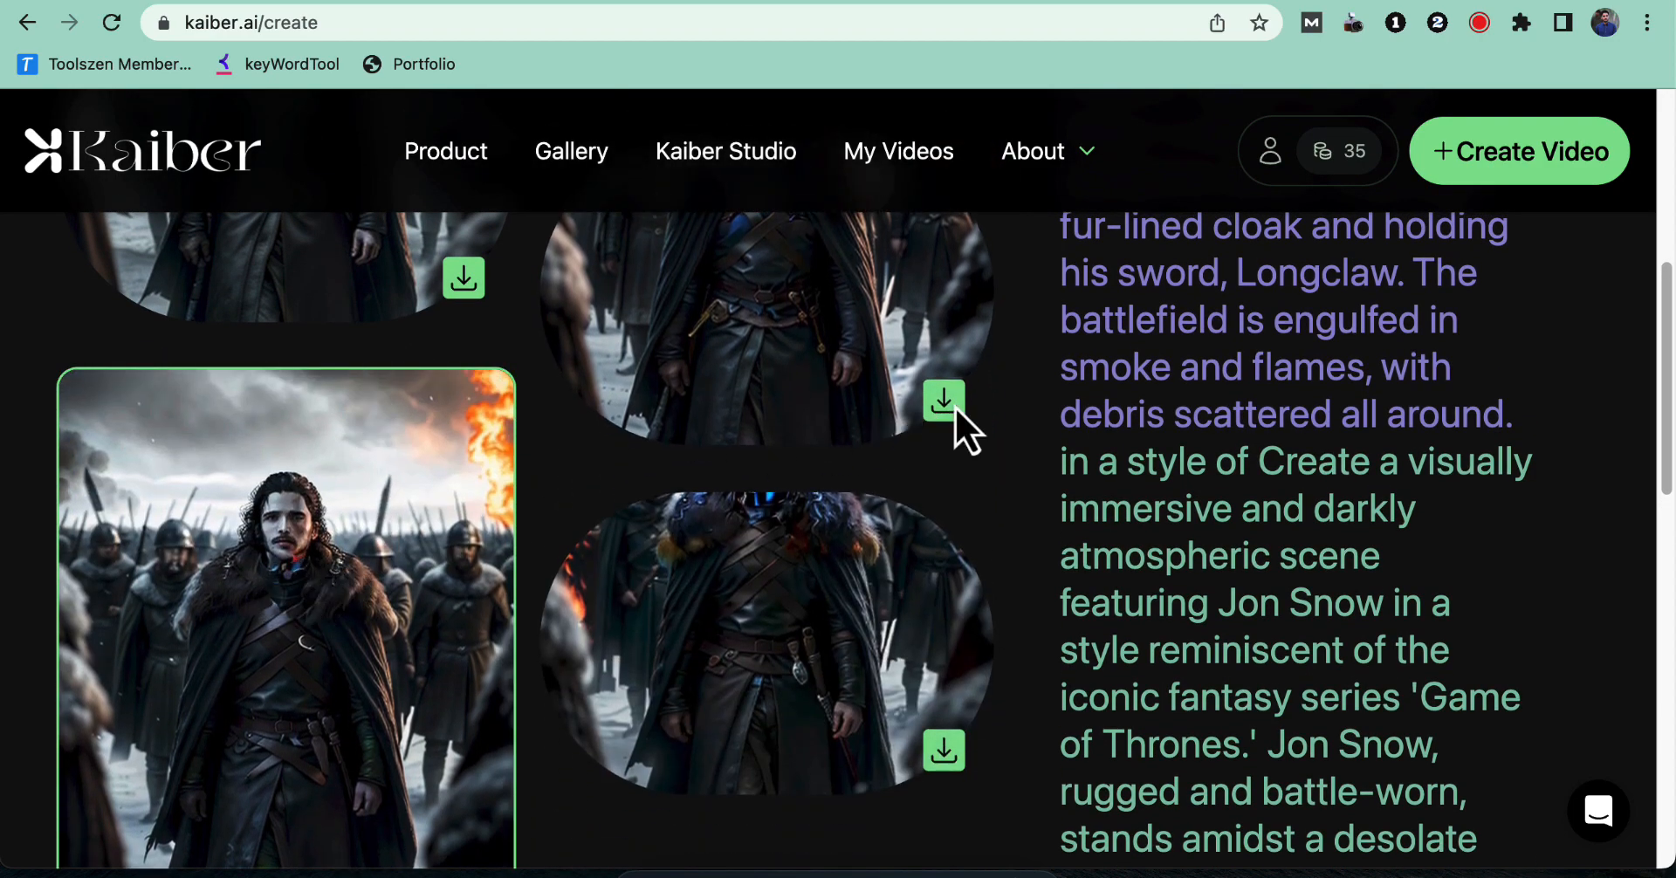
scroll(down, 3)
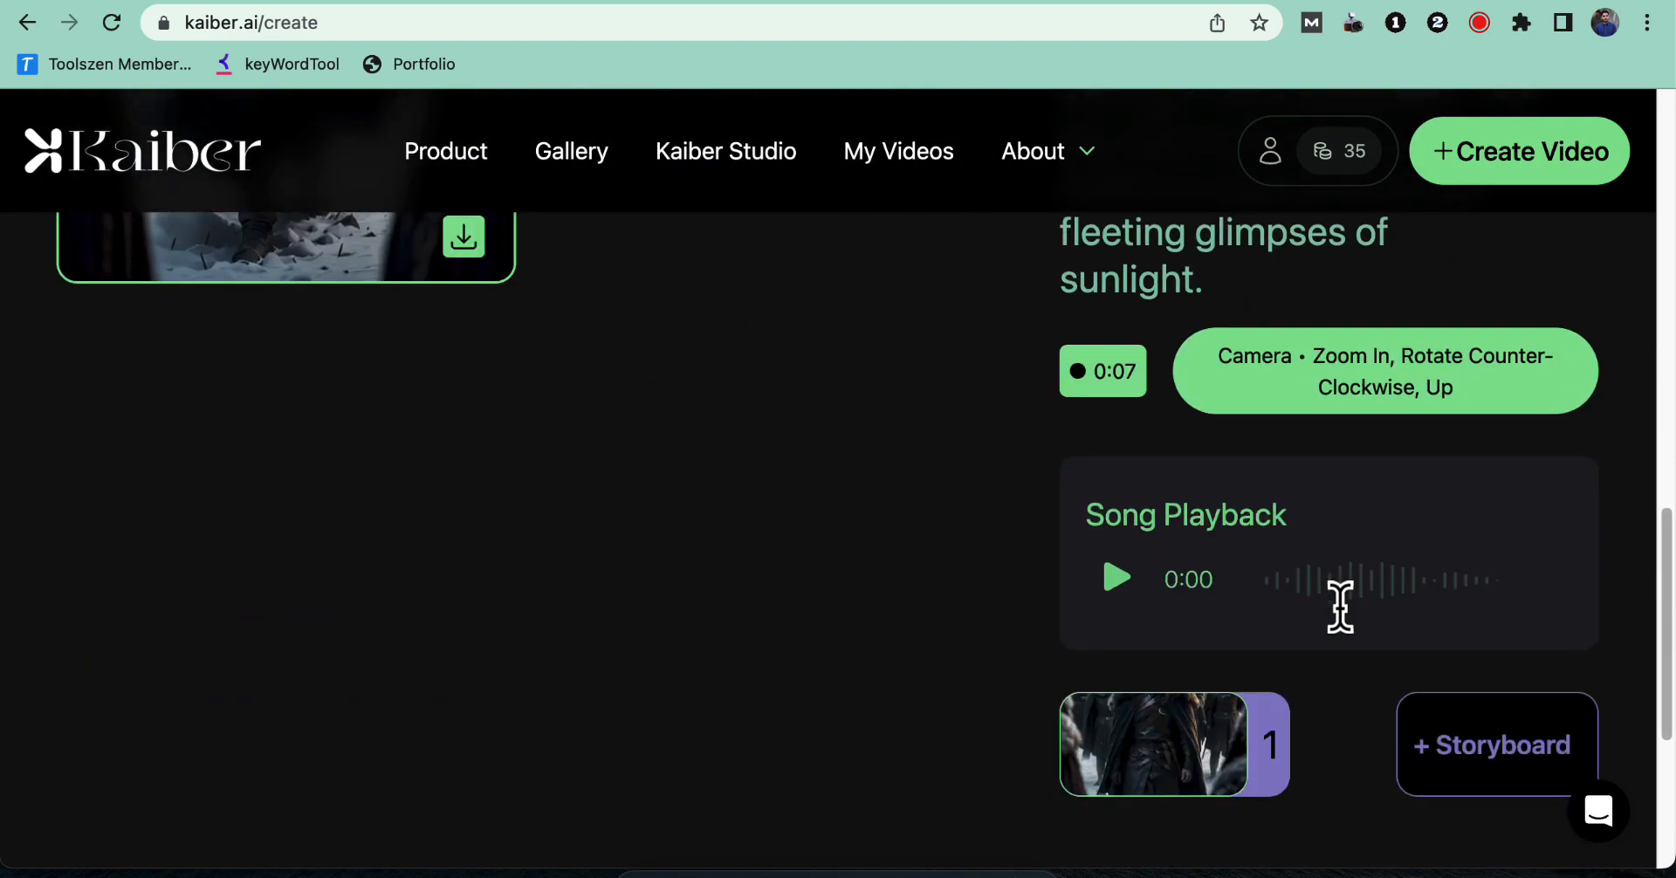
scroll(down, 3)
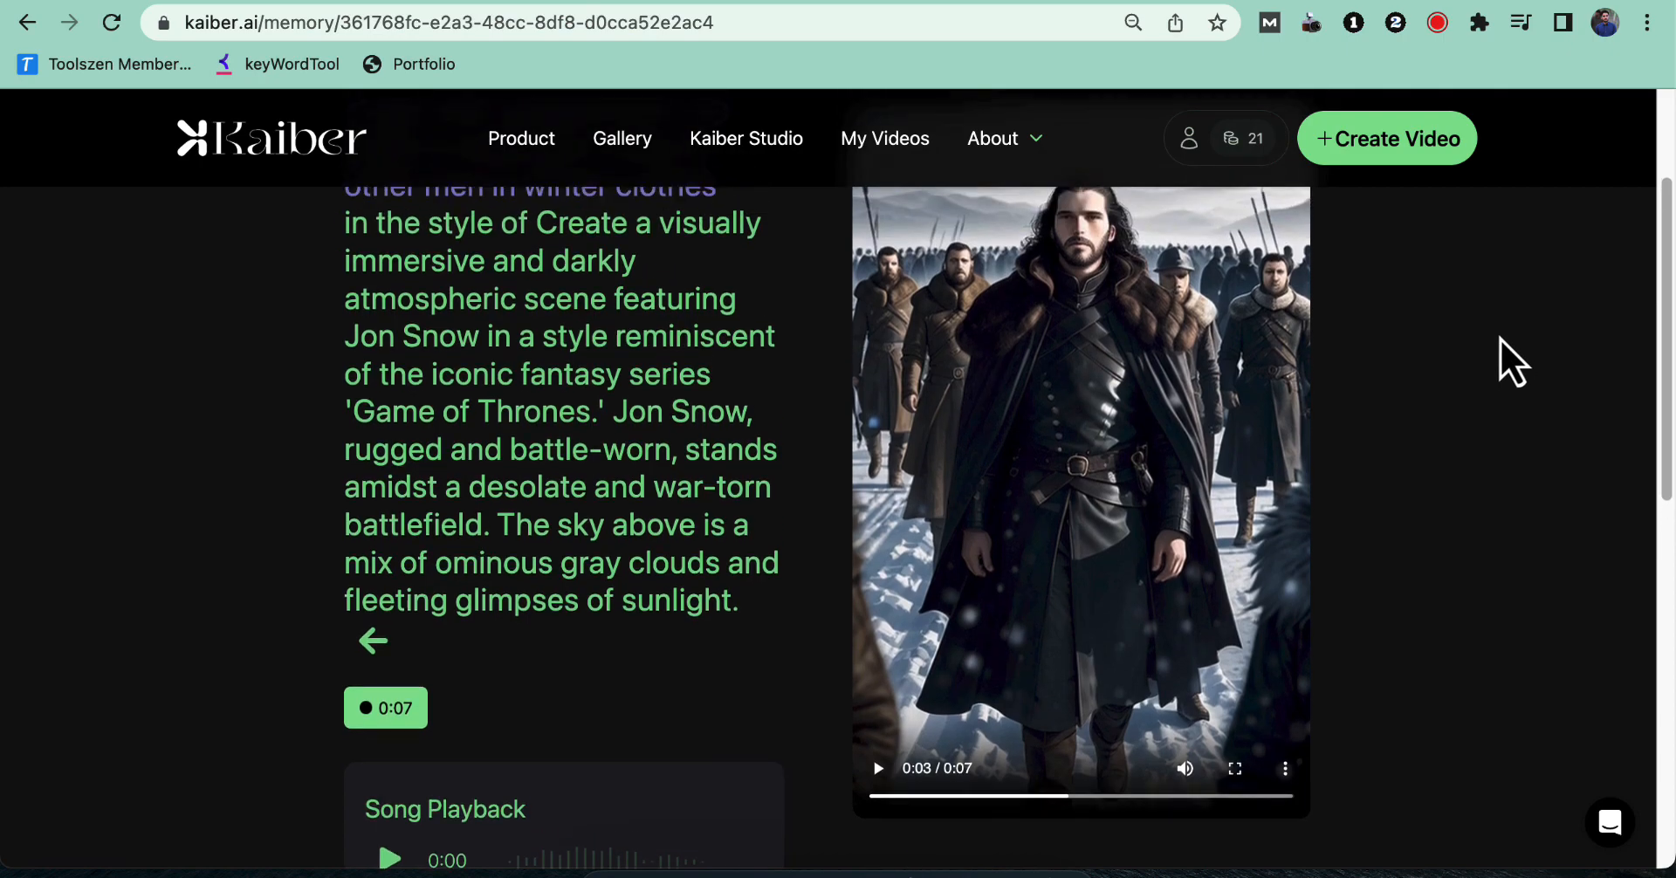
Step: Play the Jon Snow video, replay and stop it, then browse the community Gallery
scroll(down, 3)
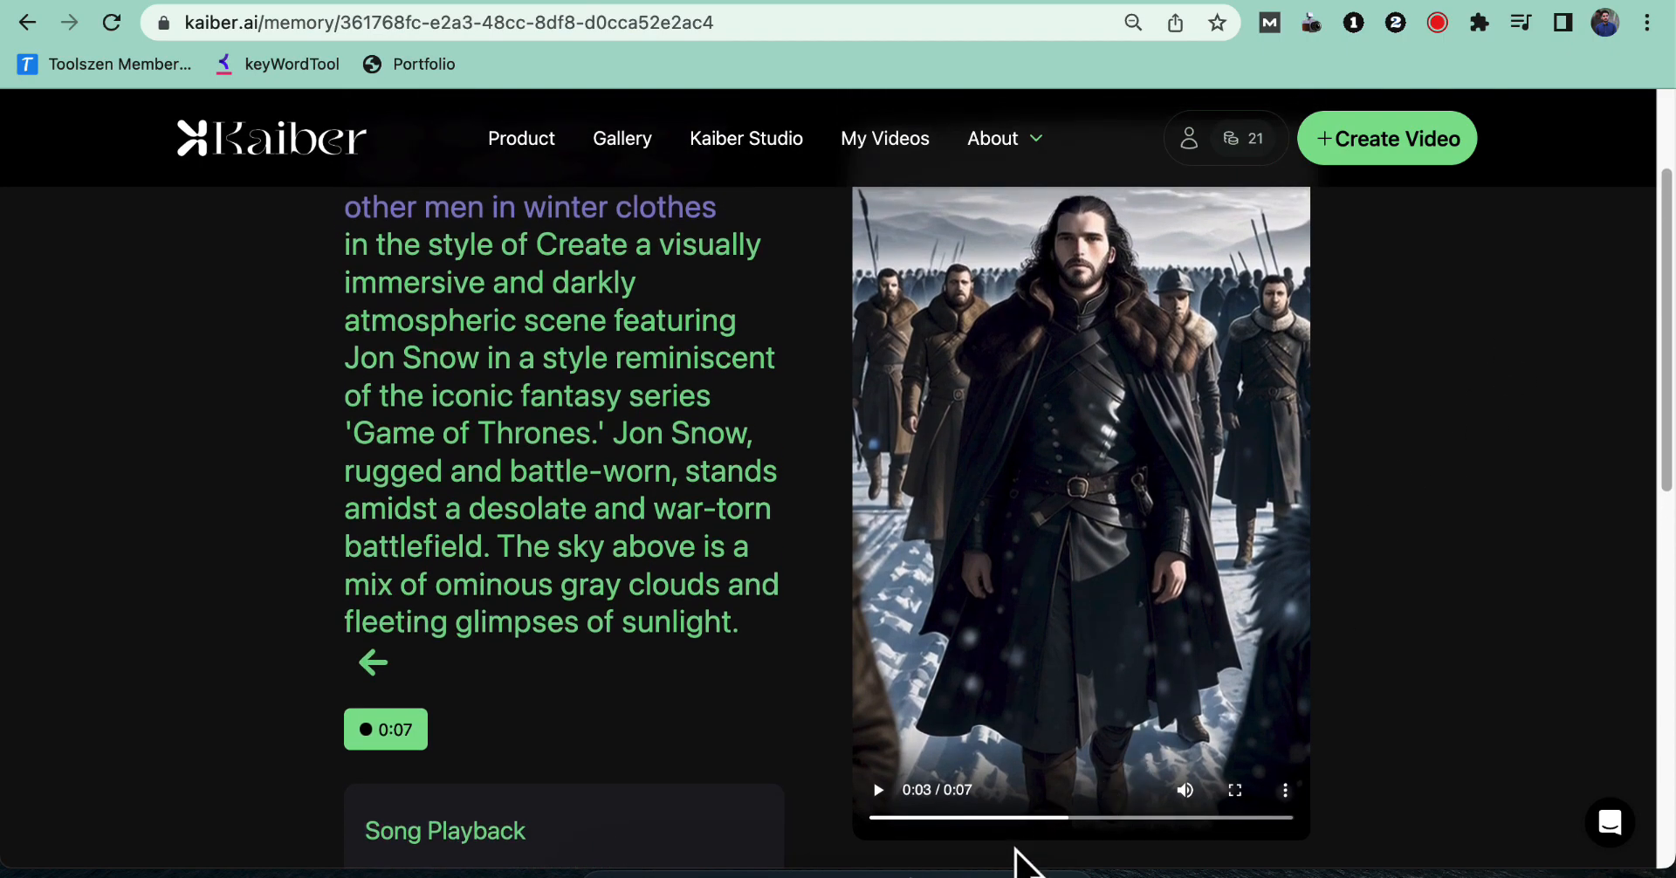
click(876, 789)
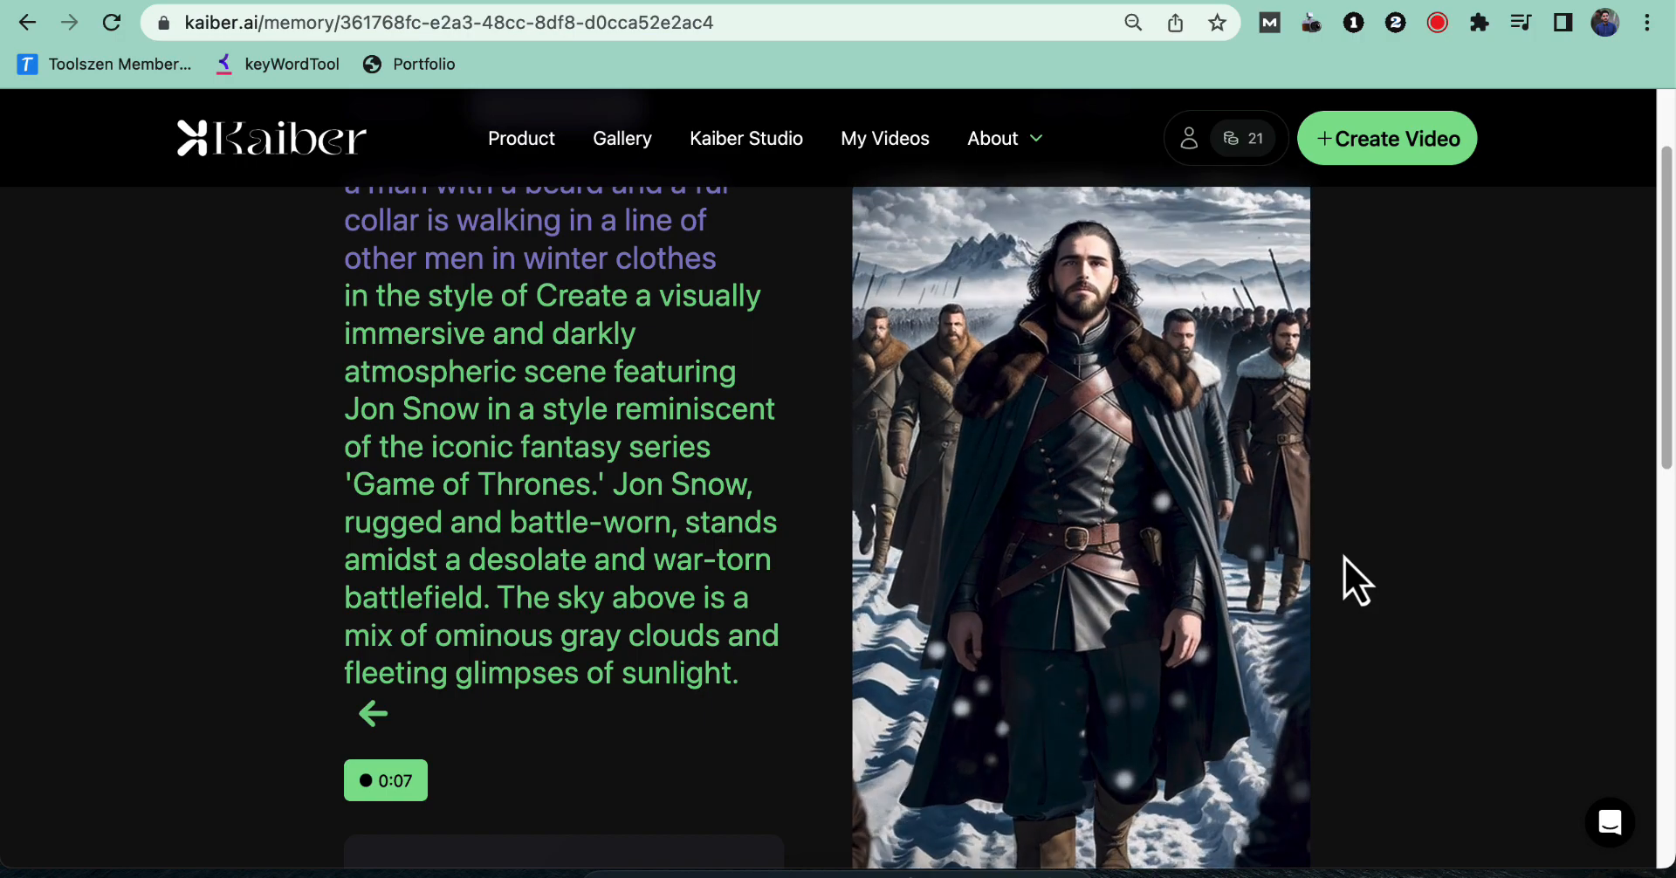
click(1080, 529)
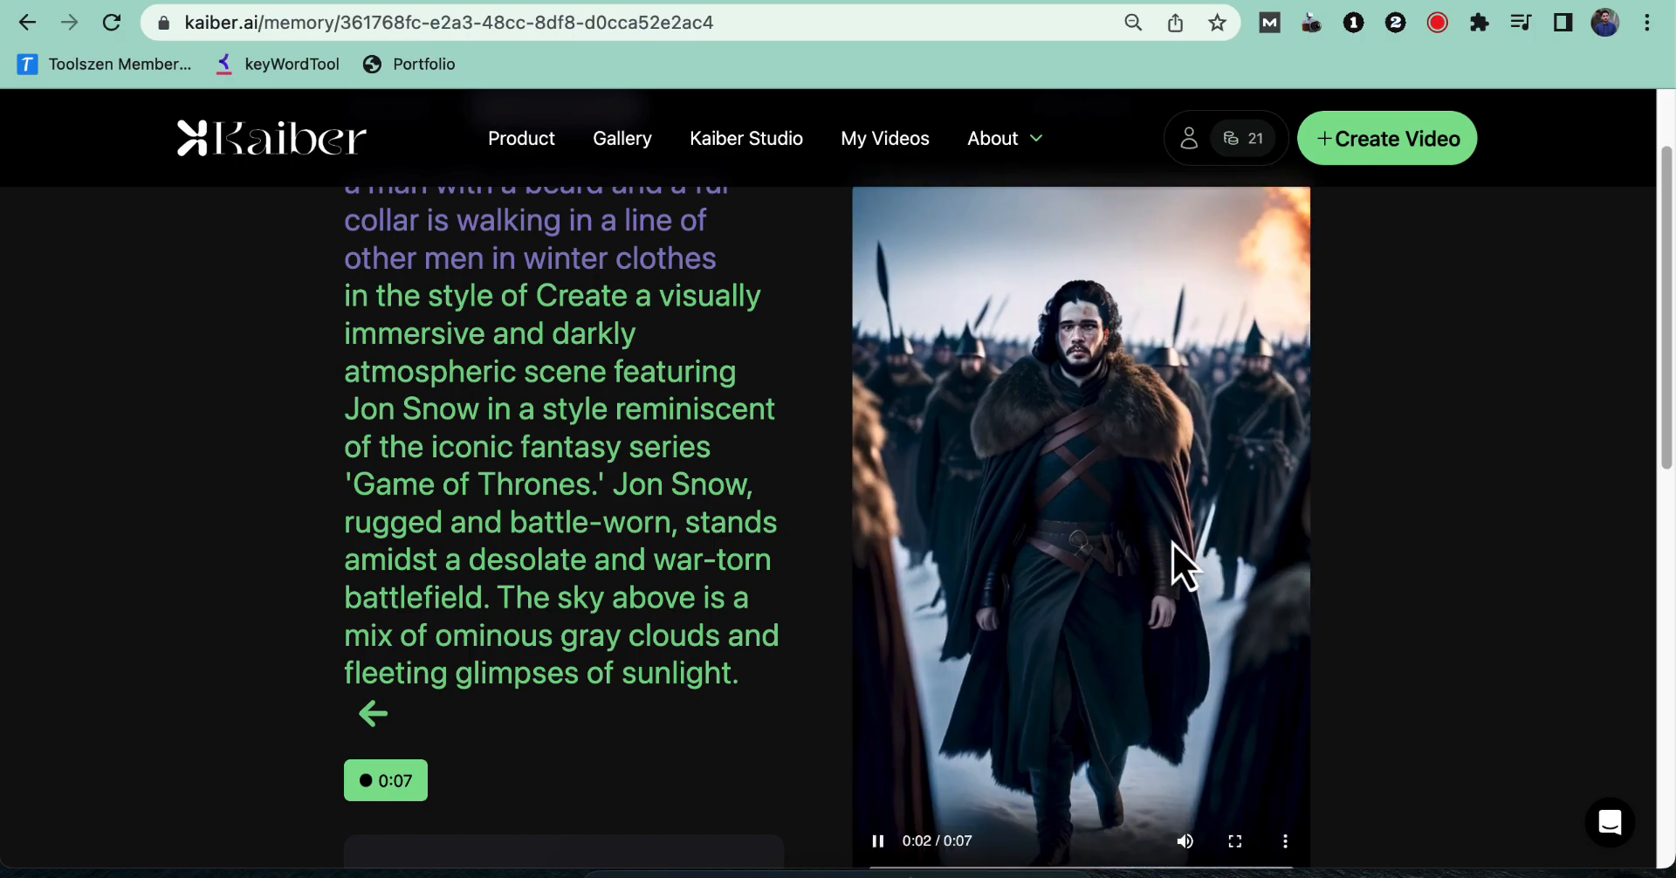
click(876, 841)
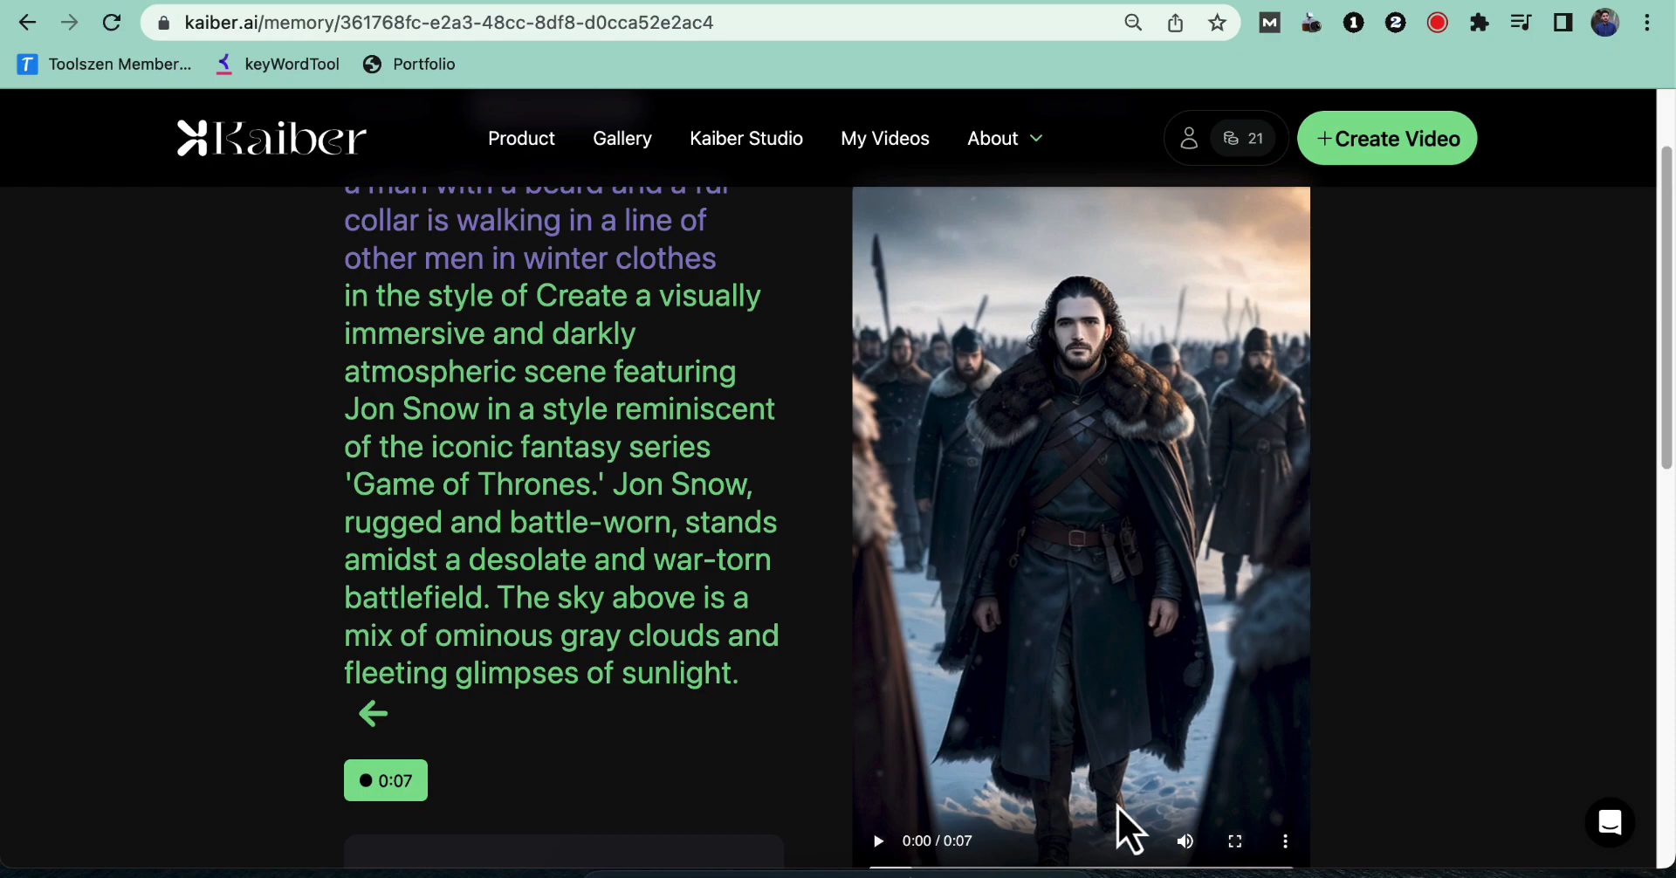
click(623, 138)
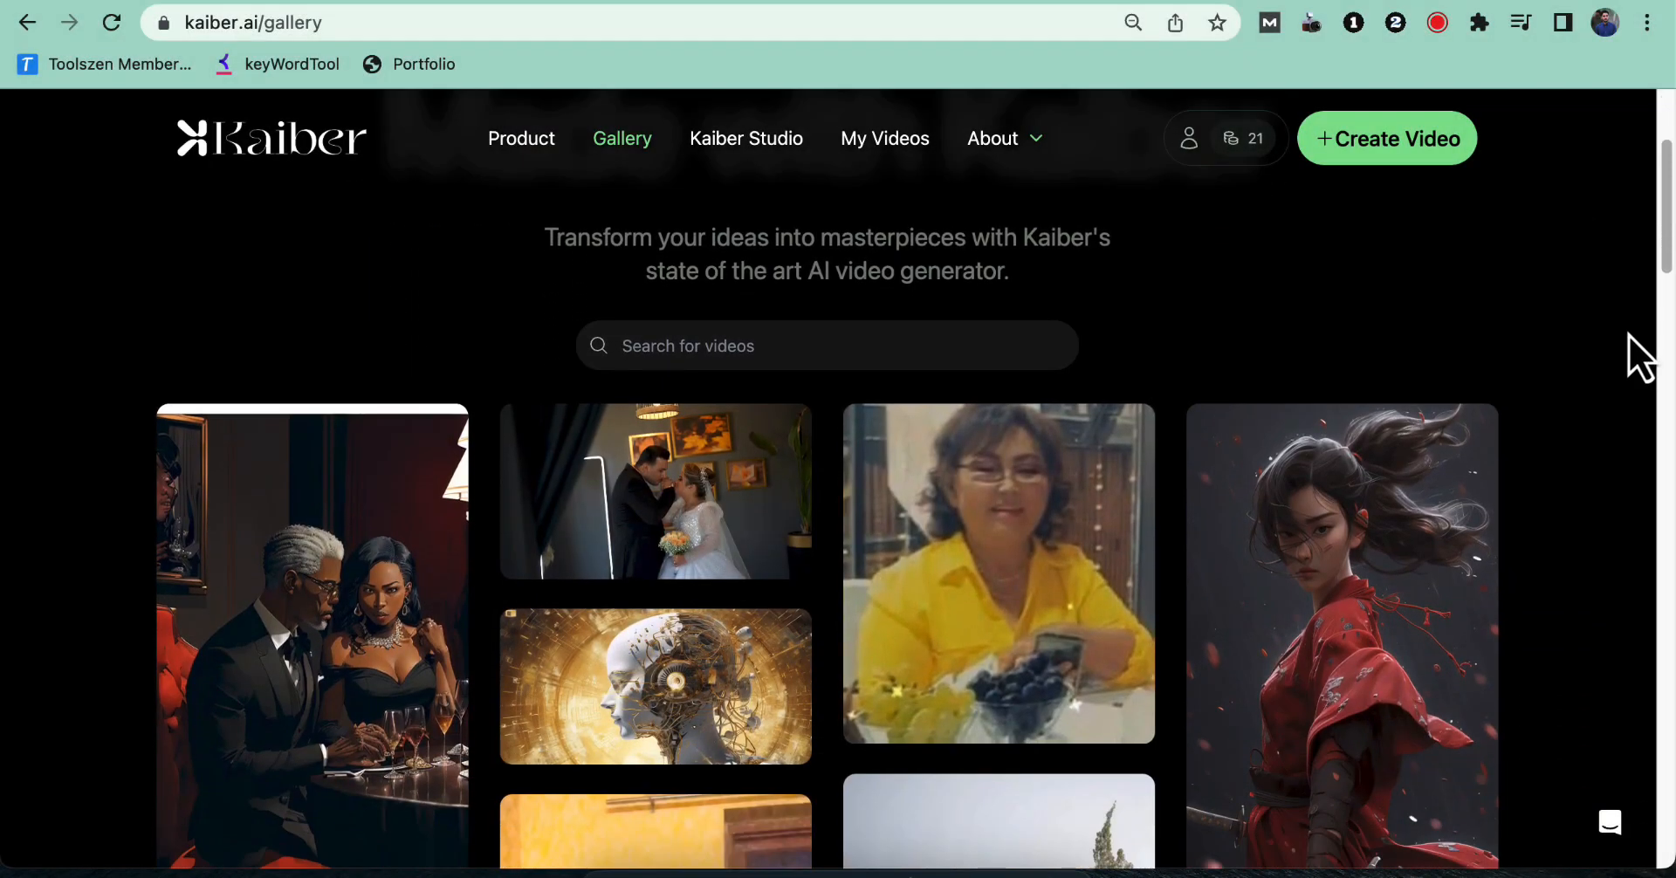
scroll(down, 3)
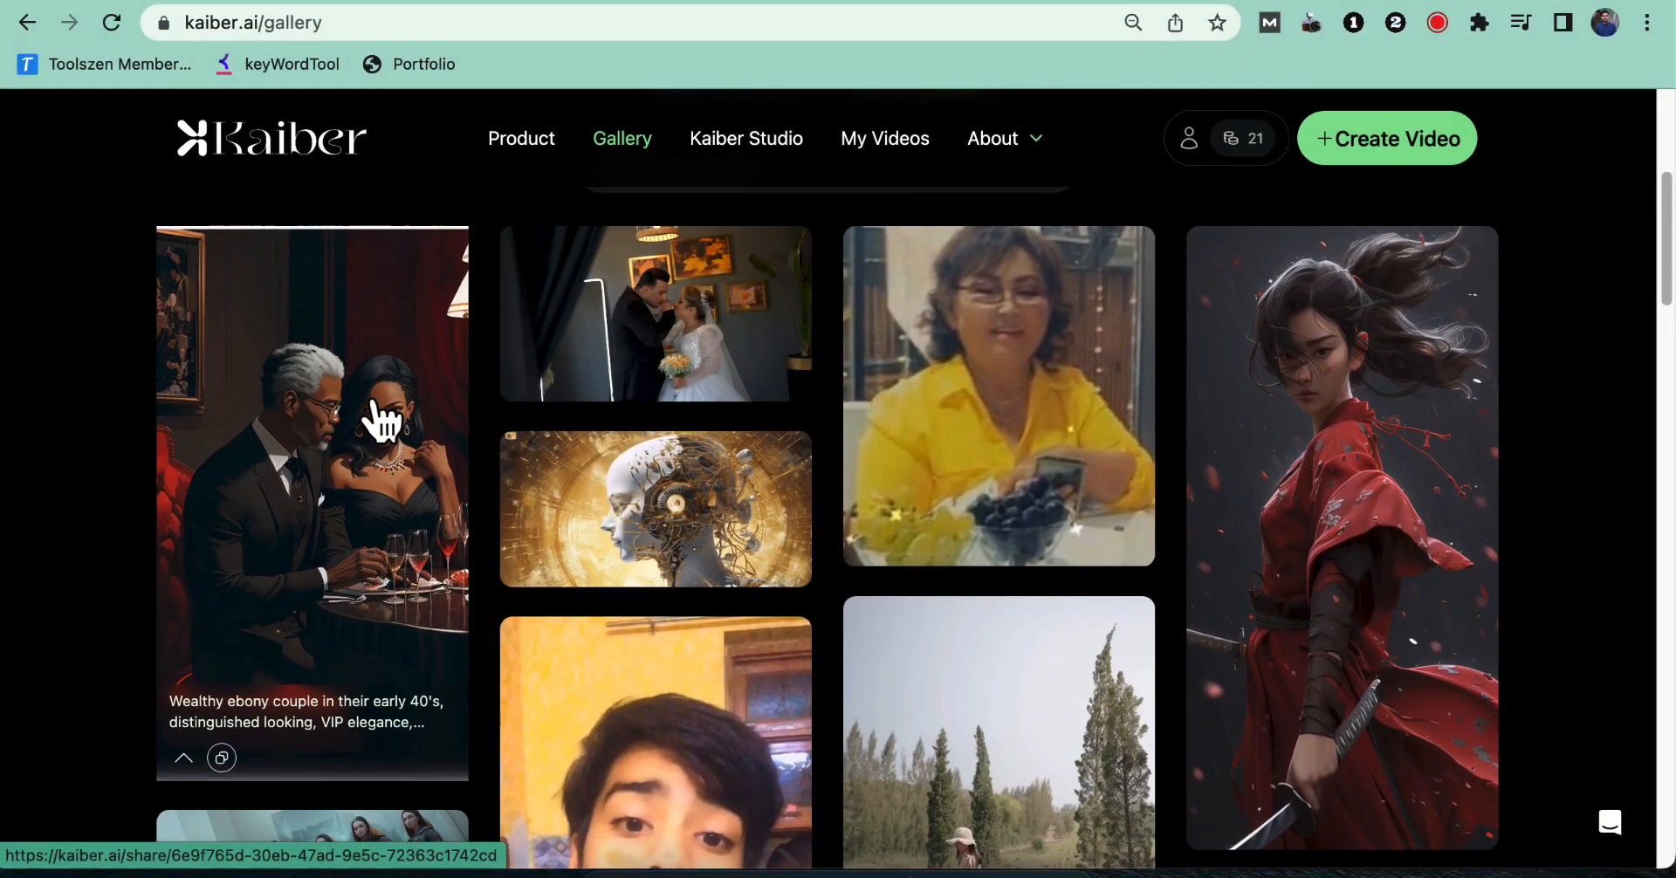
mouse_move(994, 353)
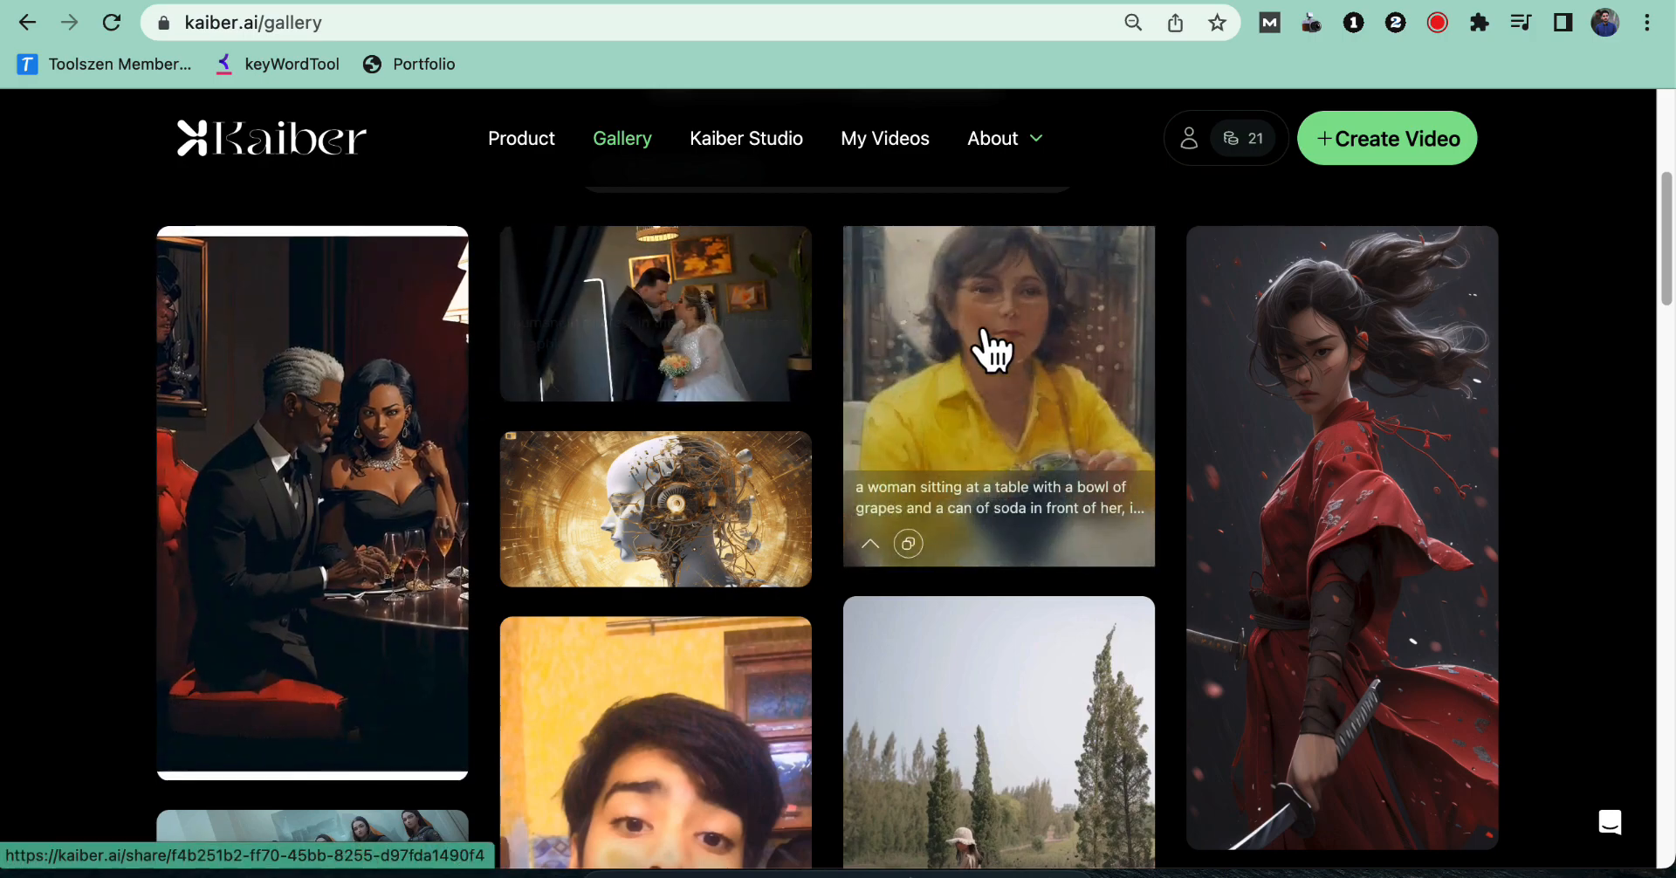
mouse_move(1368, 385)
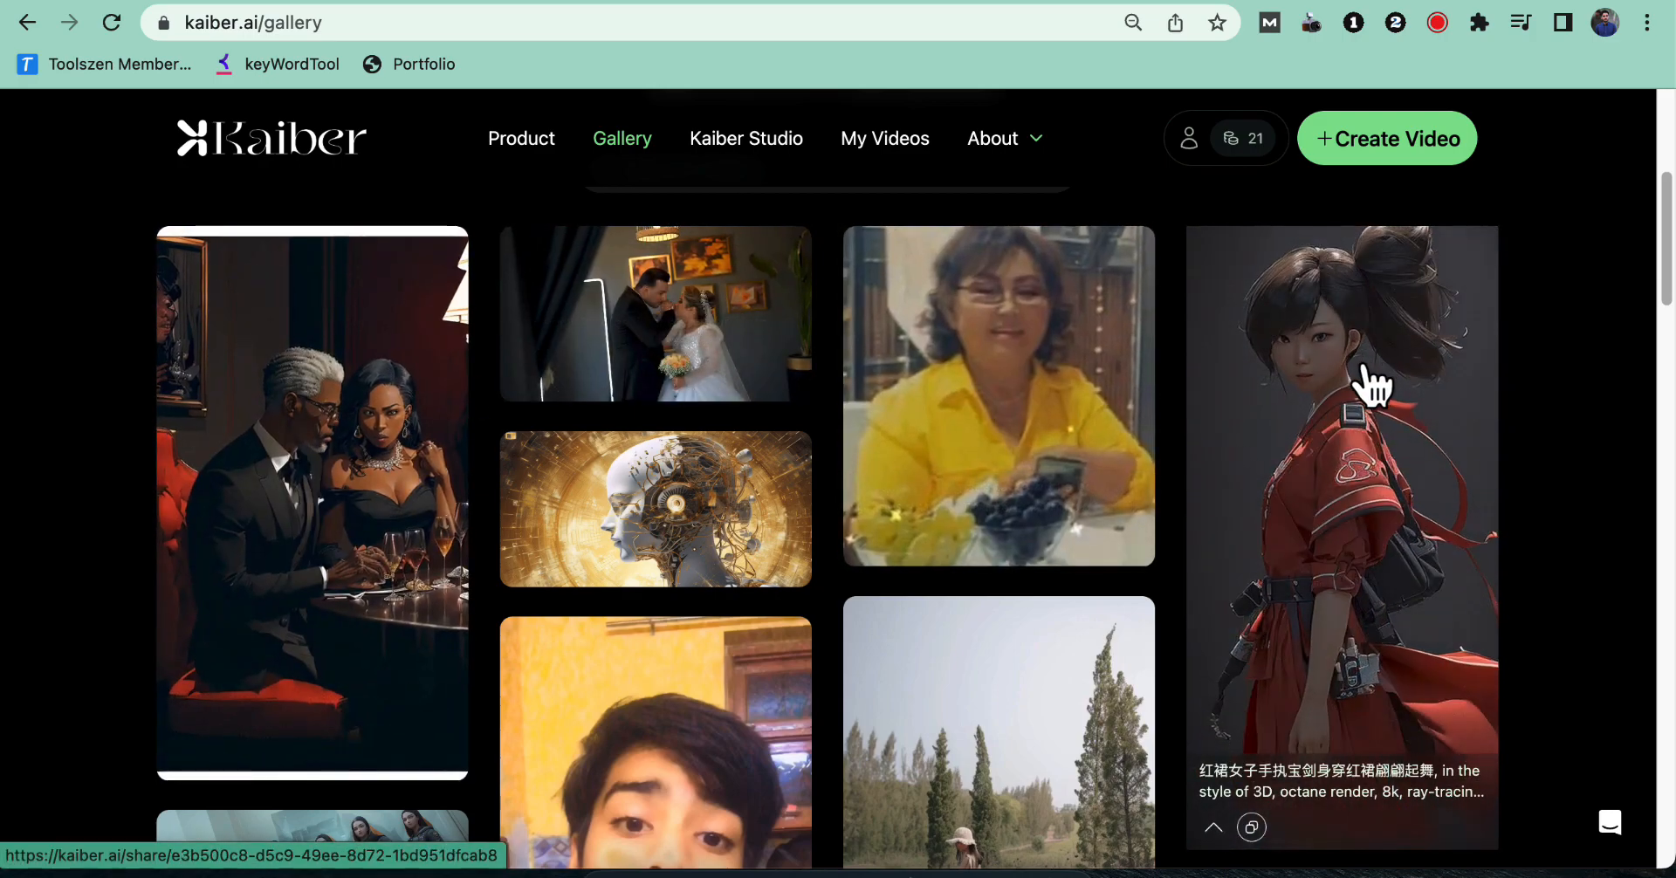
mouse_move(1534, 417)
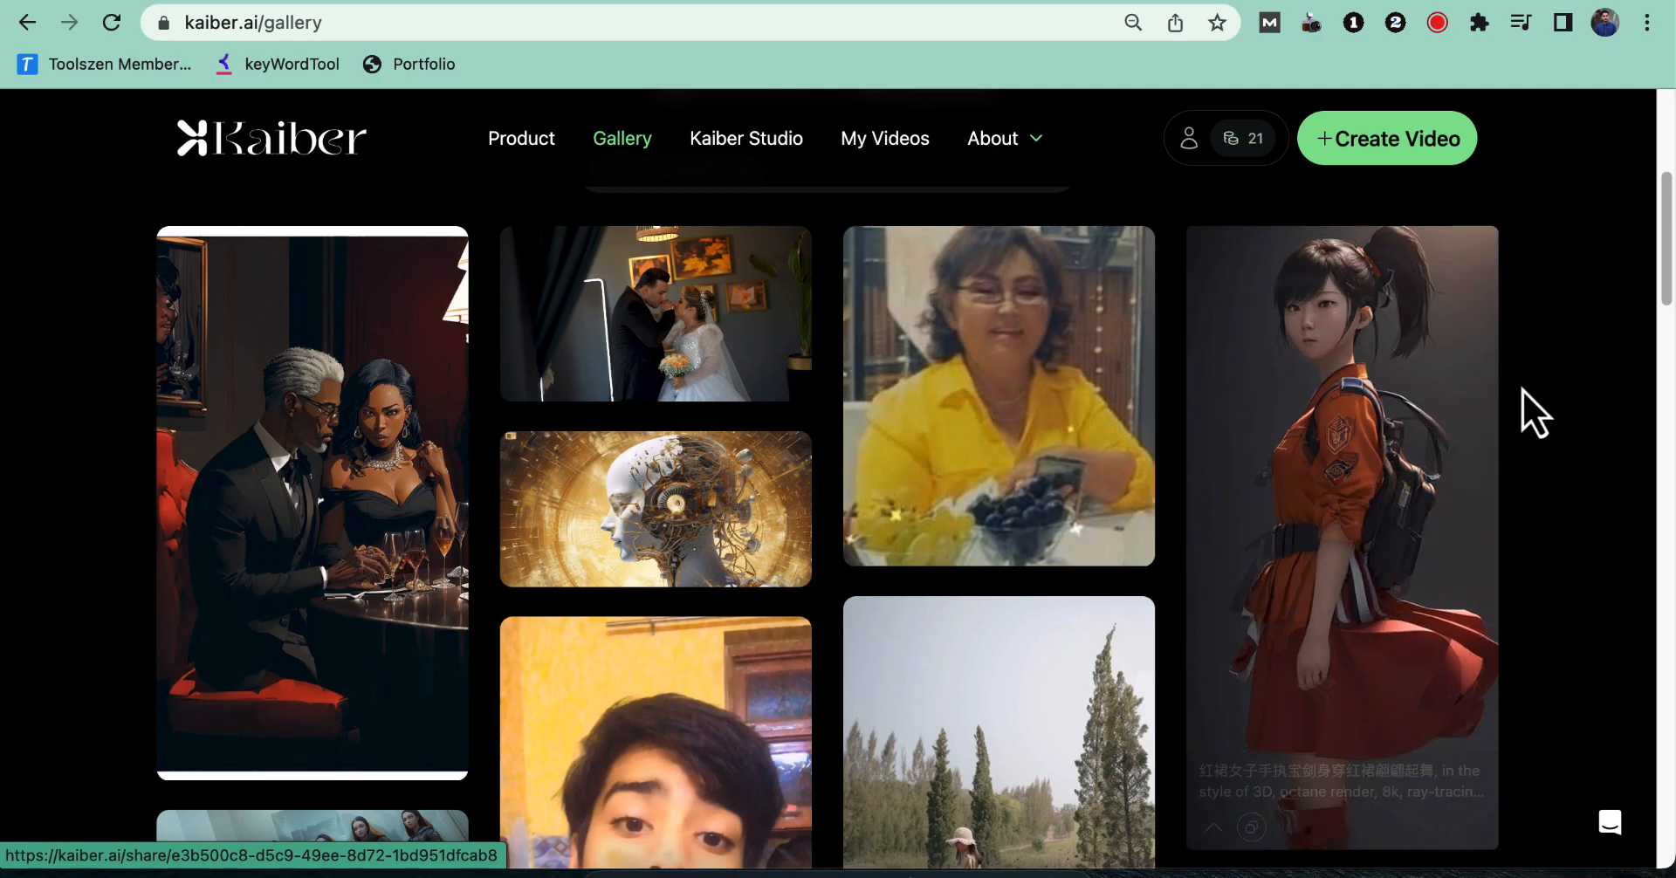
scroll(down, 3)
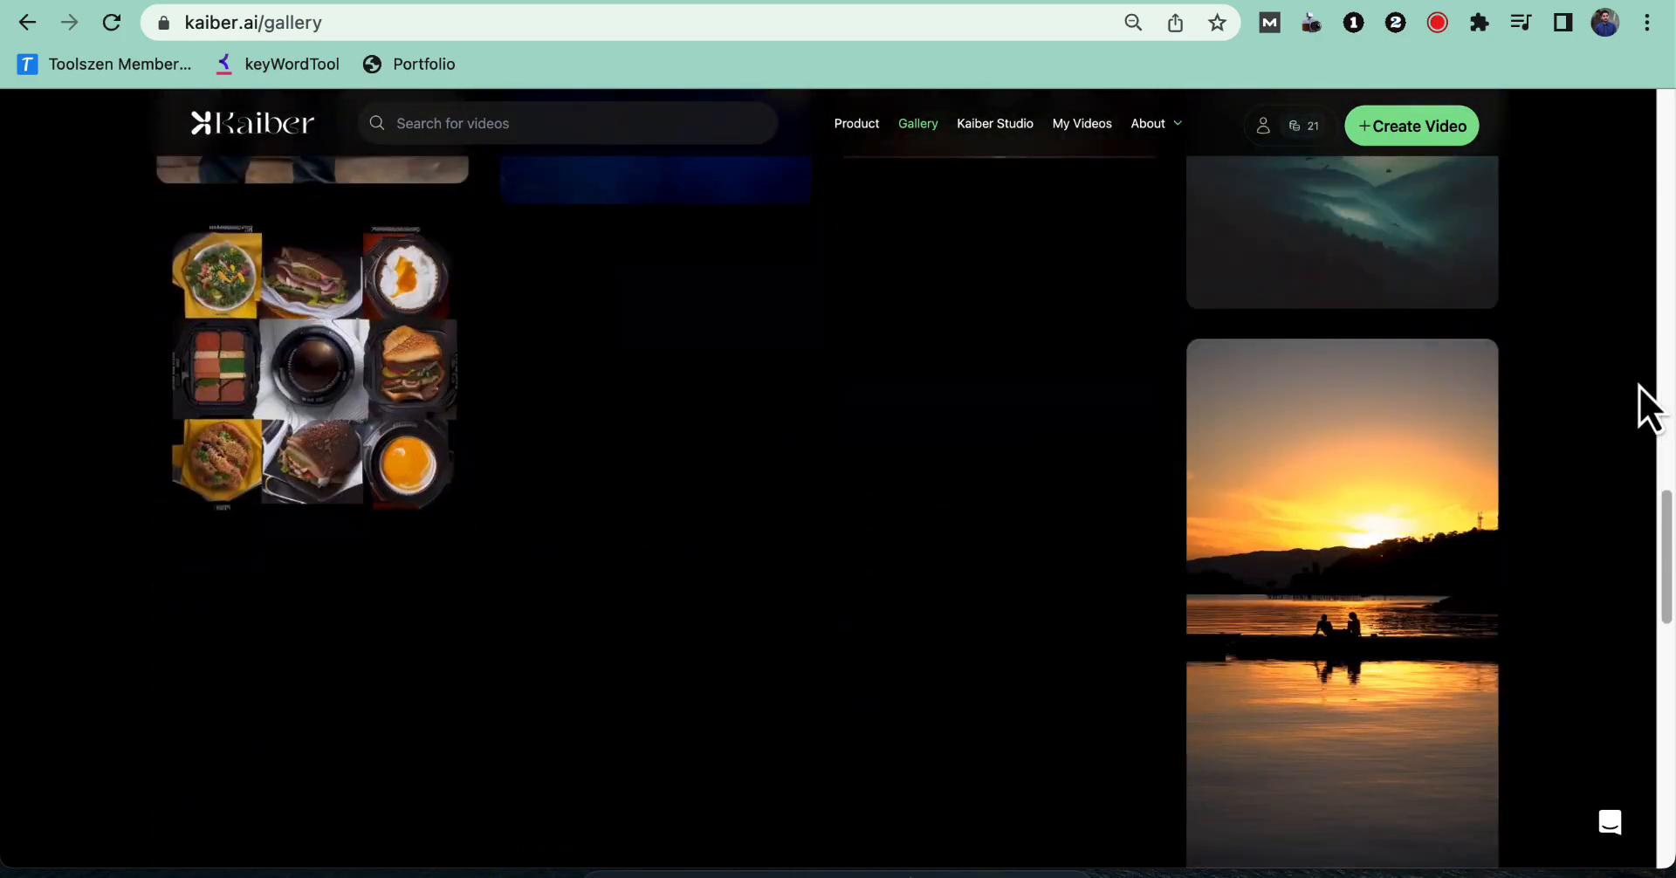
scroll(down, 3)
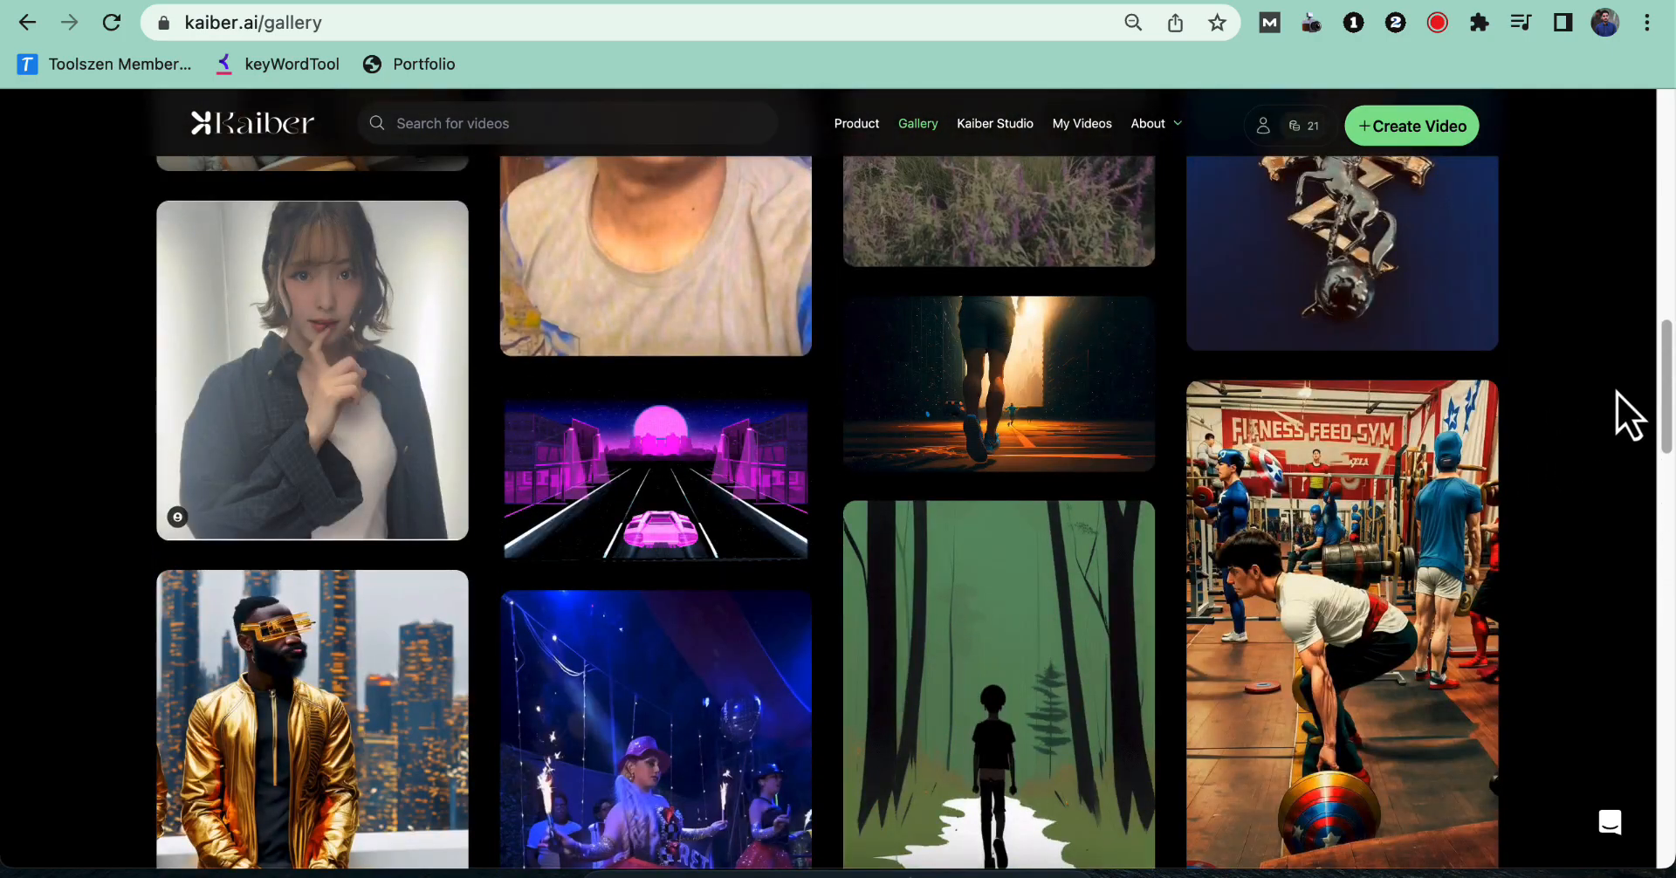
mouse_move(399, 344)
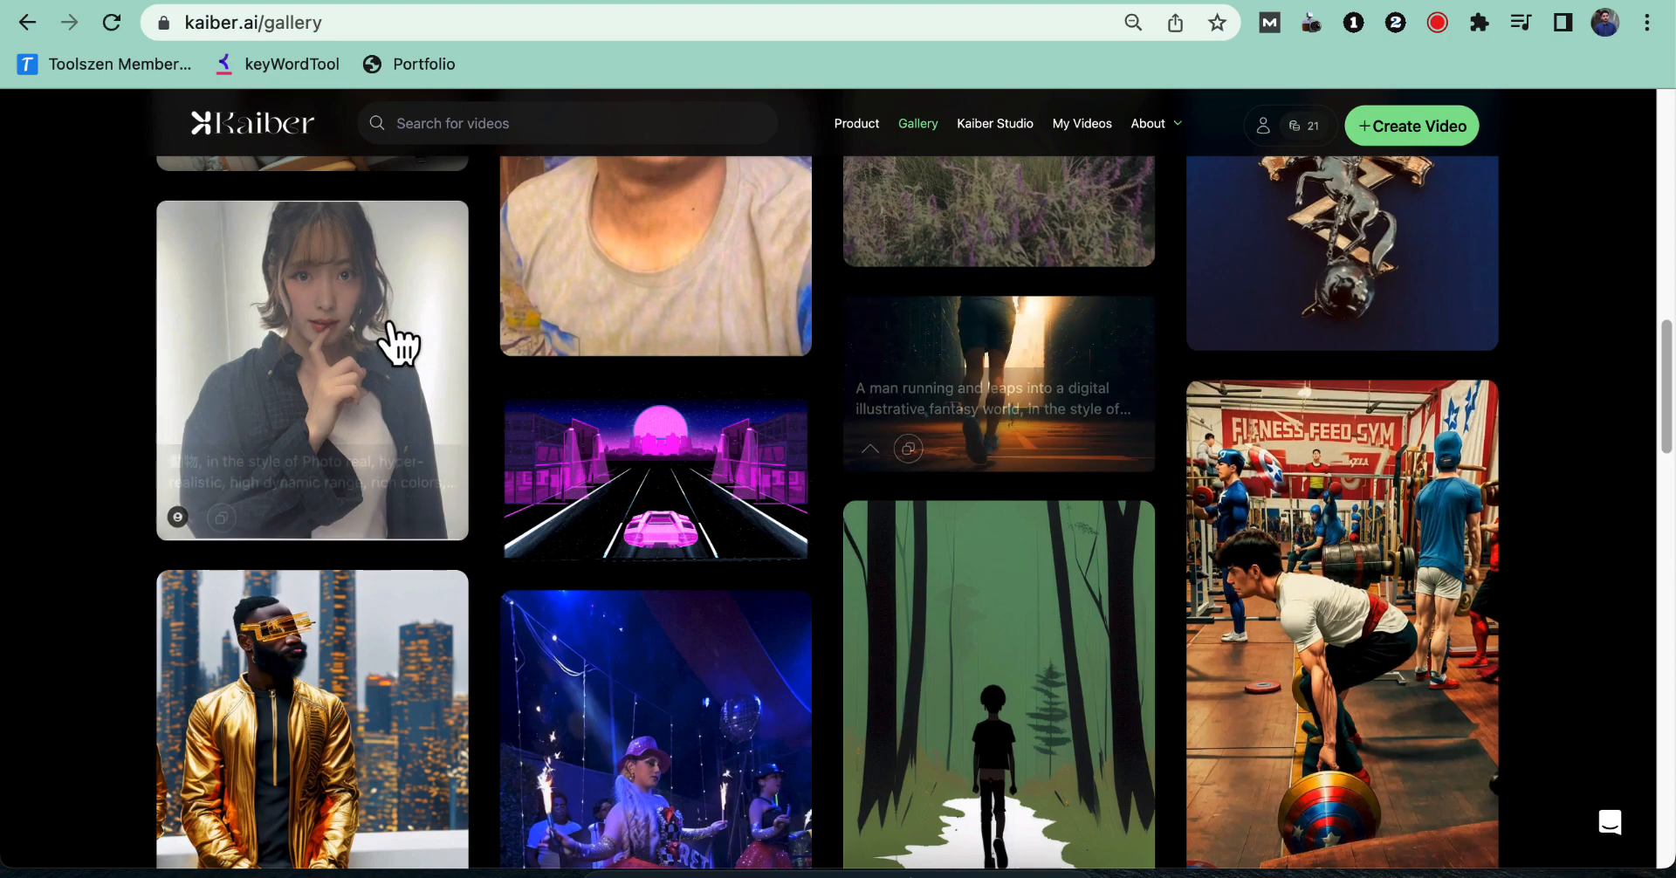
mouse_move(433, 705)
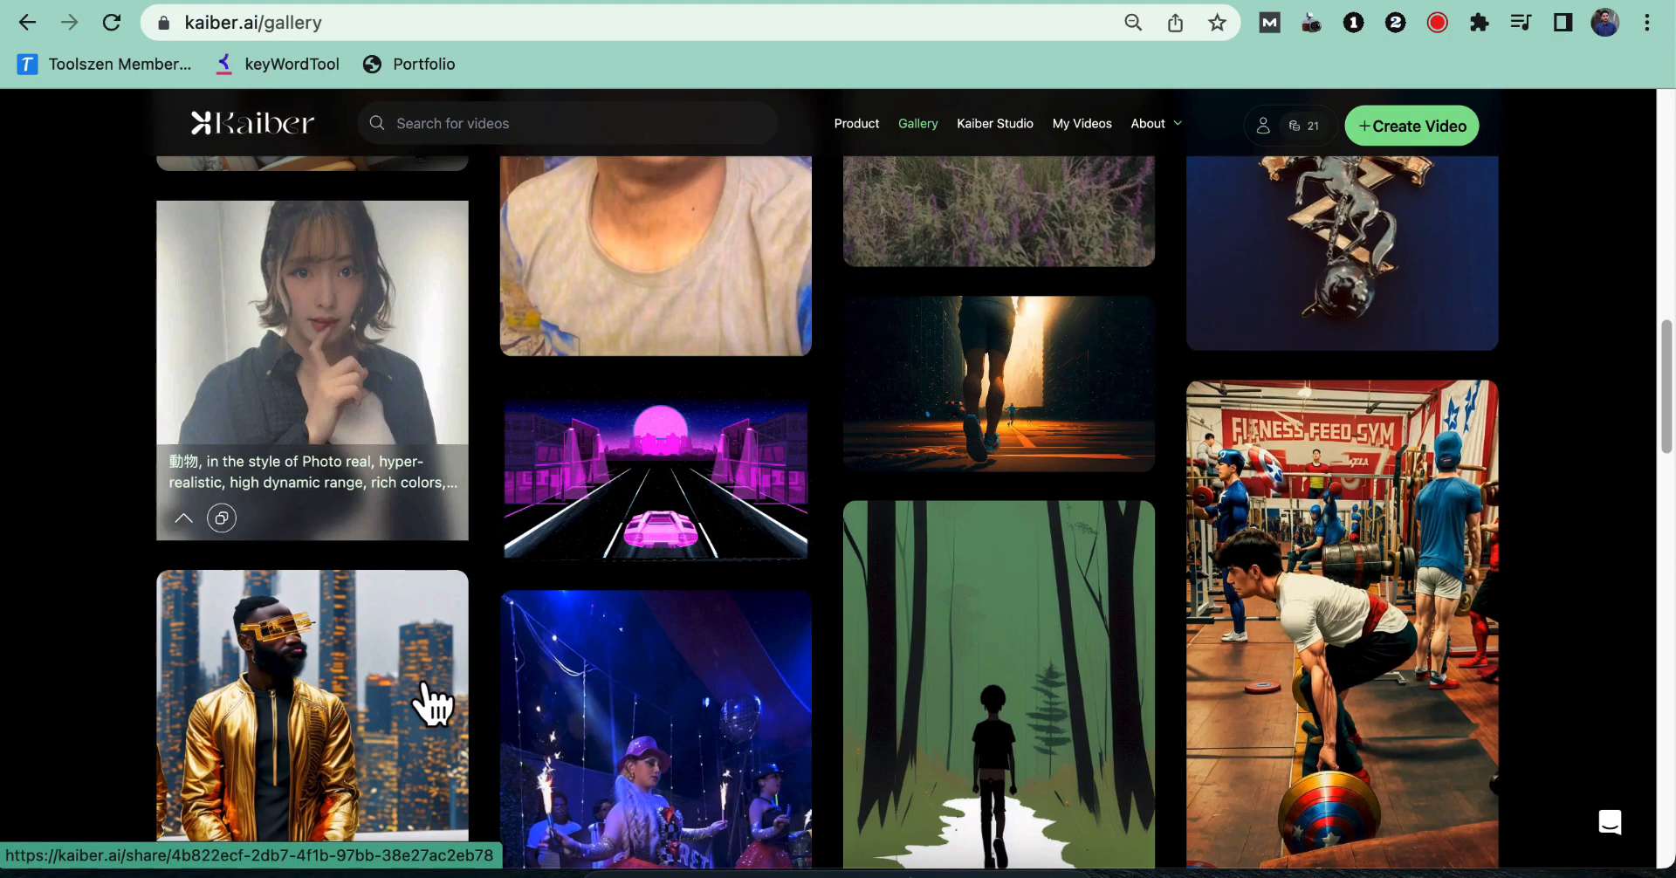